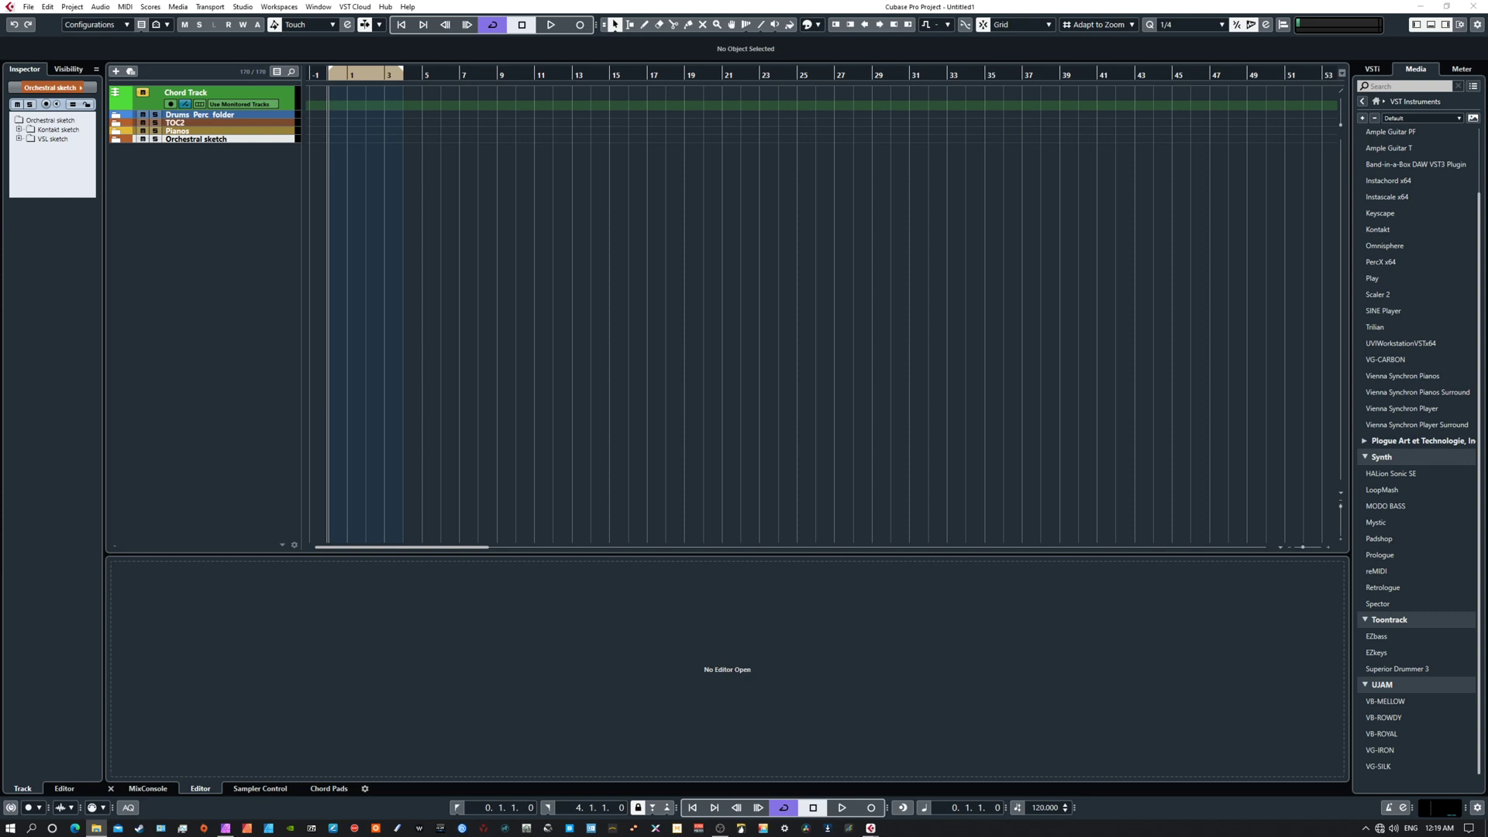
{"action": "mouse_move", "coordinate": [1012, 370]}
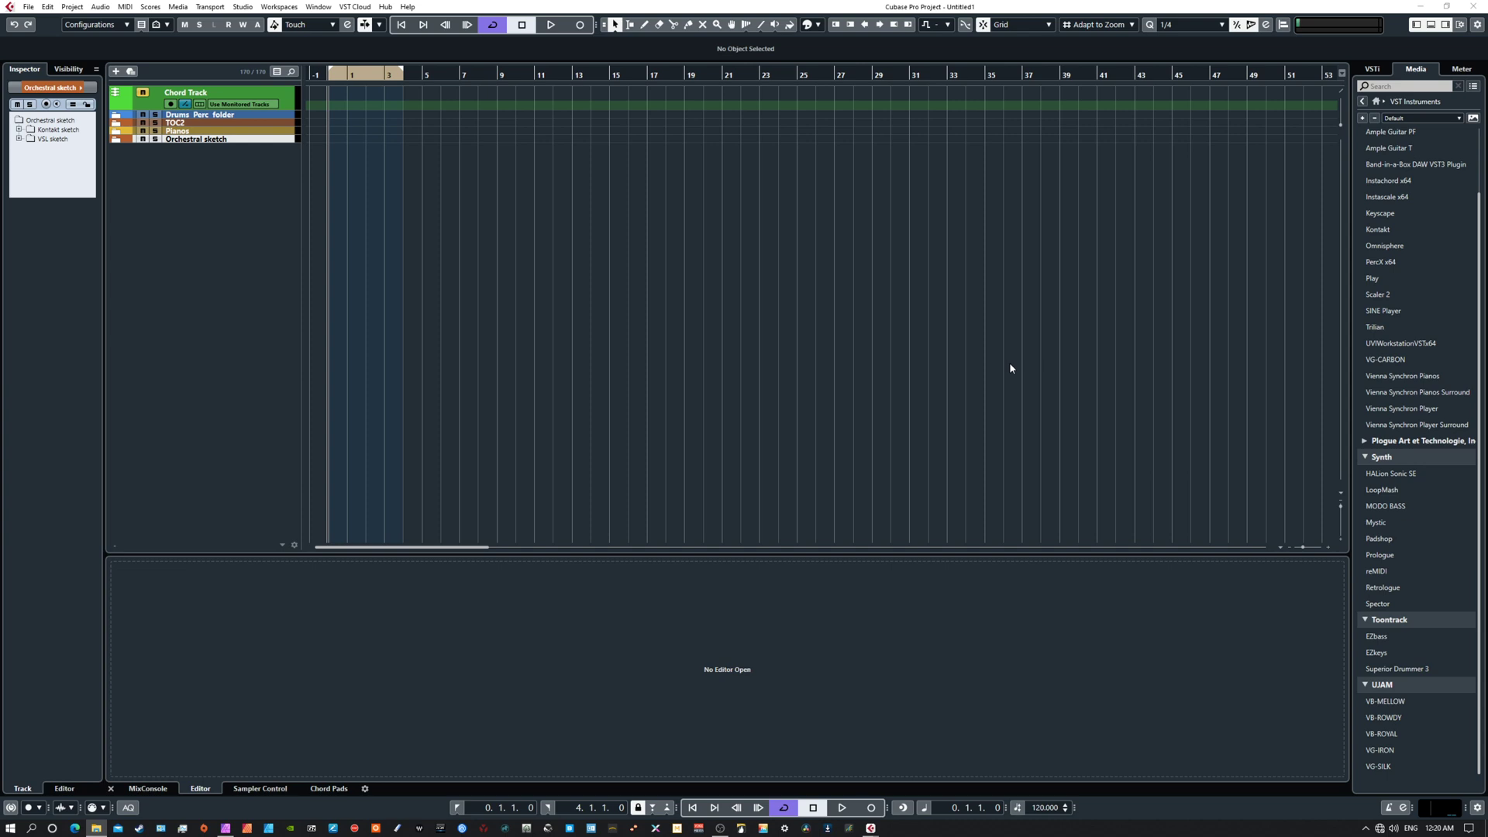
{"action": "mouse_move", "coordinate": [1020, 356]}
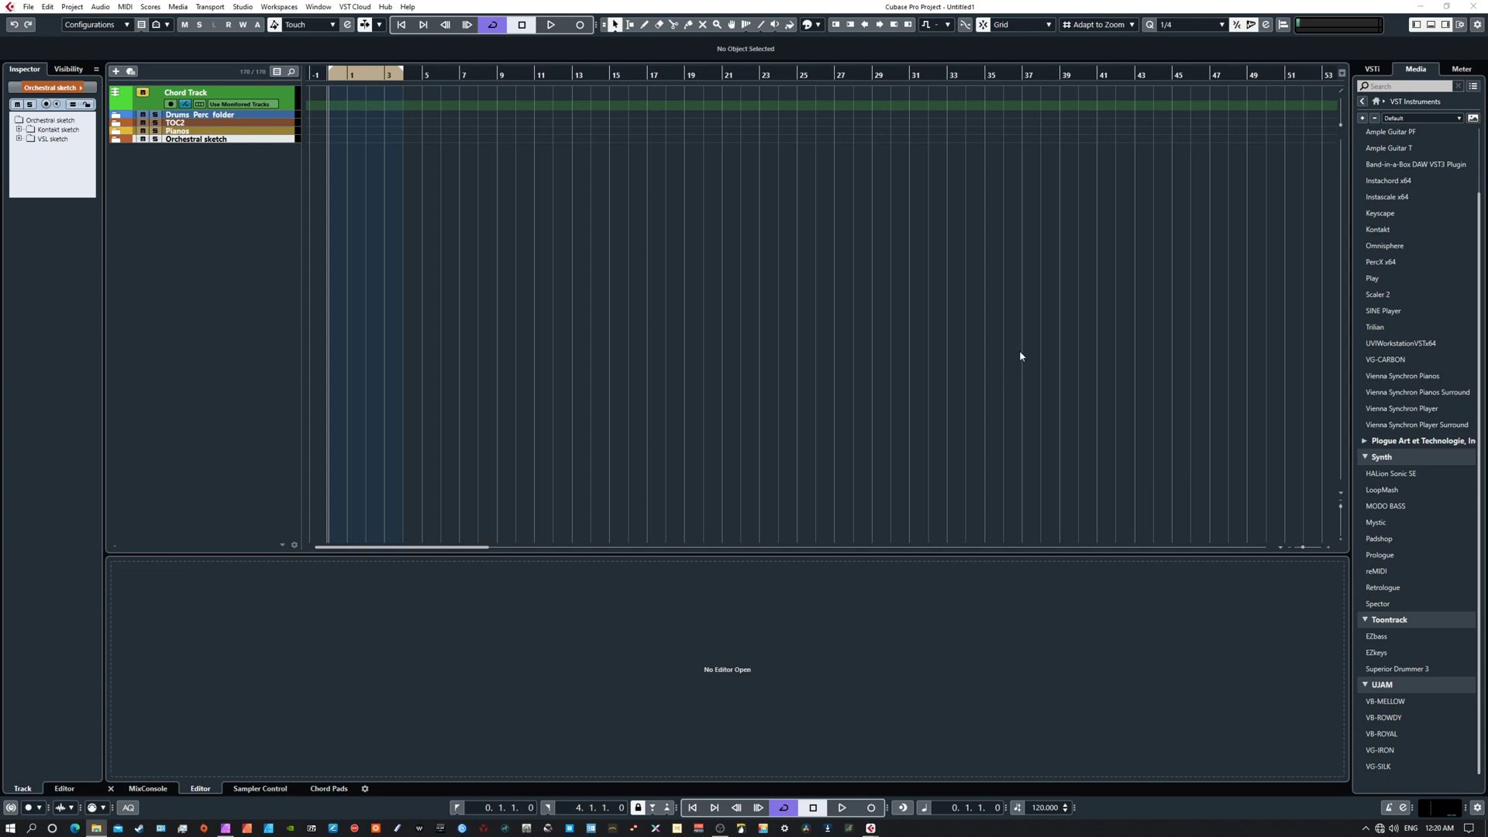
{"action": "mouse_move", "coordinate": [1022, 358]}
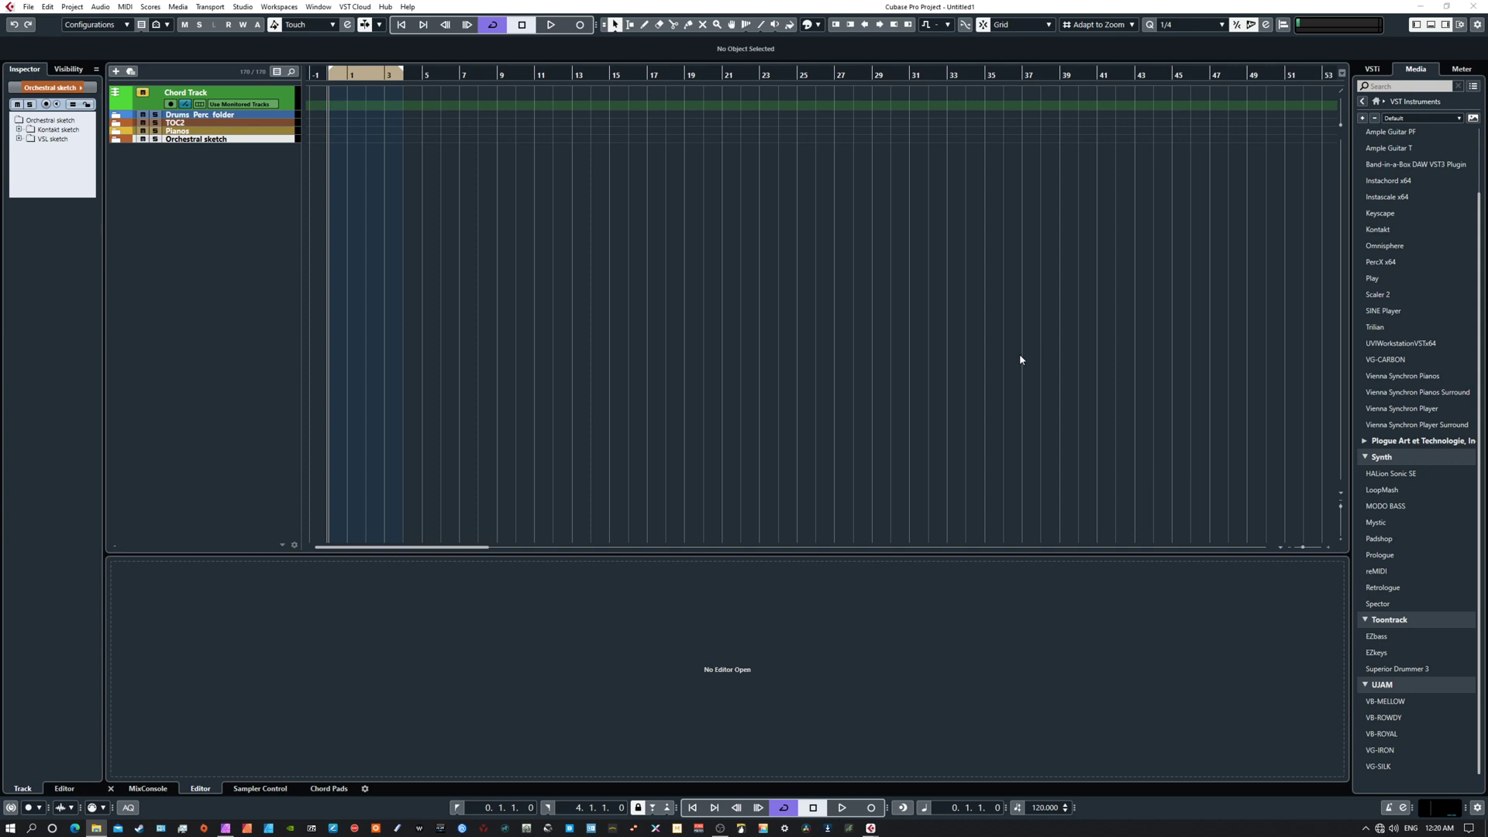
{"action": "mouse_move", "coordinate": [310, 226]}
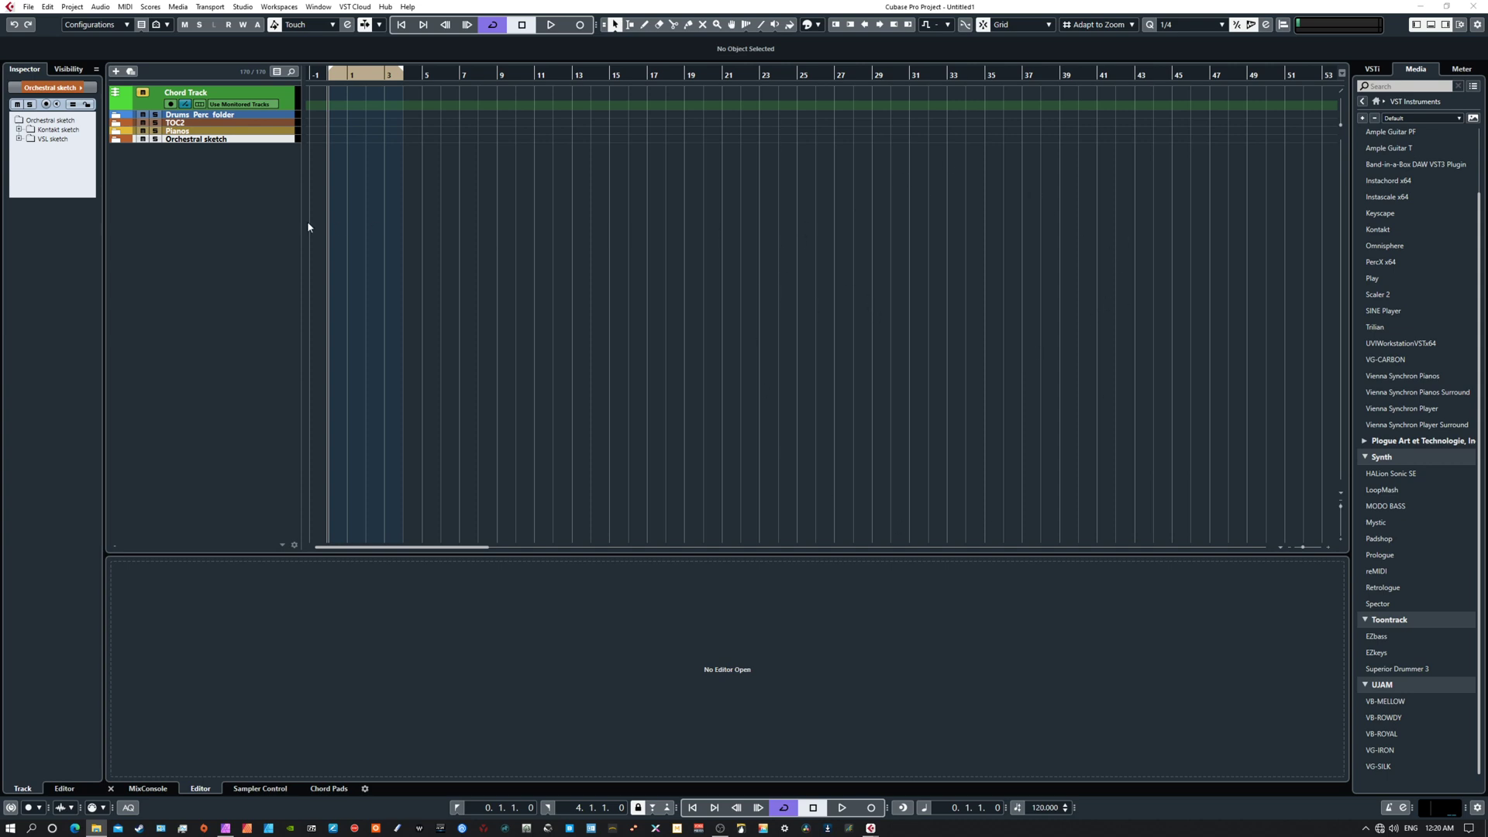
{"action": "mouse_move", "coordinate": [751, 640]}
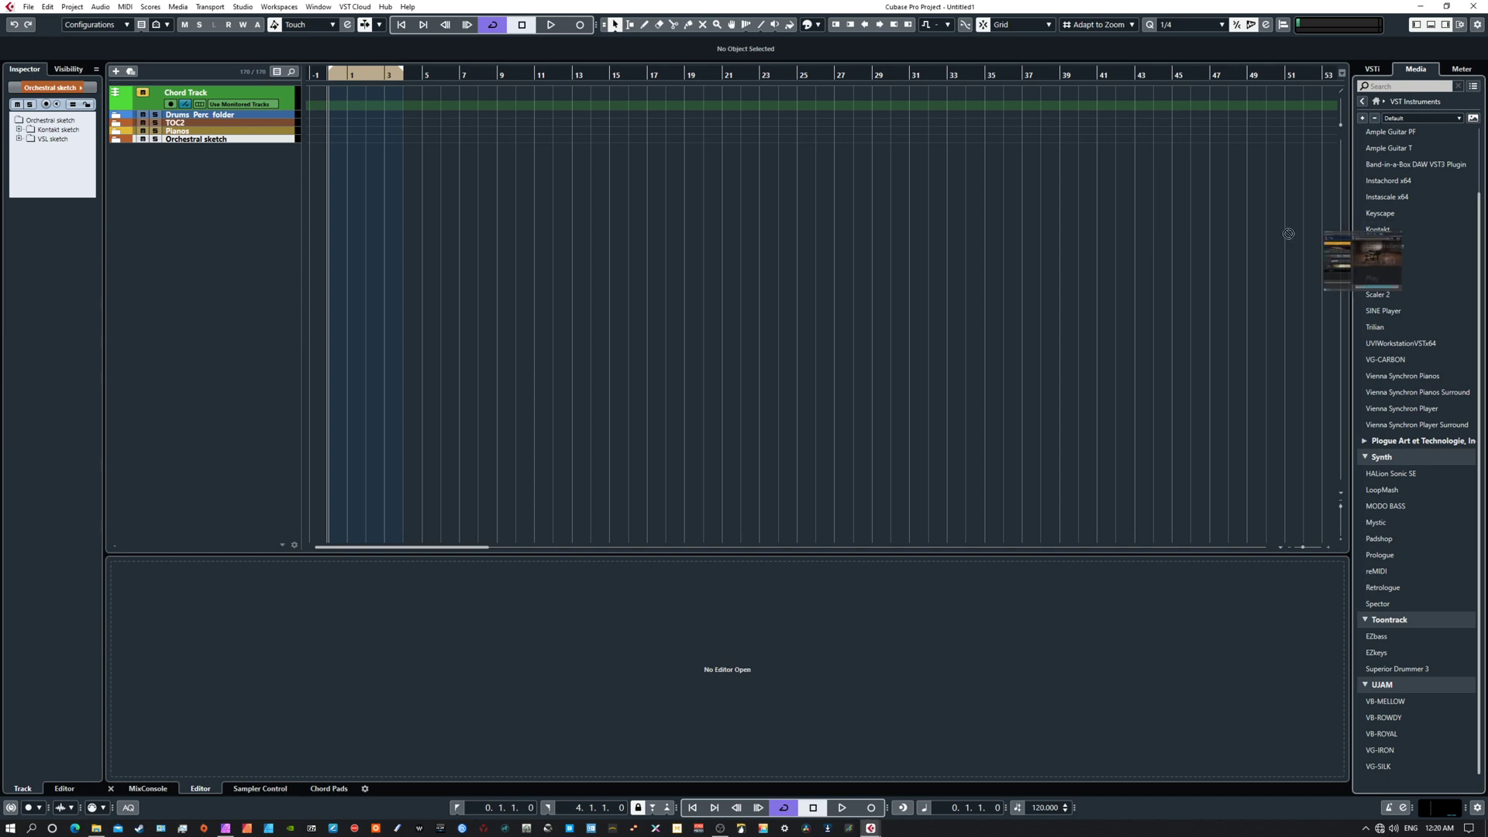
Add a Kontakt instrument track and load The Orchestra Complete 2.nki from its Libraries.
{"action": "double_click", "coordinate": [1378, 229]}
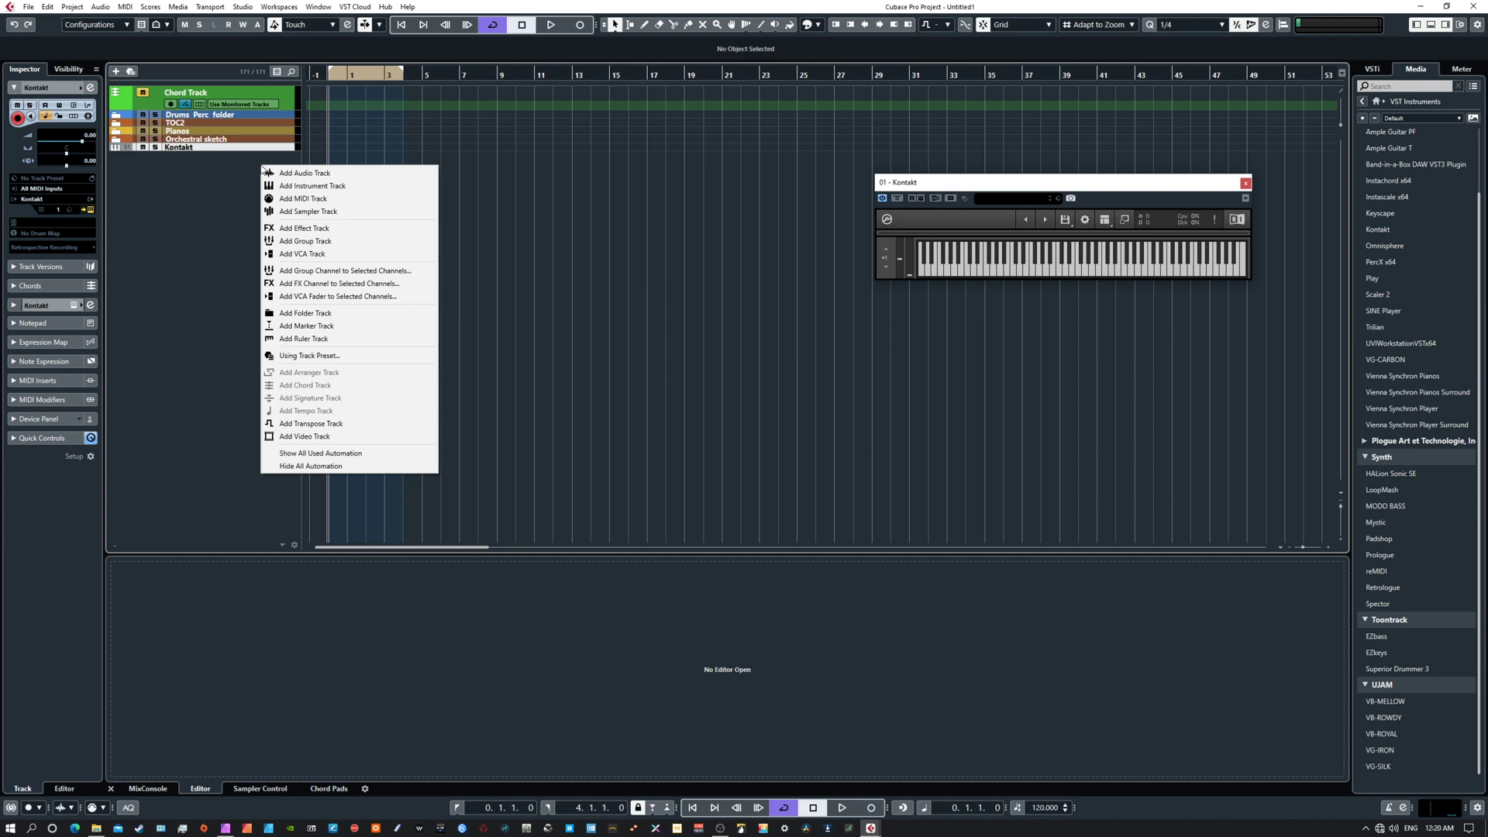
{"action": "left_click", "coordinate": [242, 193]}
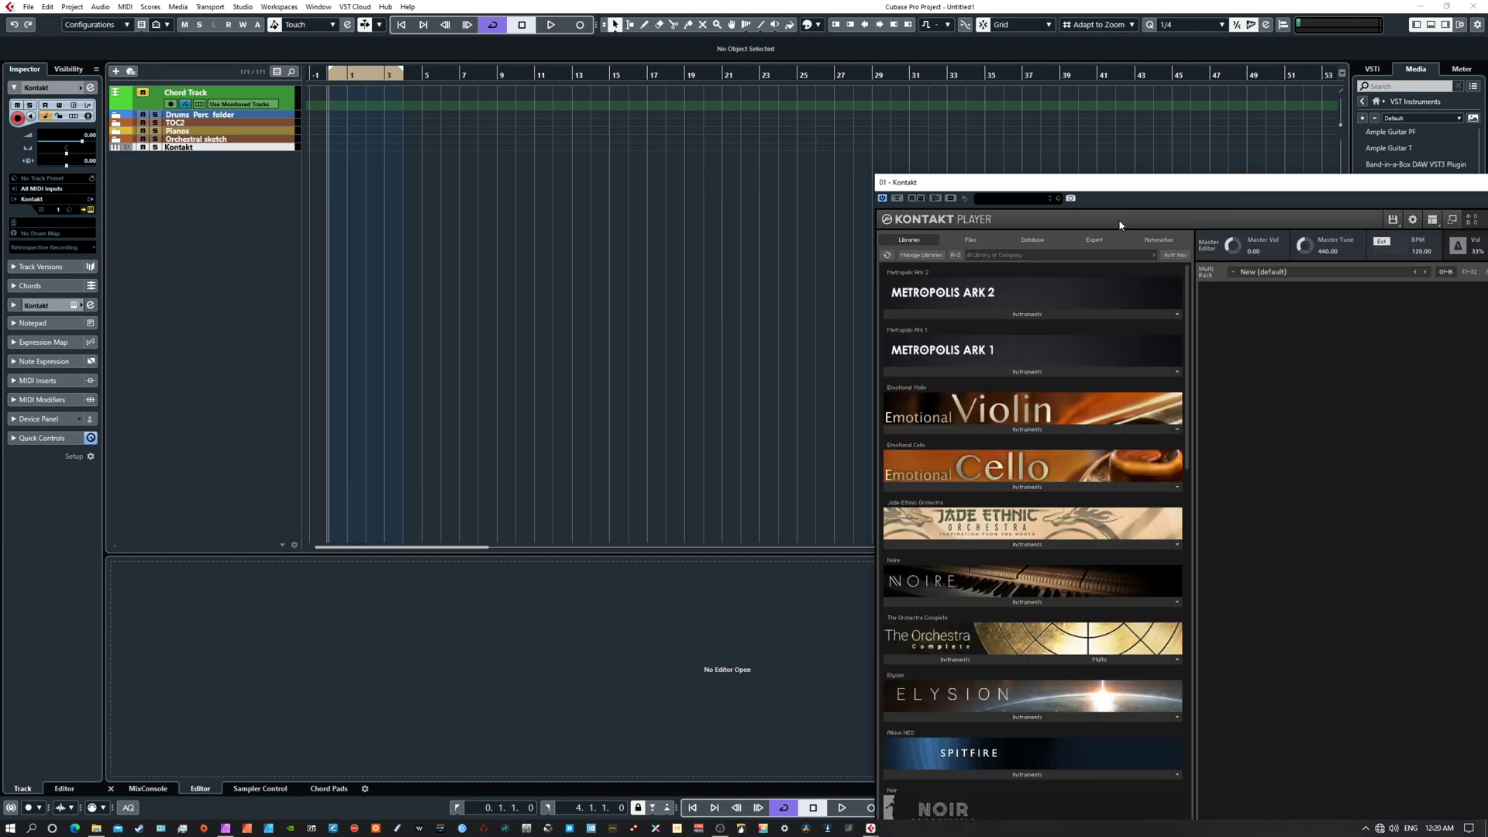
{"action": "left_click", "coordinate": [956, 659]}
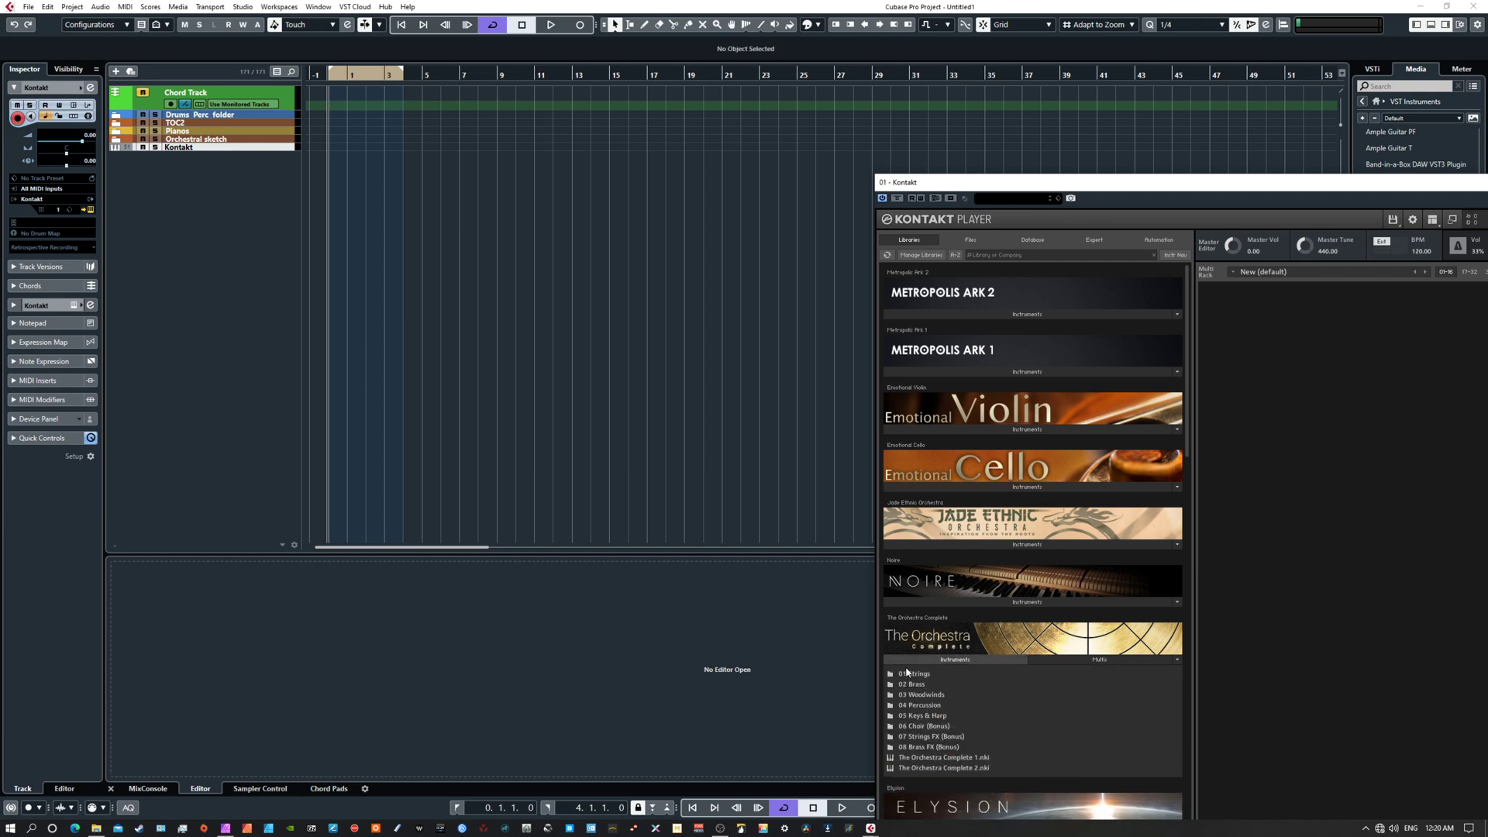
{"action": "double_click", "coordinate": [943, 769]}
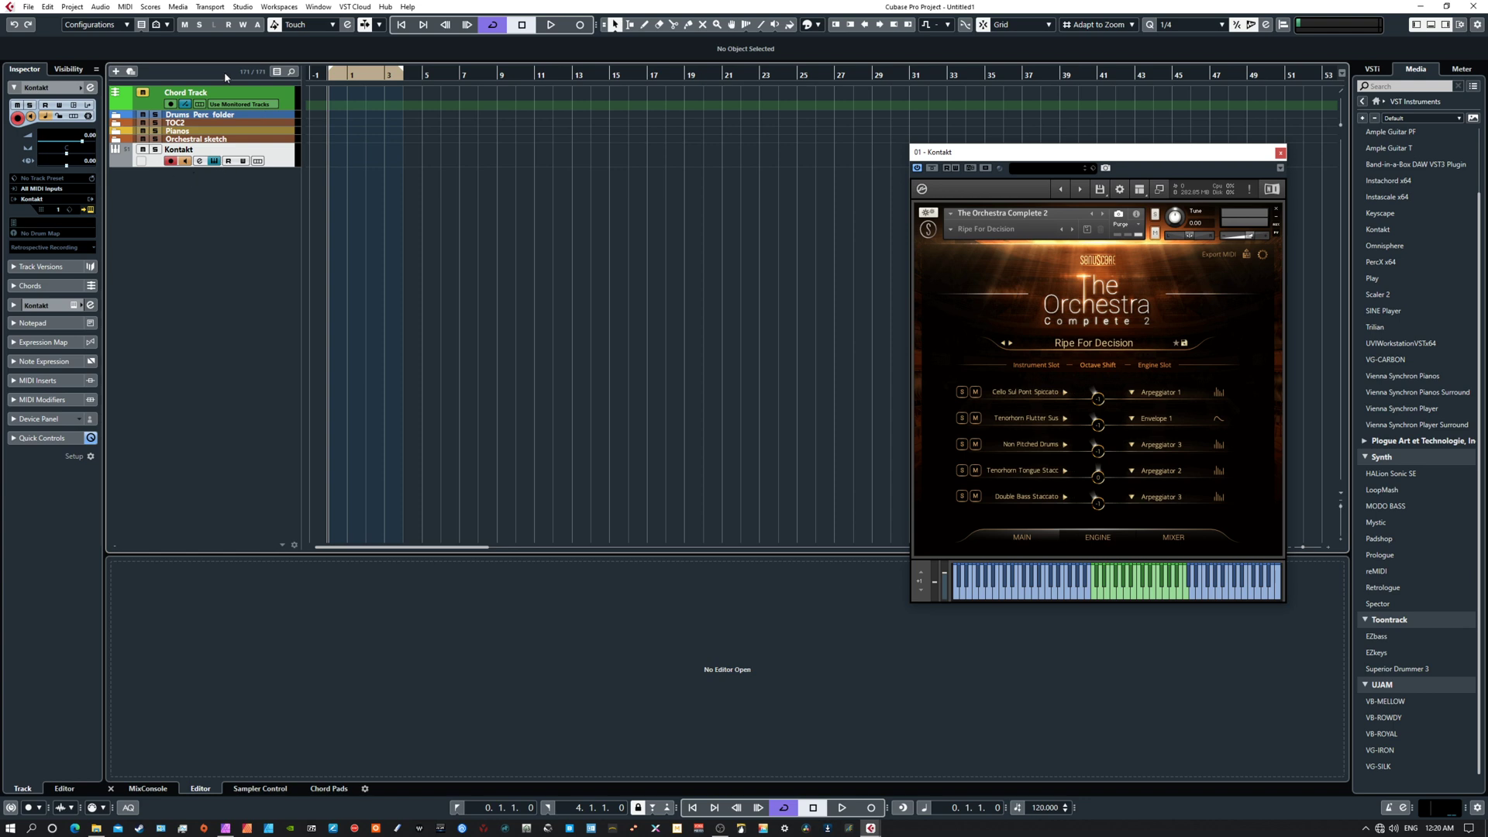
{"action": "mouse_move", "coordinate": [1127, 599]}
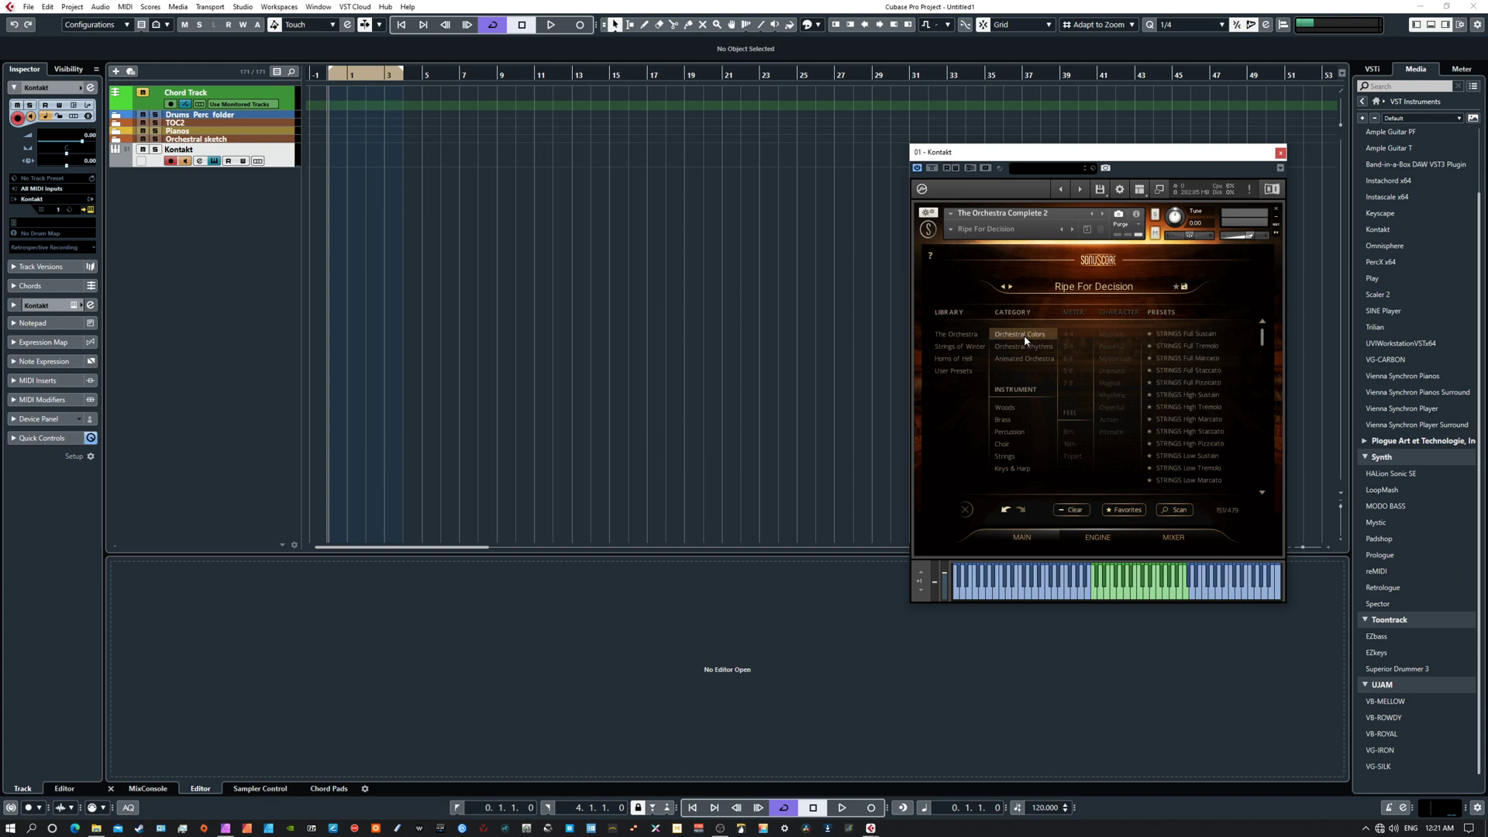
Load the STRINGS Full Staccato preset from the Orchestral Colors category.
{"action": "left_click", "coordinate": [1189, 371]}
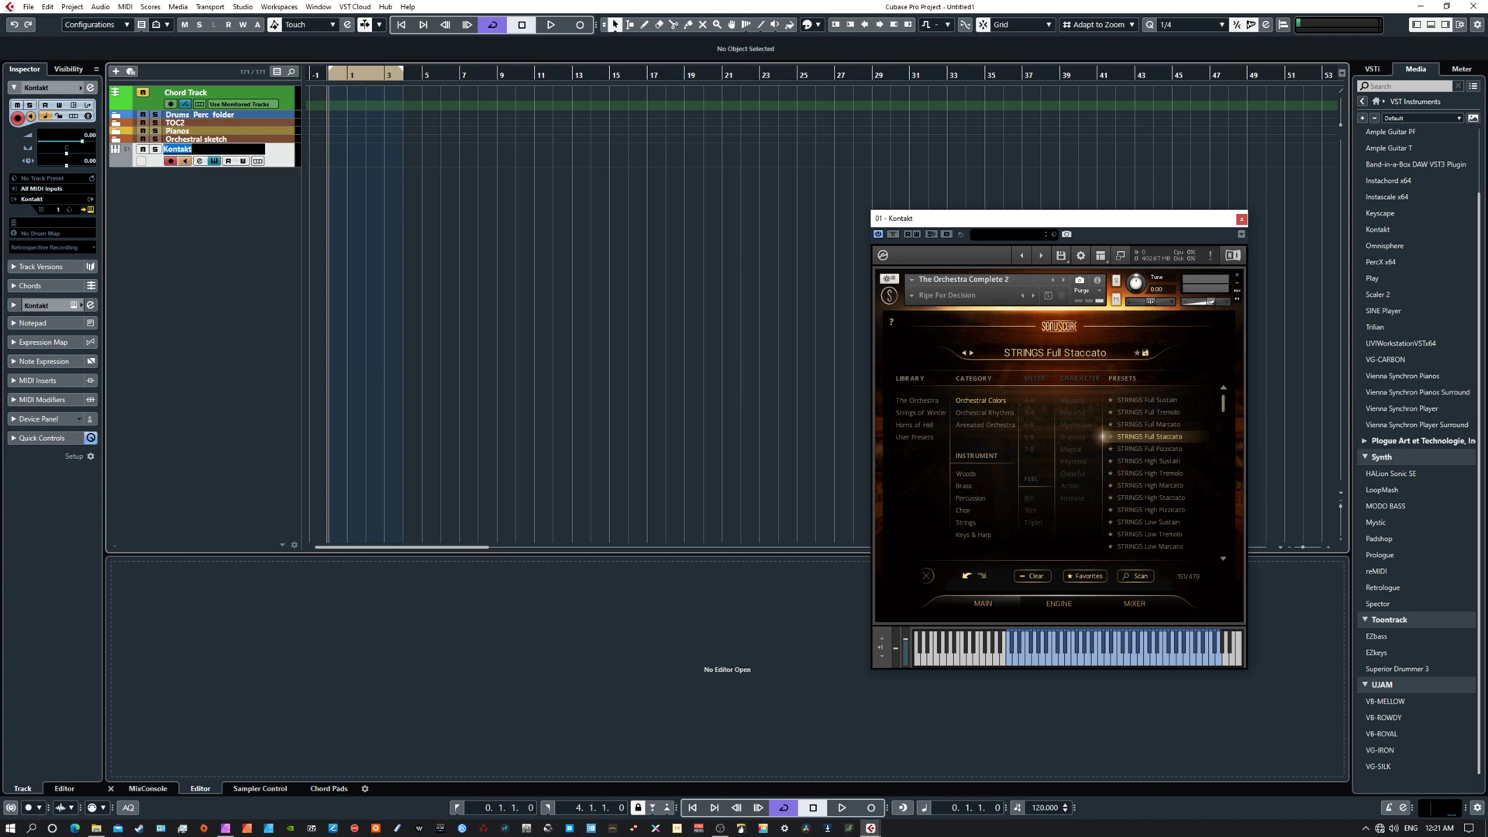
Rename the Kontakt instrument track to 'orch'.
{"action": "double_click", "coordinate": [177, 149]}
{"action": "type", "text": "orch"}
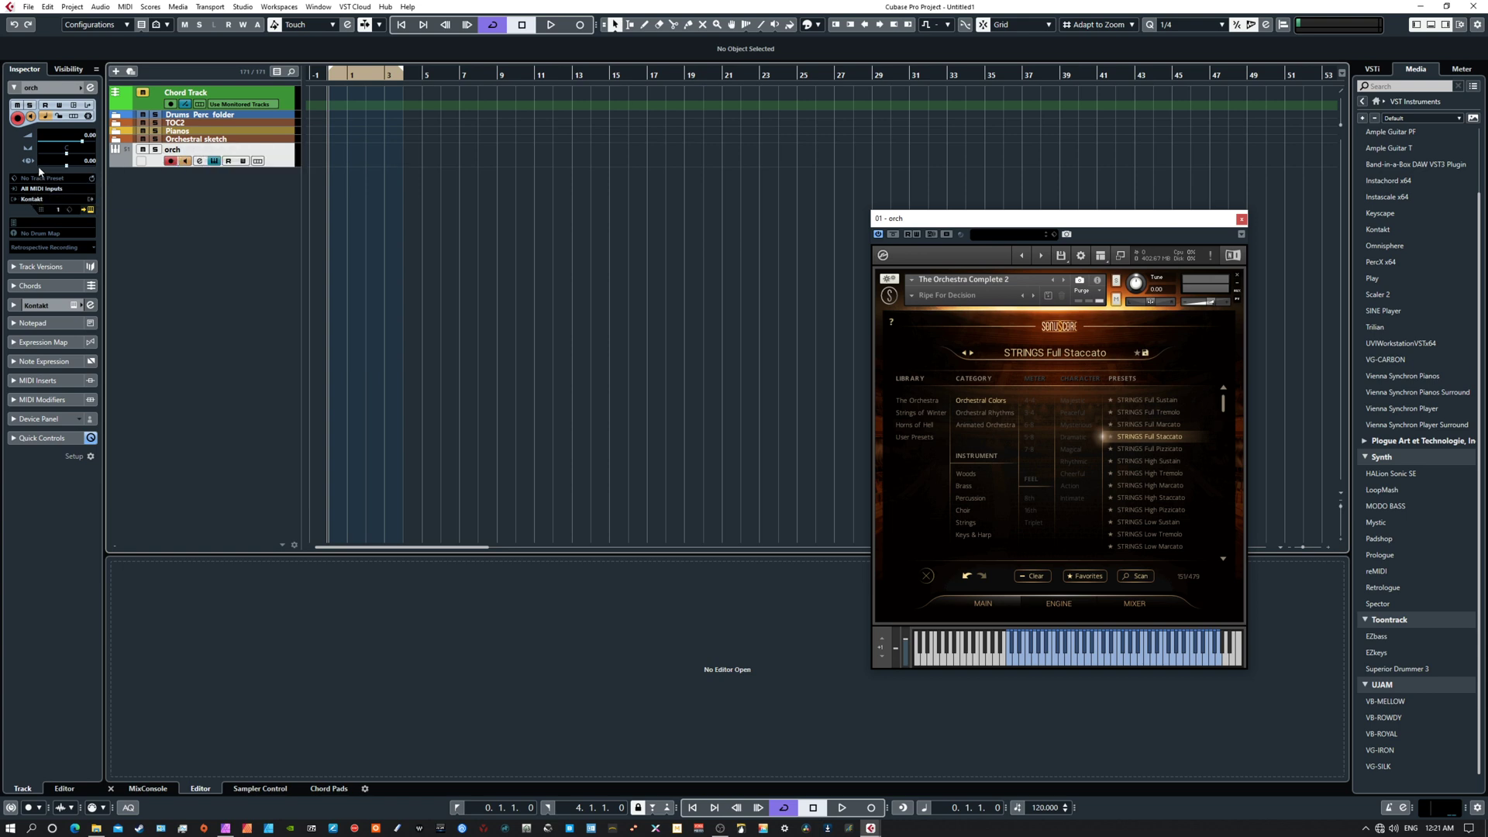
{"action": "mouse_move", "coordinate": [121, 193]}
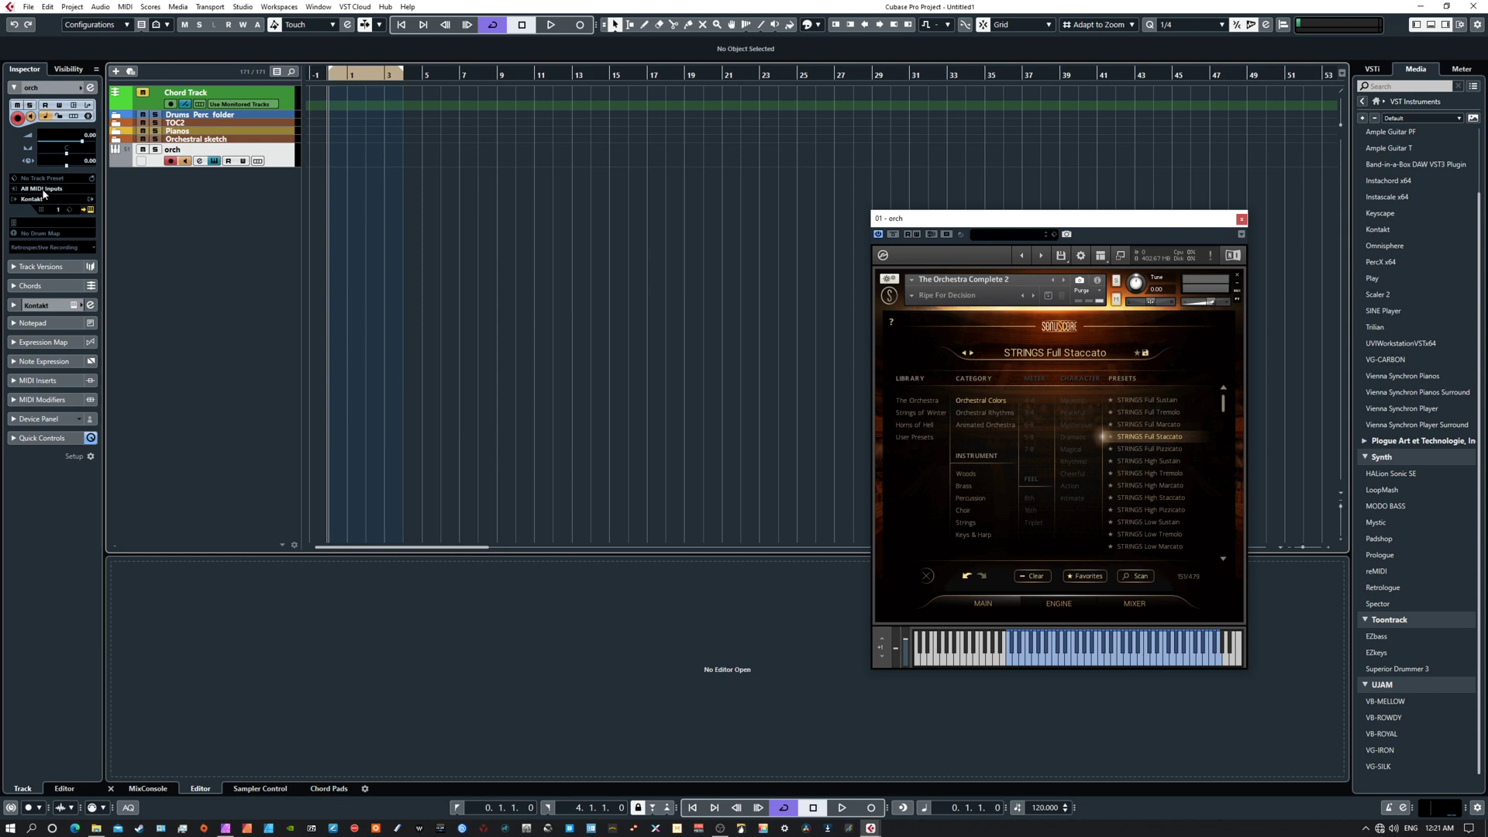
{"action": "mouse_move", "coordinate": [43, 195]}
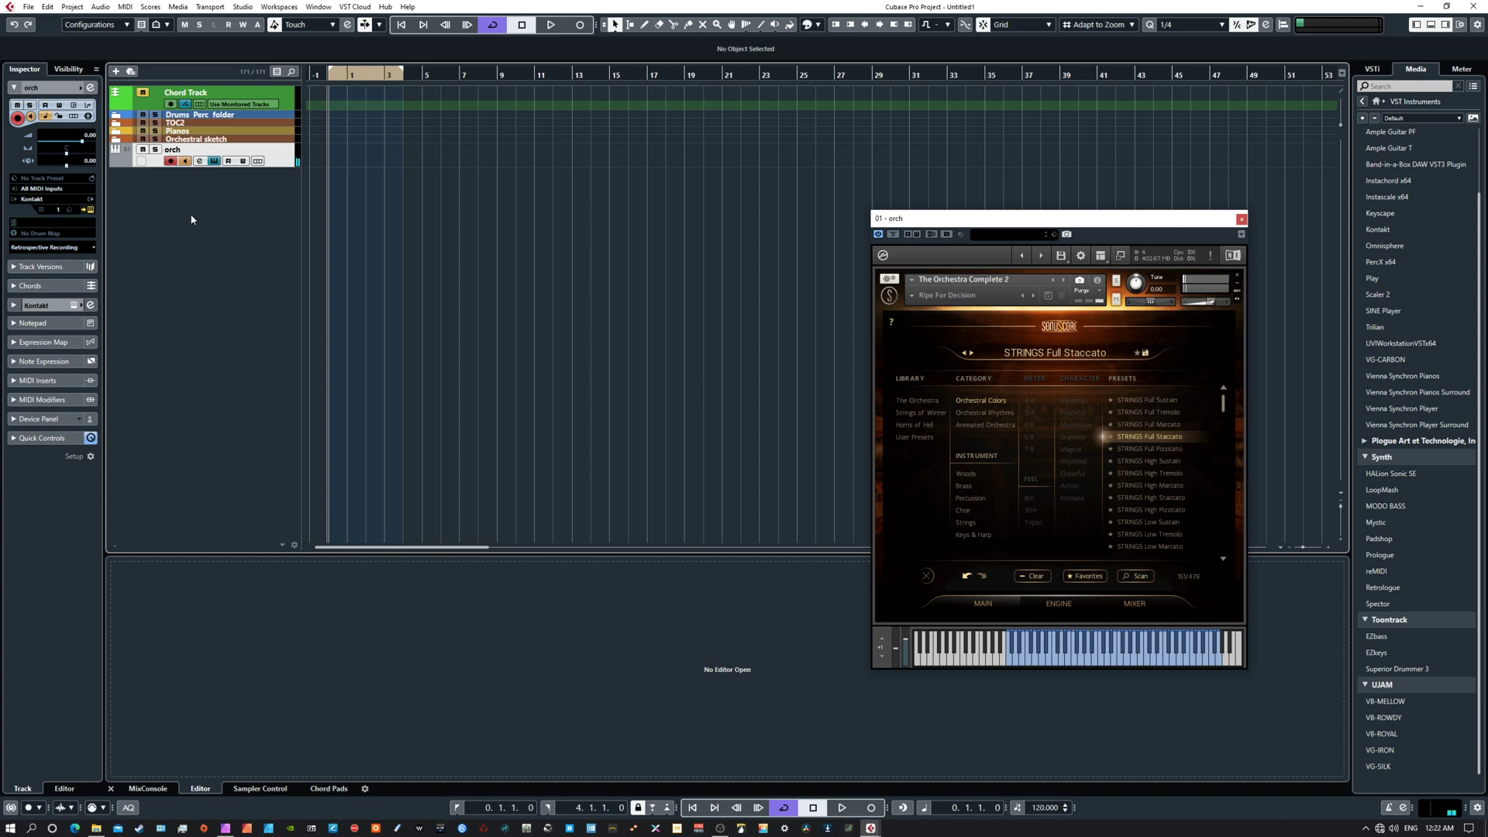
{"action": "mouse_move", "coordinate": [847, 172]}
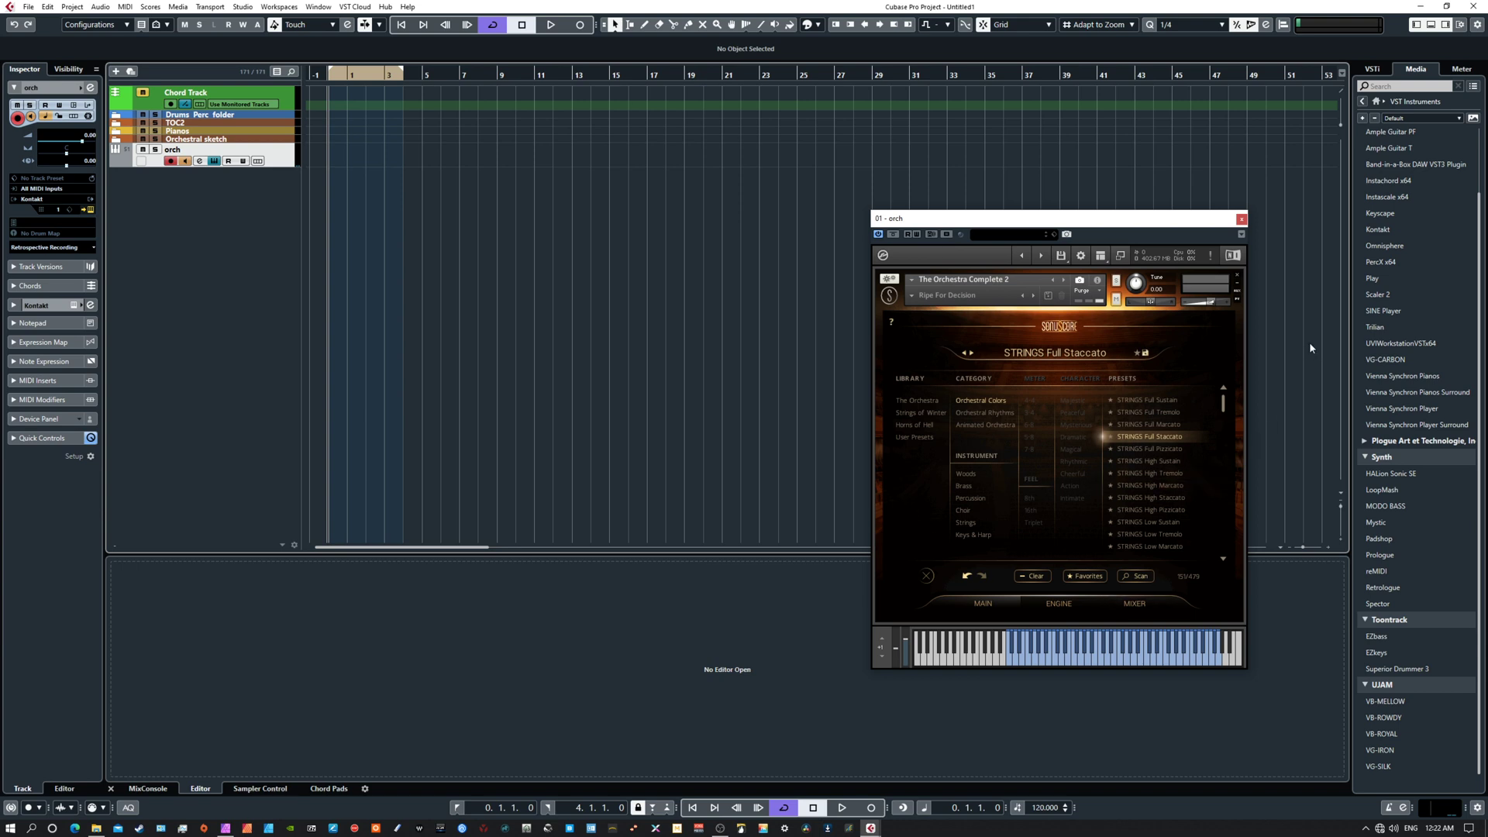
{"action": "mouse_move", "coordinate": [1389, 278]}
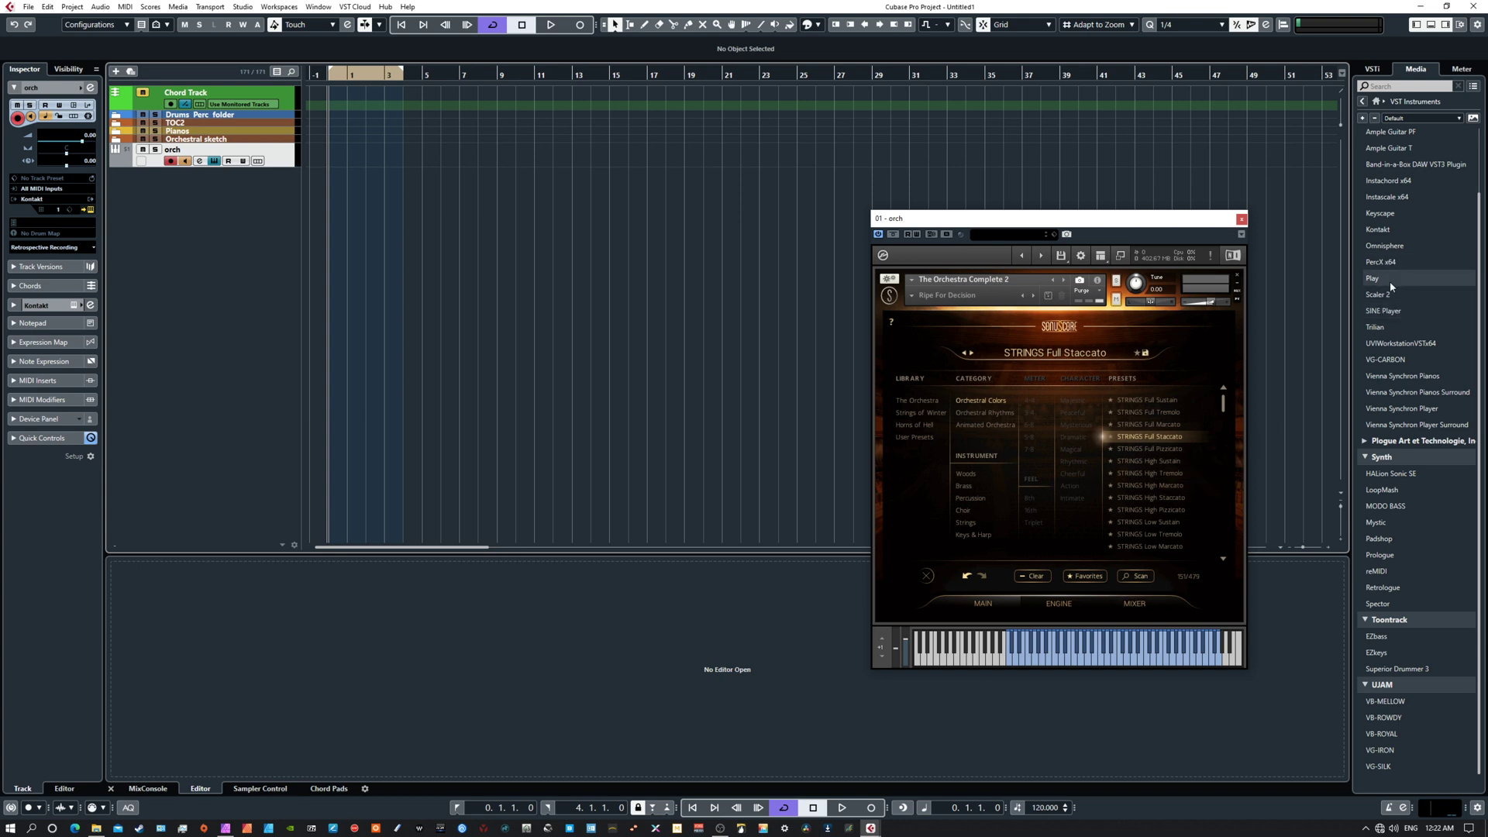
Add a Scaler 2 track and route the orch track's MIDI input to '02. Scaler 2 - MIDI Output'.
{"action": "left_click", "coordinate": [1474, 118]}
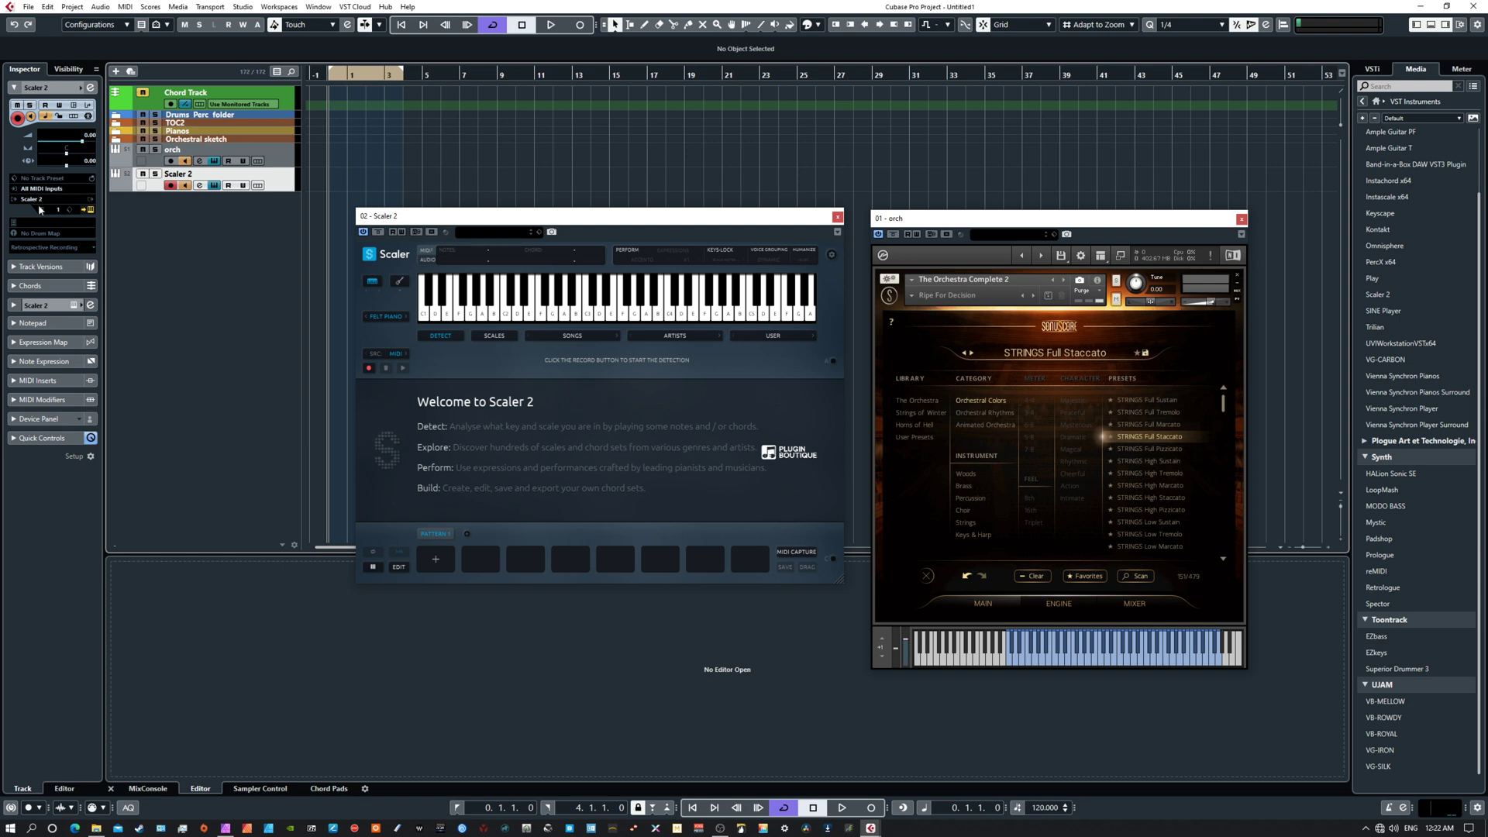
{"action": "left_click", "coordinate": [172, 150]}
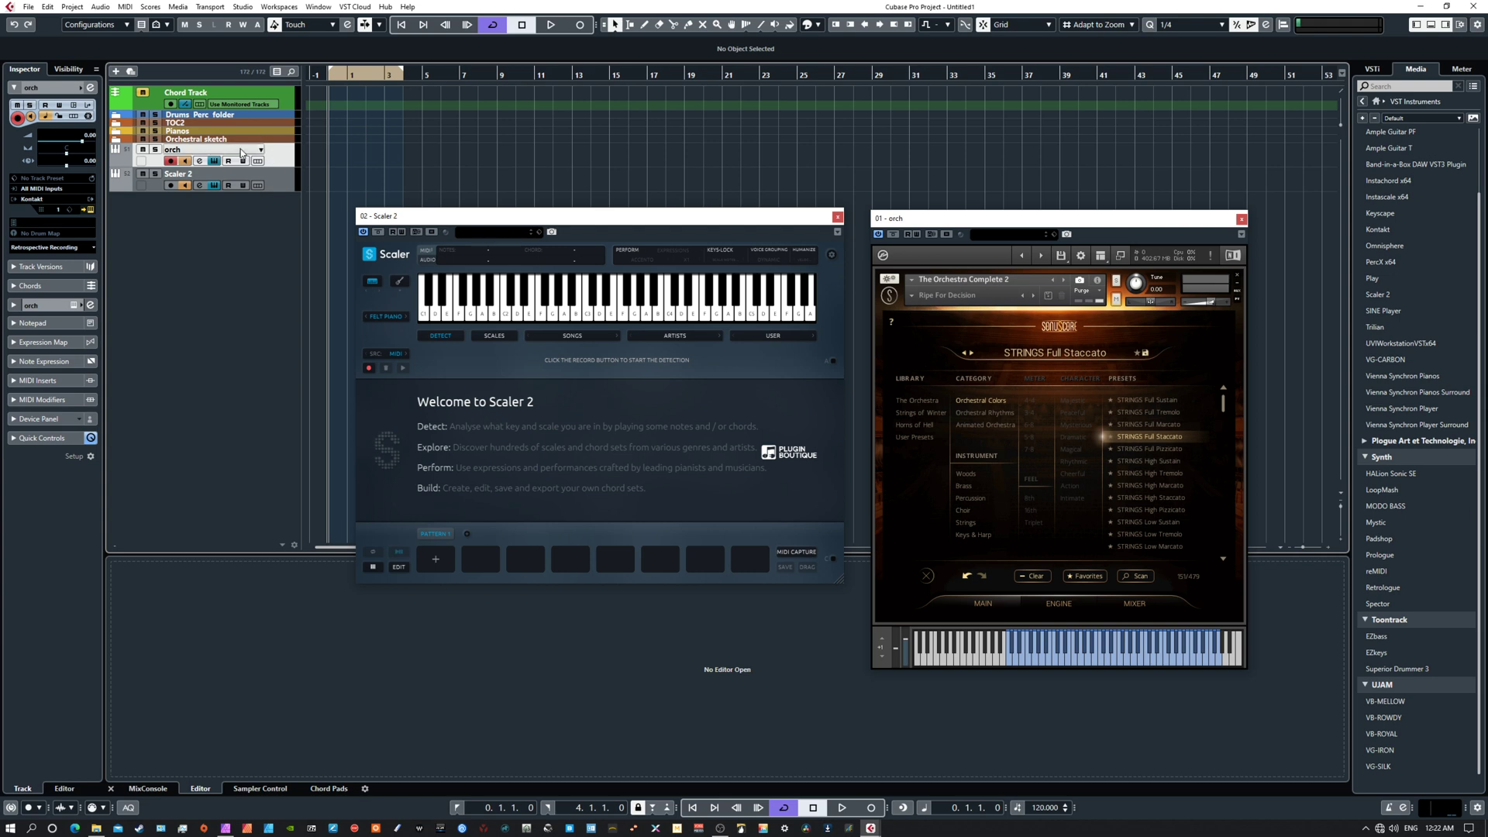
{"action": "left_click", "coordinate": [42, 188]}
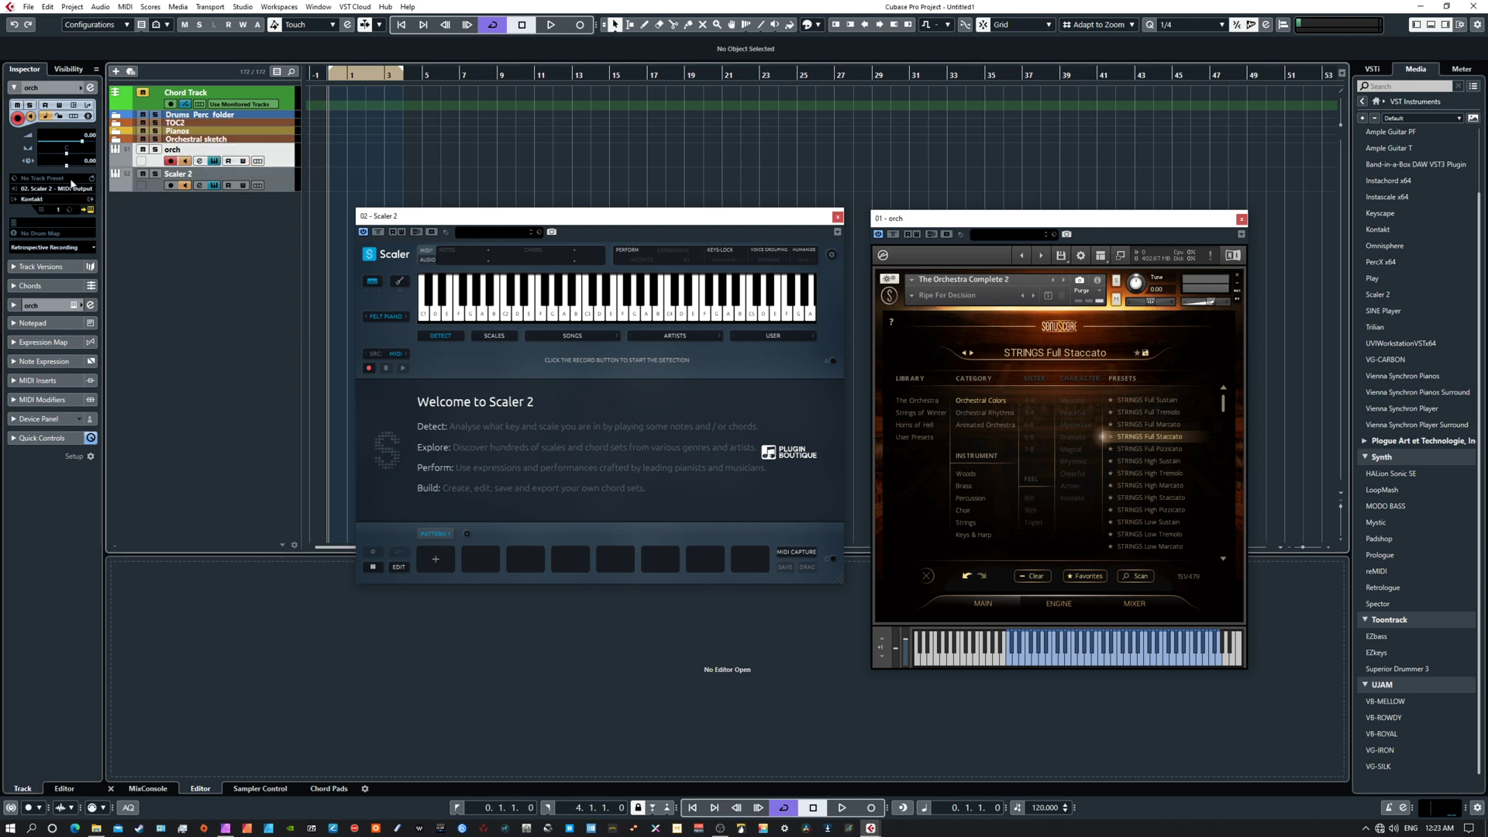
{"action": "left_click", "coordinate": [53, 188]}
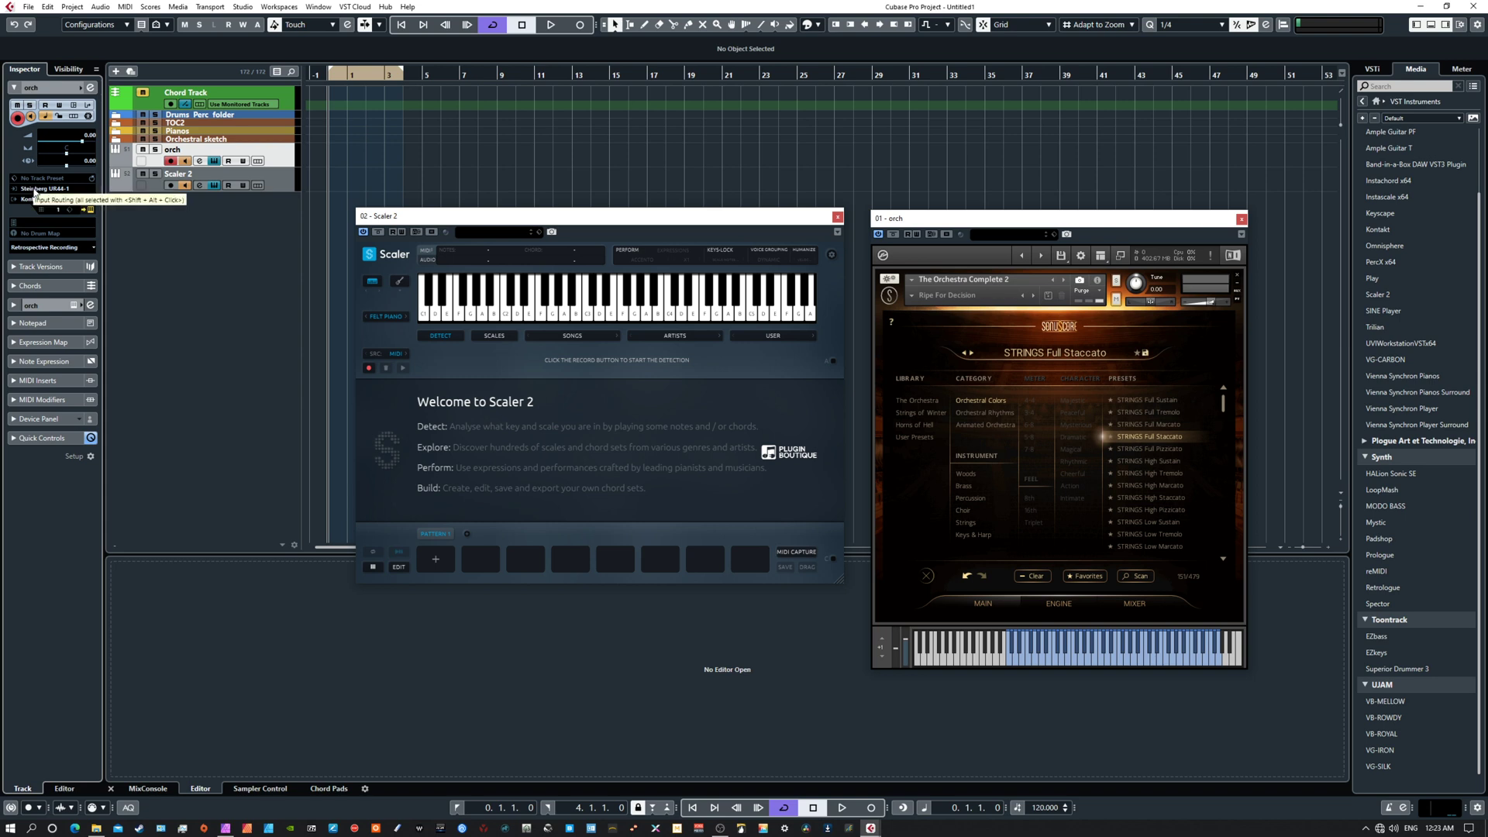
{"action": "left_click", "coordinate": [52, 188]}
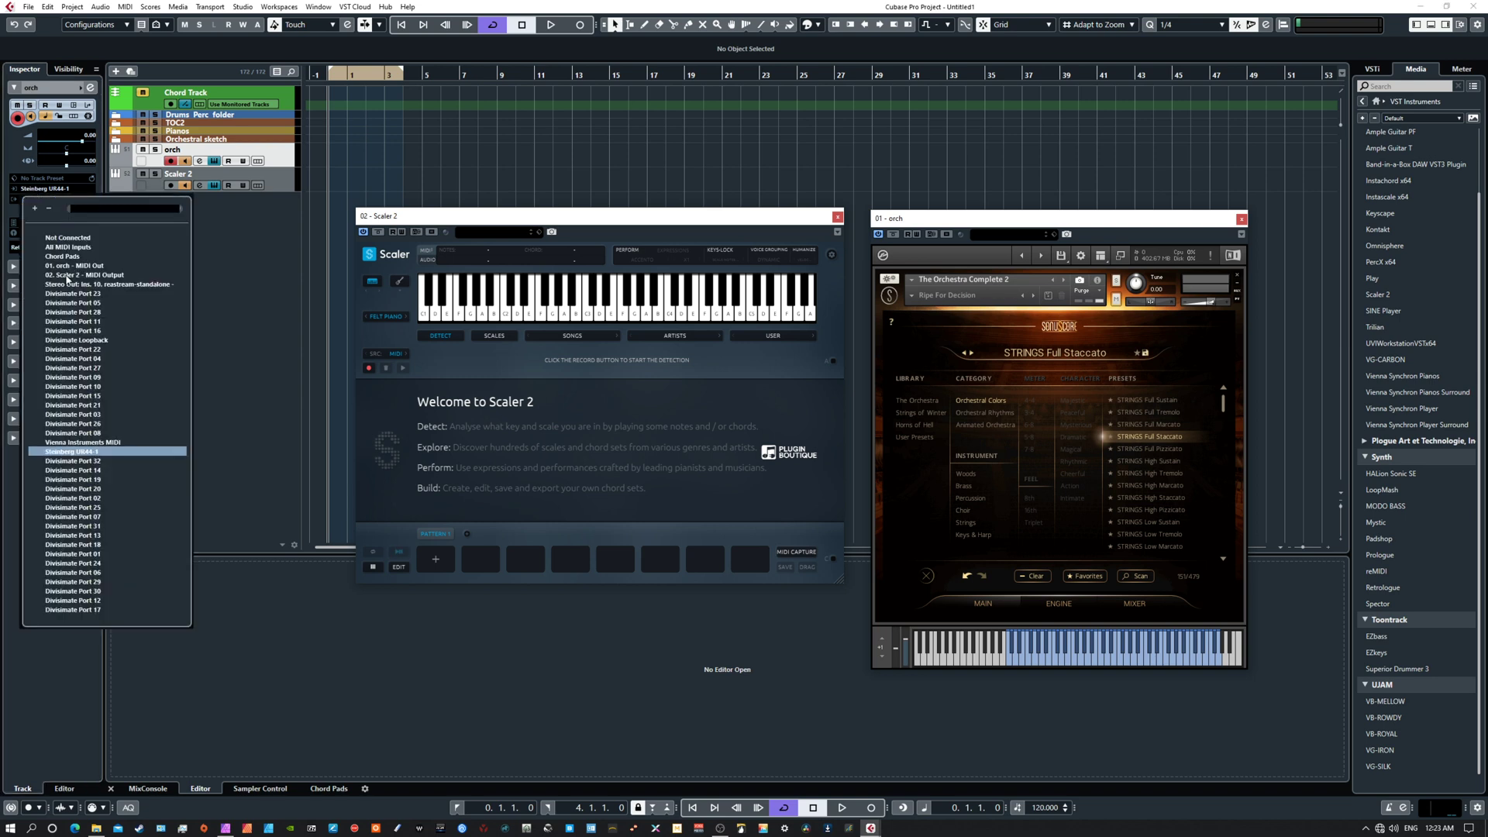
{"action": "left_click", "coordinate": [84, 276]}
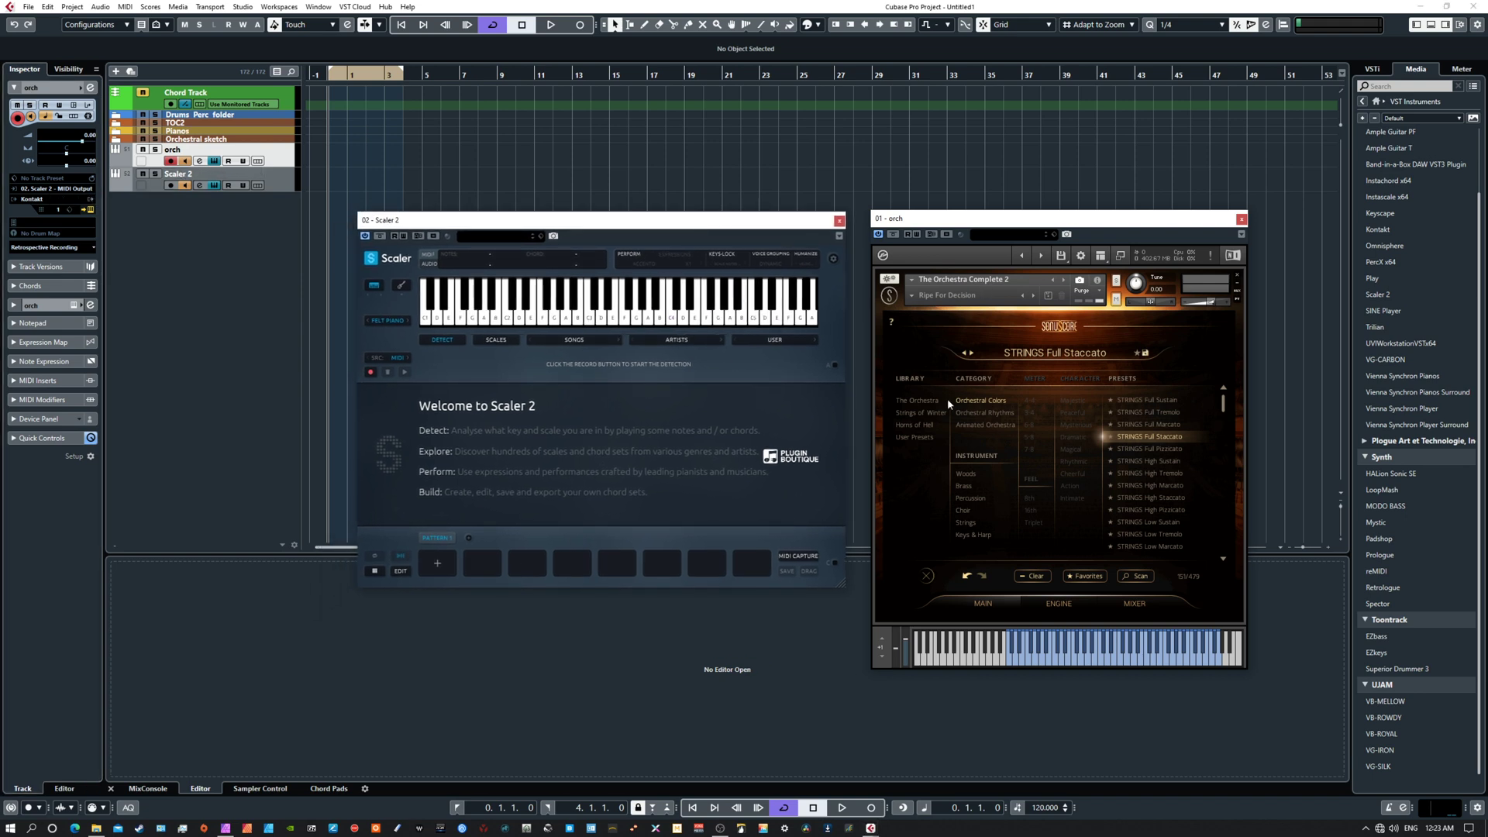
{"action": "mouse_move", "coordinate": [1093, 437]}
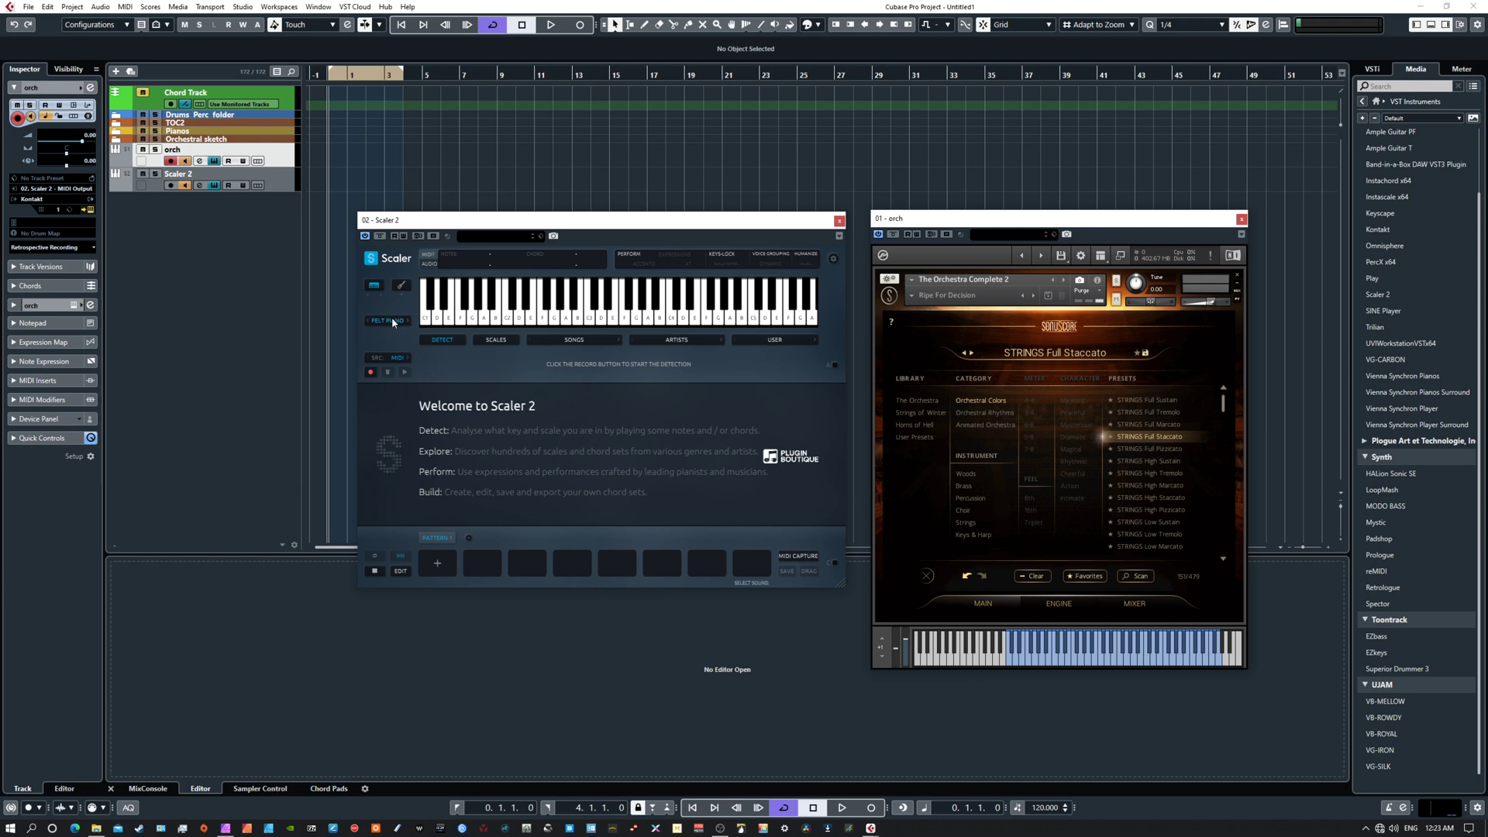
Switch Scaler 2's built-in sound from Felt Piano to OFF.
{"action": "left_click", "coordinate": [386, 320]}
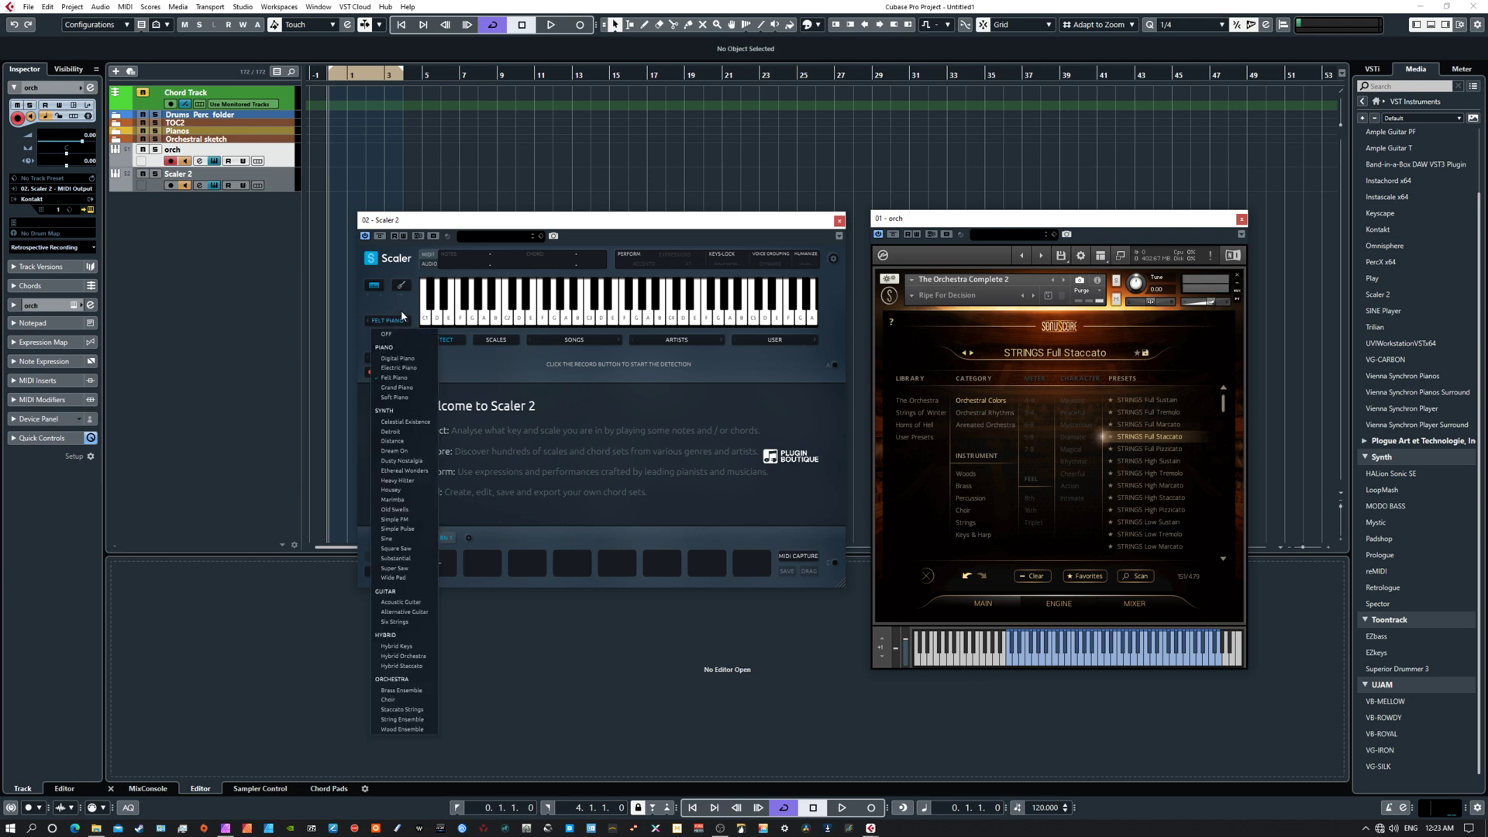
{"action": "left_click", "coordinate": [386, 333]}
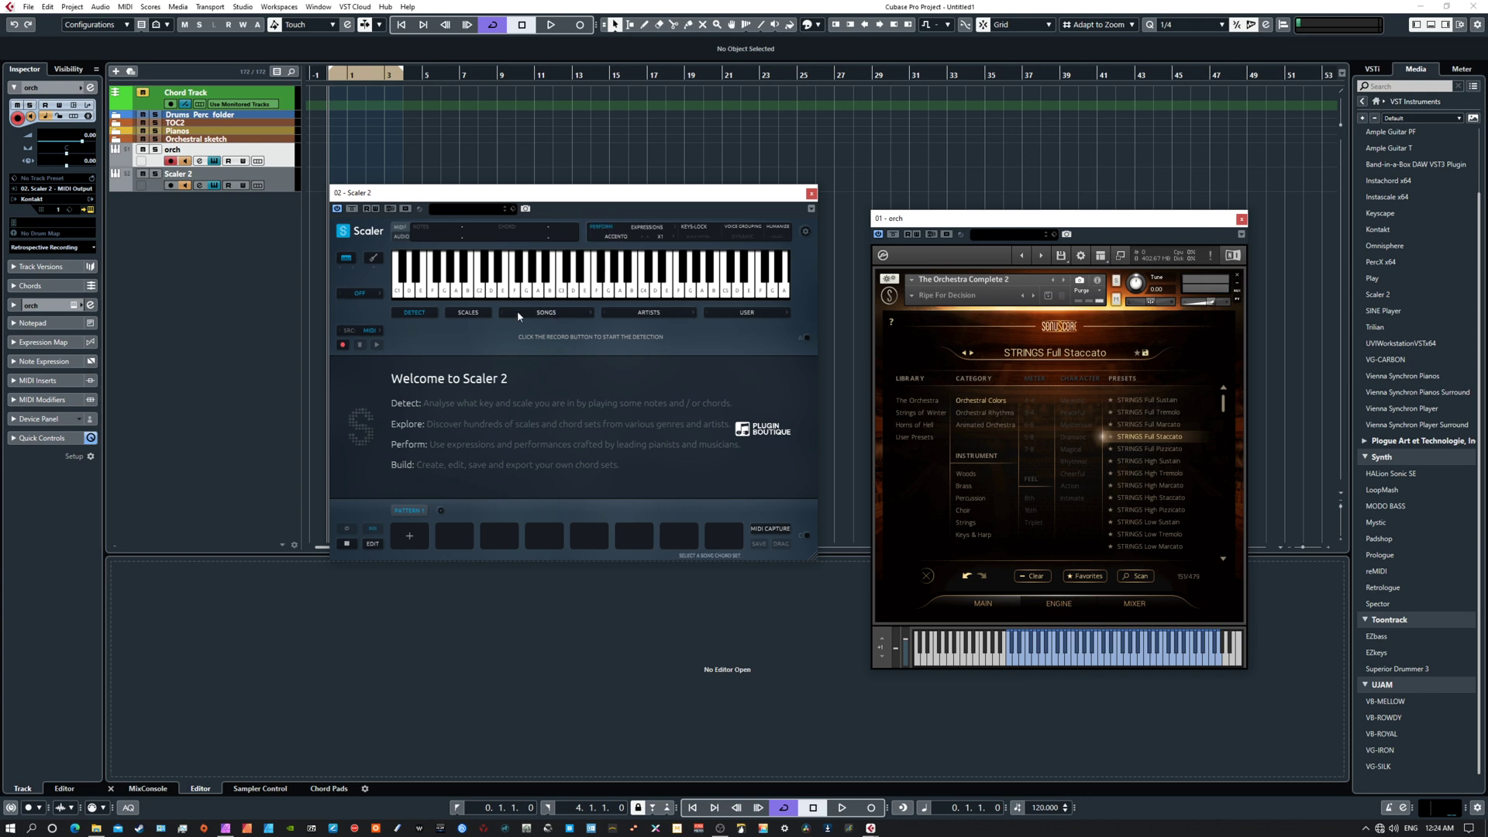
Choose the Major scale in Scaler 2's Scales section, listing chords C maj through B dim.
{"action": "left_click", "coordinate": [466, 312]}
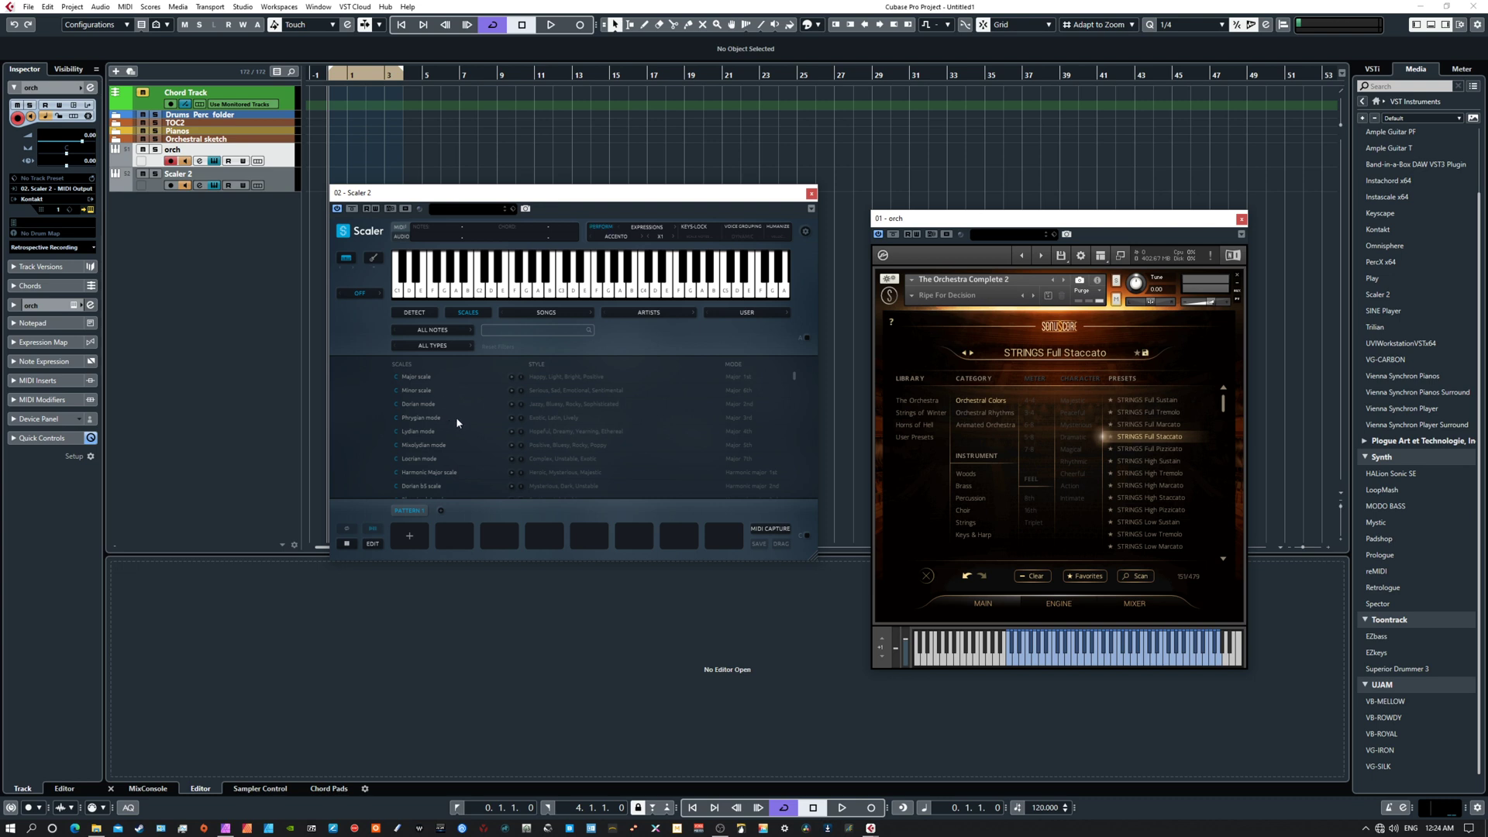
{"action": "left_click", "coordinate": [416, 375]}
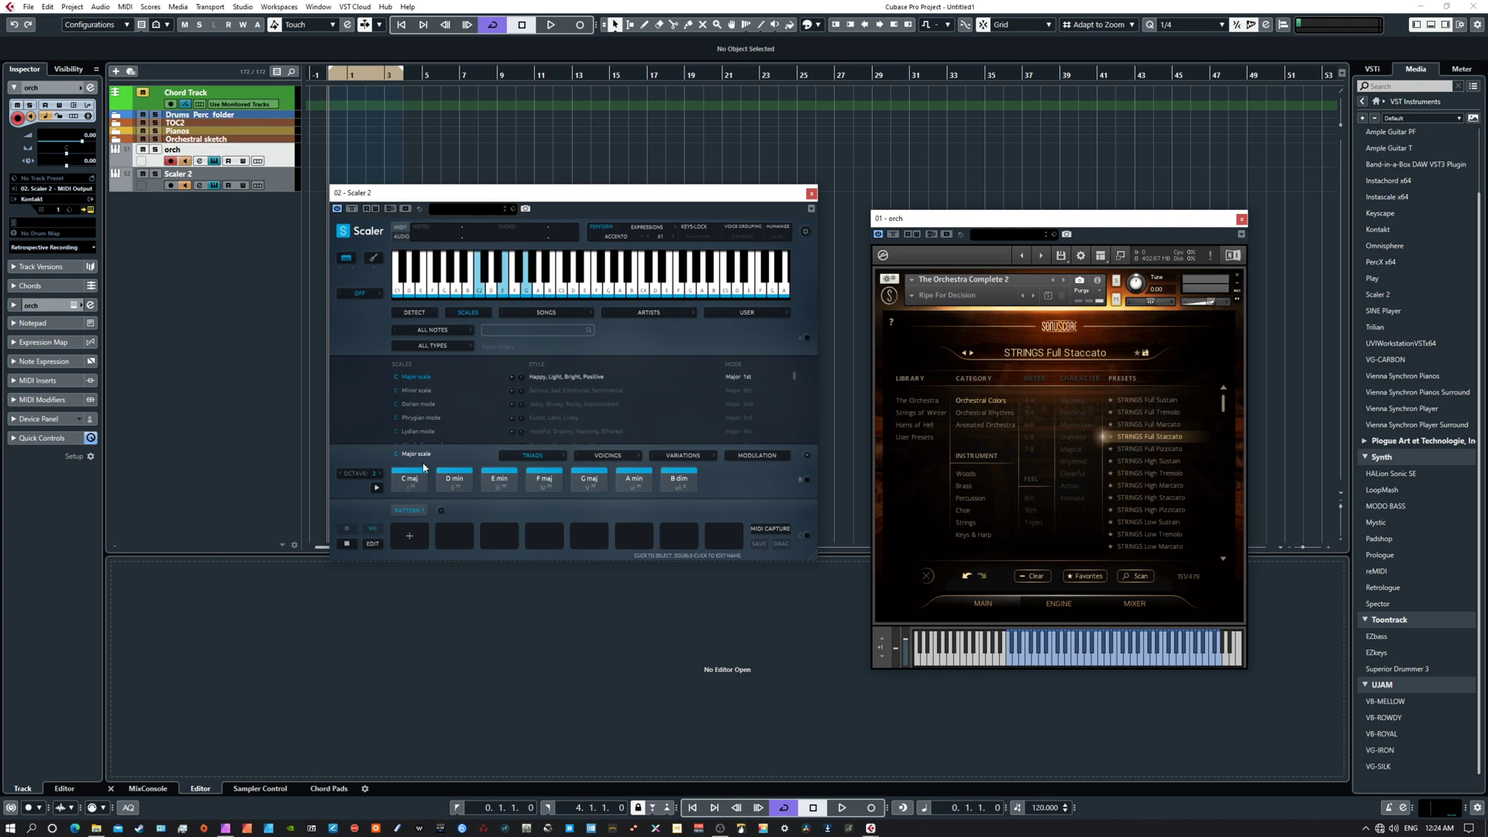
{"action": "left_click", "coordinate": [408, 479]}
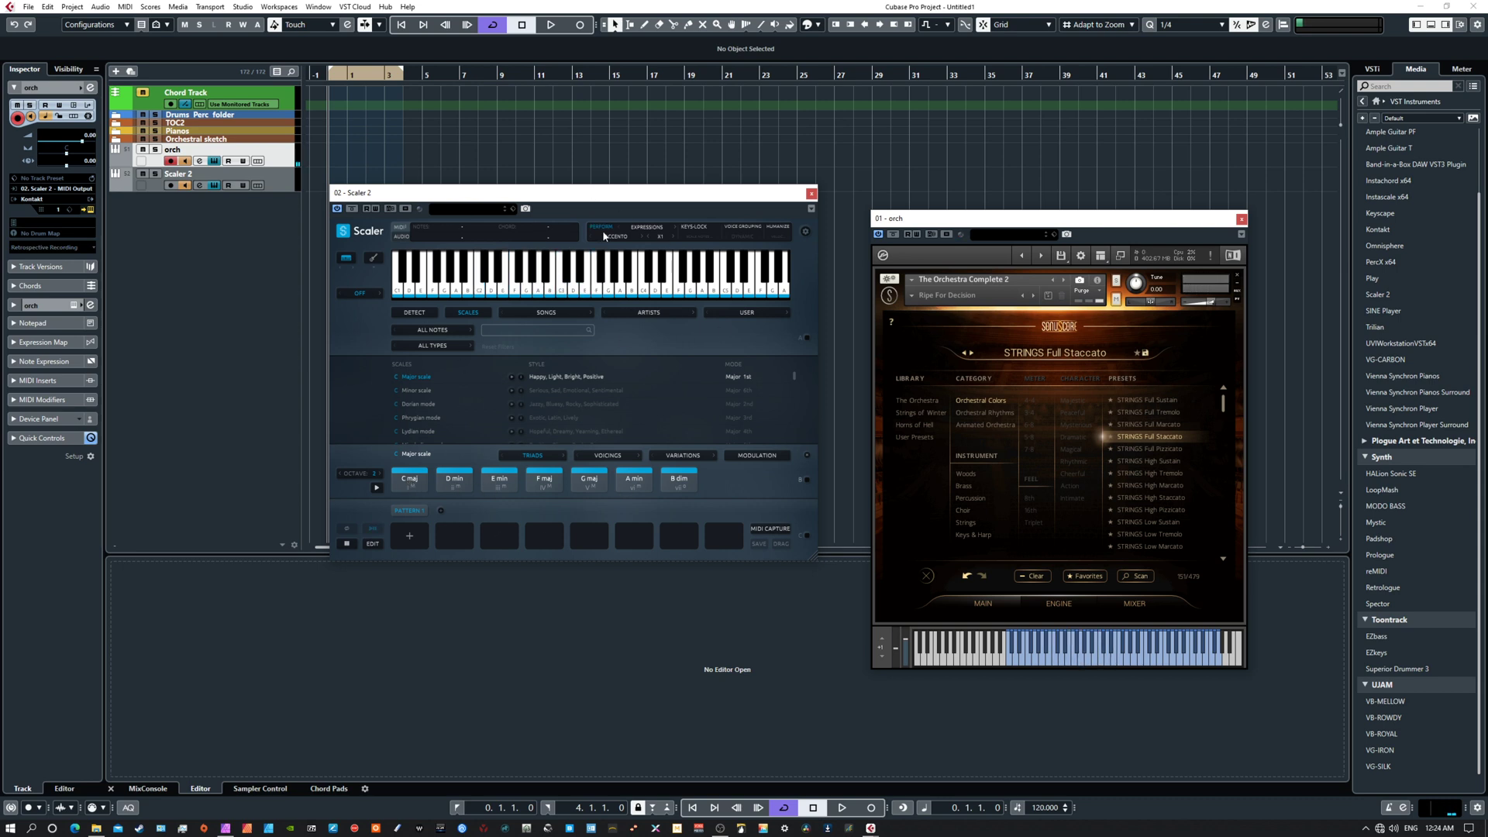
{"action": "mouse_move", "coordinate": [668, 381]}
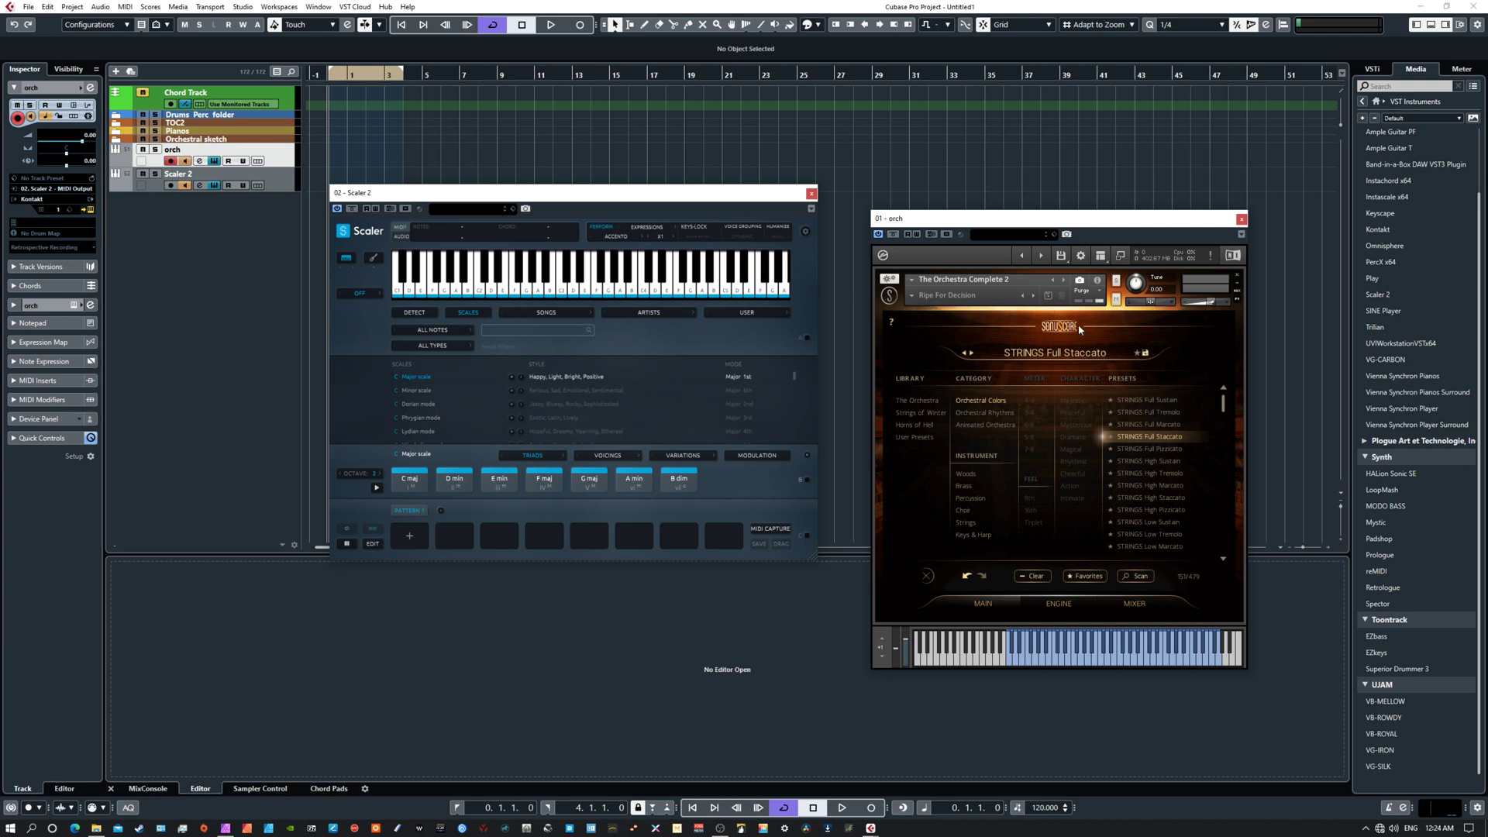
{"action": "mouse_move", "coordinate": [654, 205]}
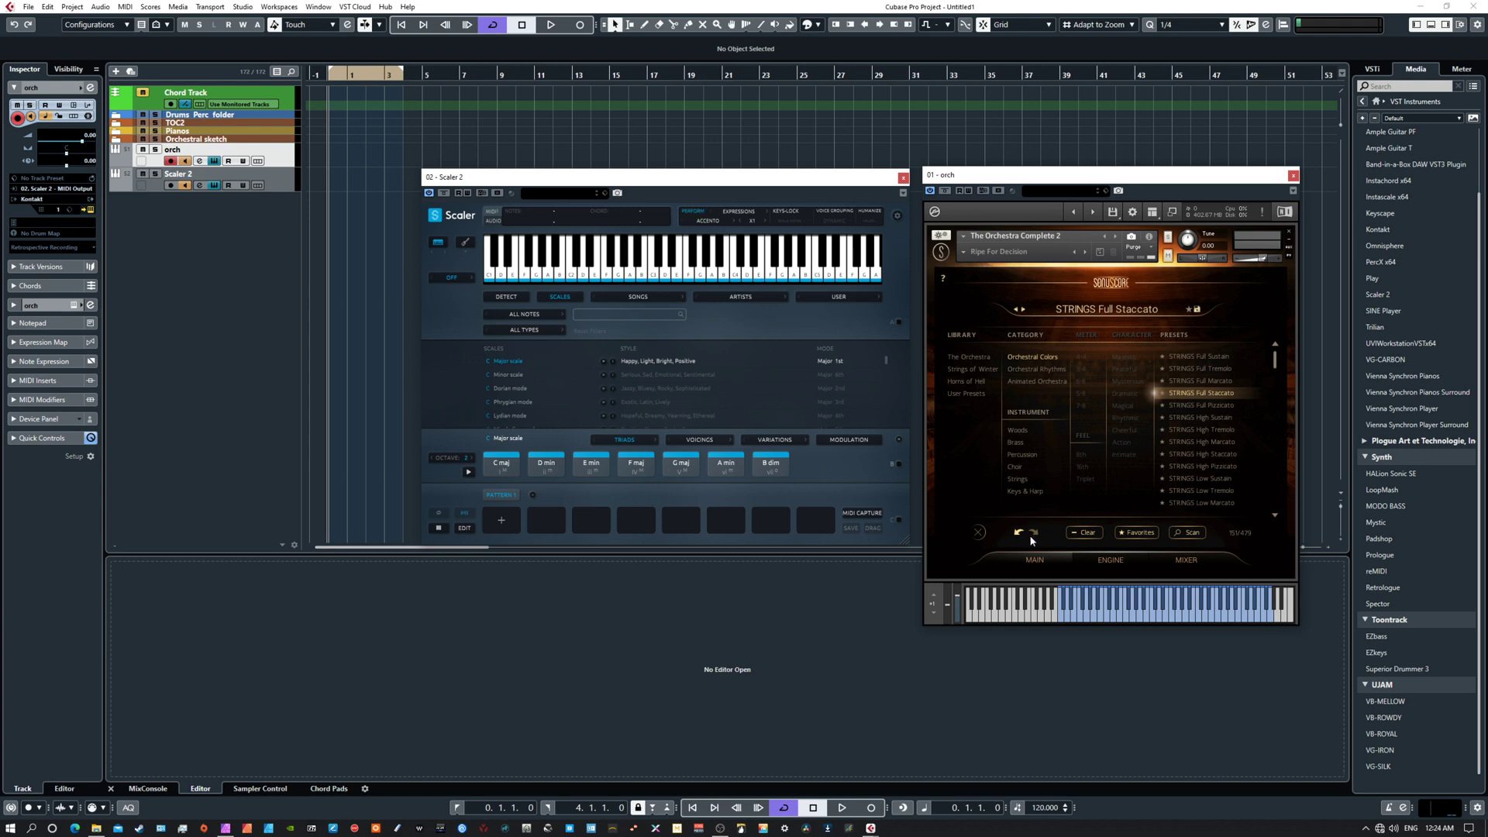
{"action": "mouse_move", "coordinate": [1398, 575]}
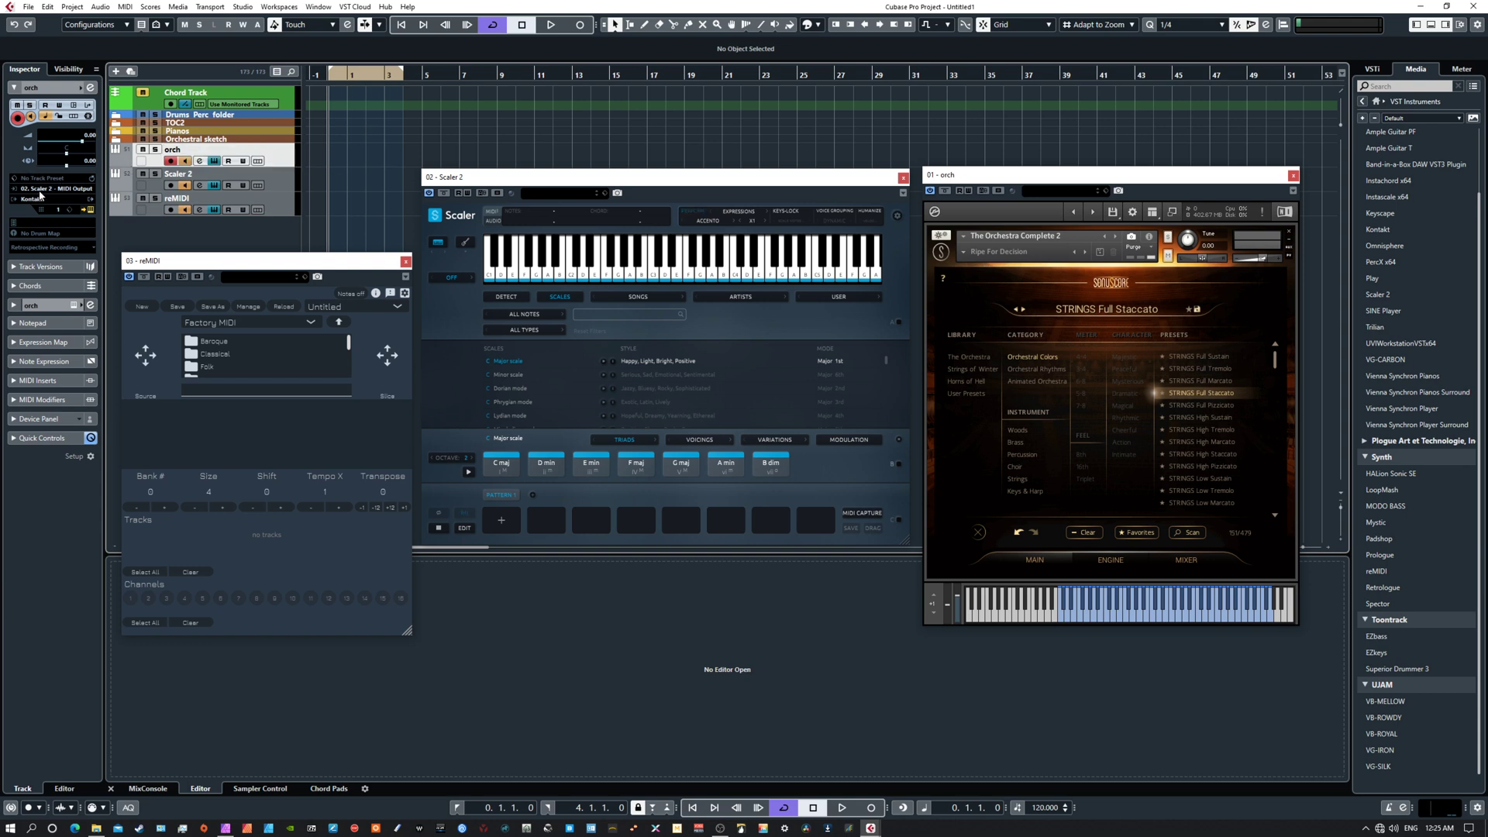
Route orch's input to '03. reMIDI - MIDI Output', toggle reMIDI's Internal Sound and load Classical giselle.mid.
{"action": "left_click", "coordinate": [48, 188]}
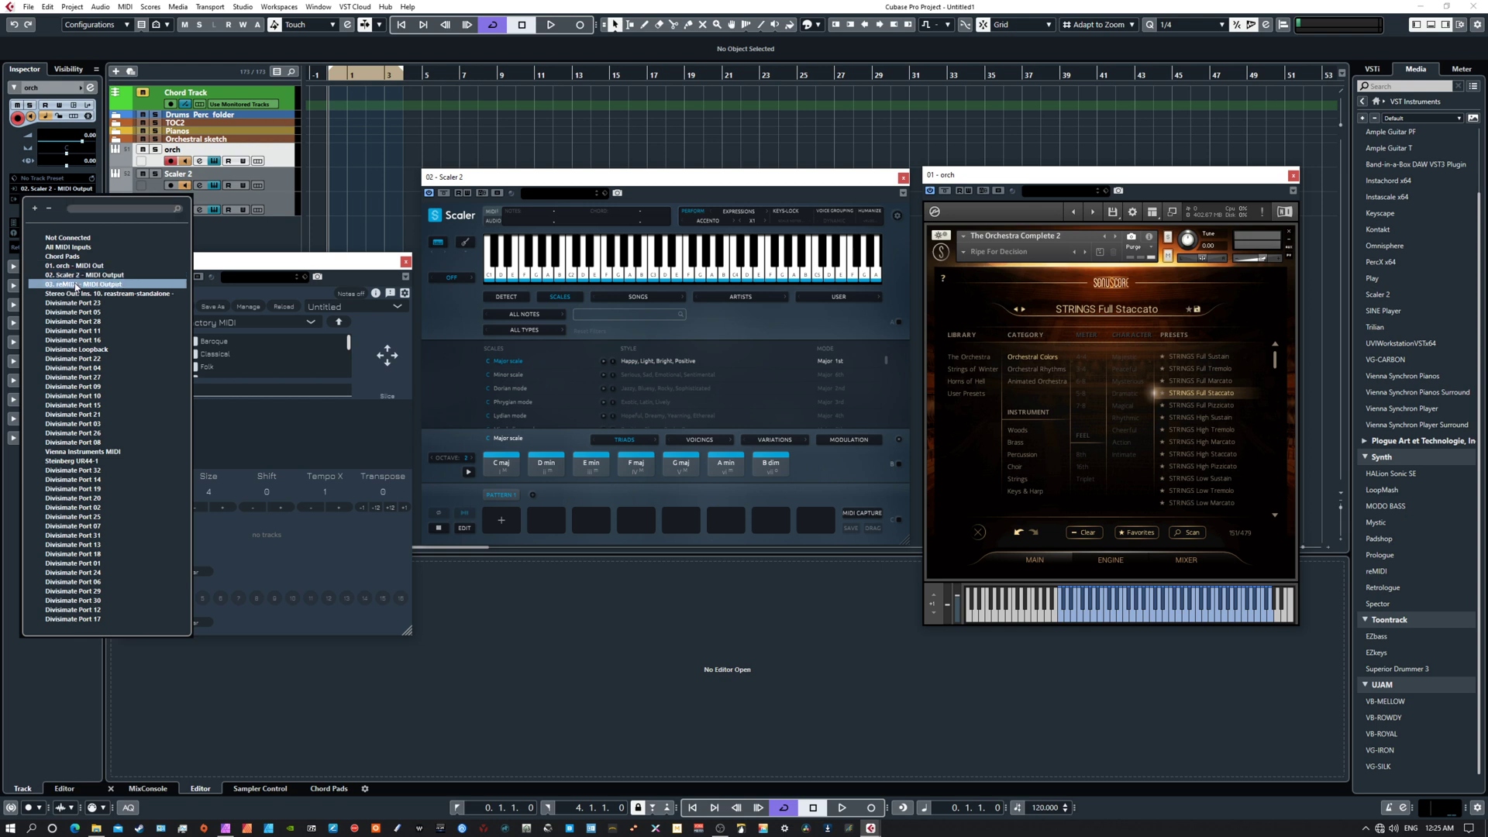
{"action": "left_click", "coordinate": [84, 284]}
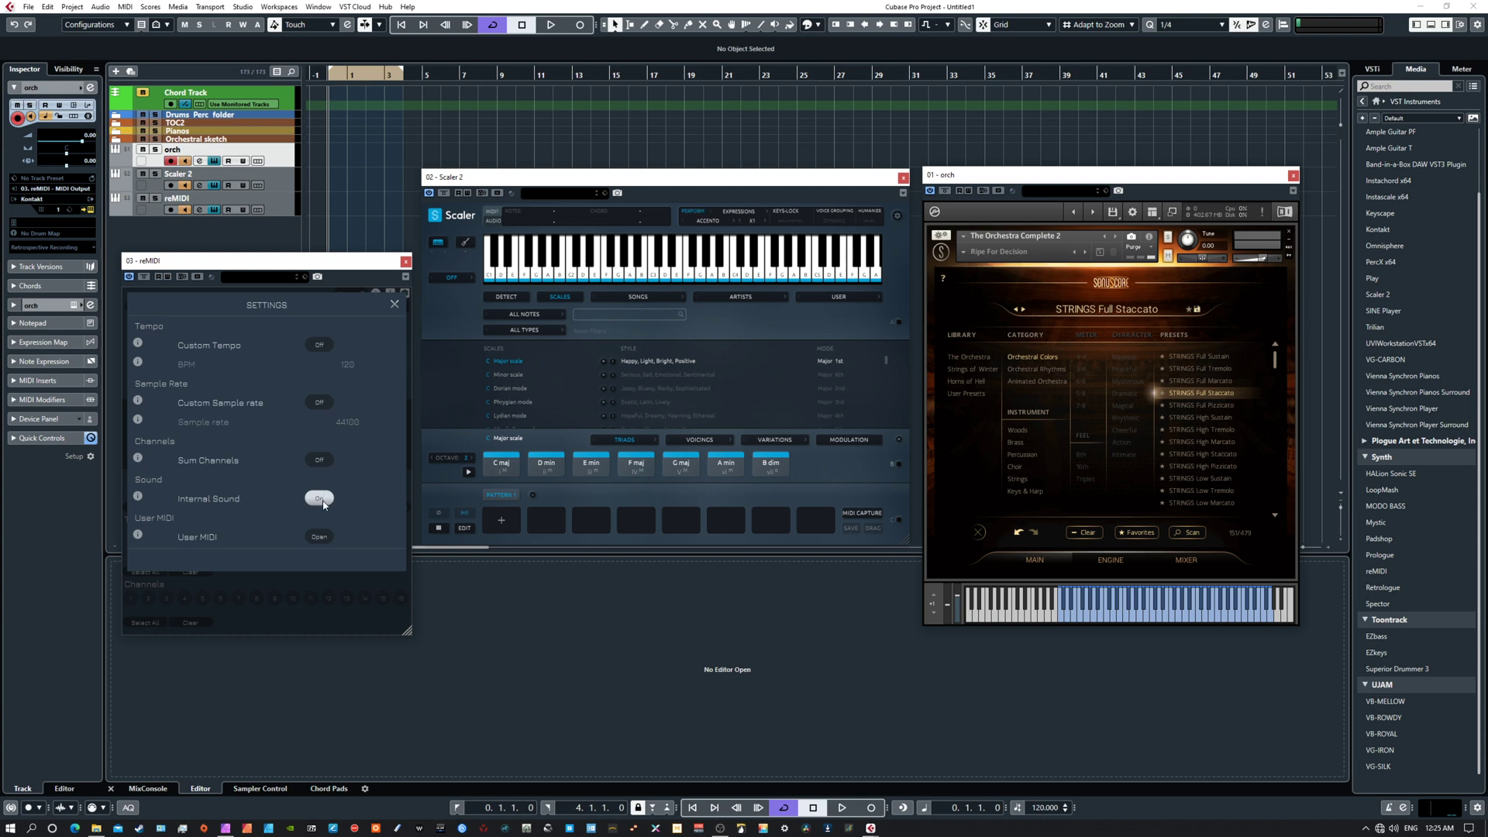
{"action": "left_click", "coordinate": [319, 498]}
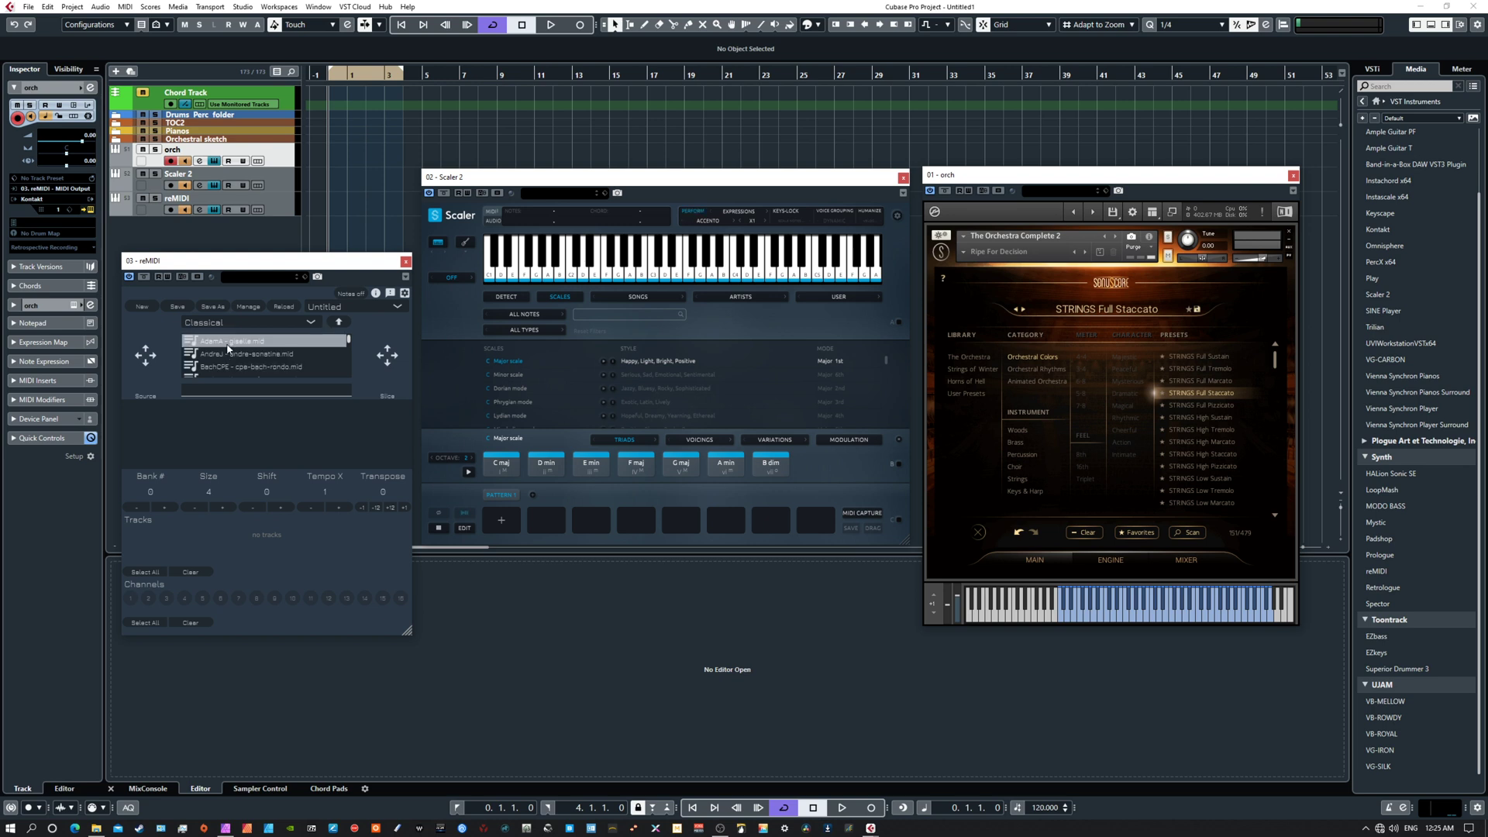
{"action": "left_click", "coordinate": [231, 340]}
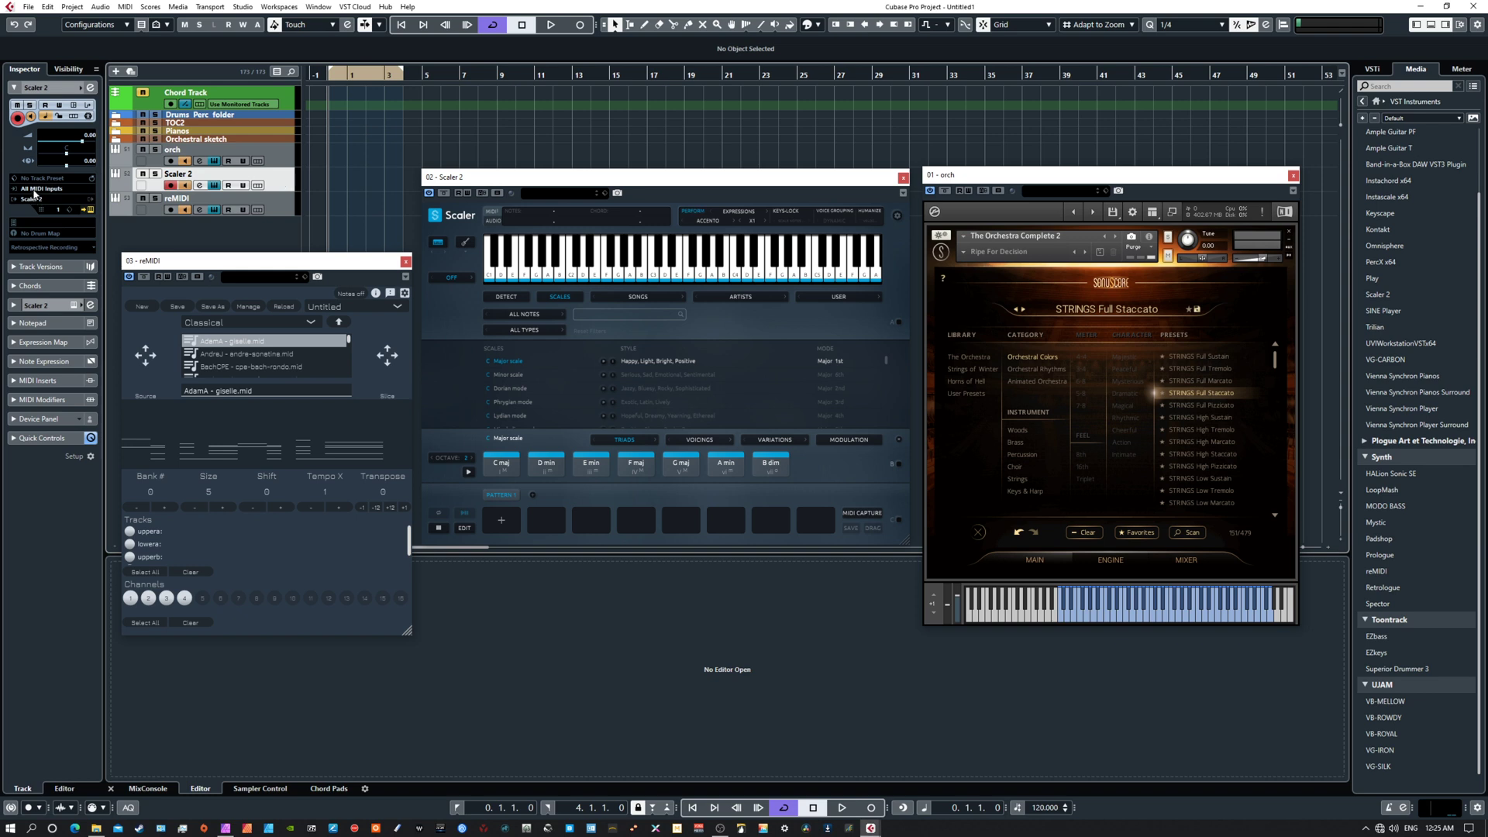
Set the Scaler 2 track's Input Routing to Not Connected.
{"action": "left_click", "coordinate": [90, 187]}
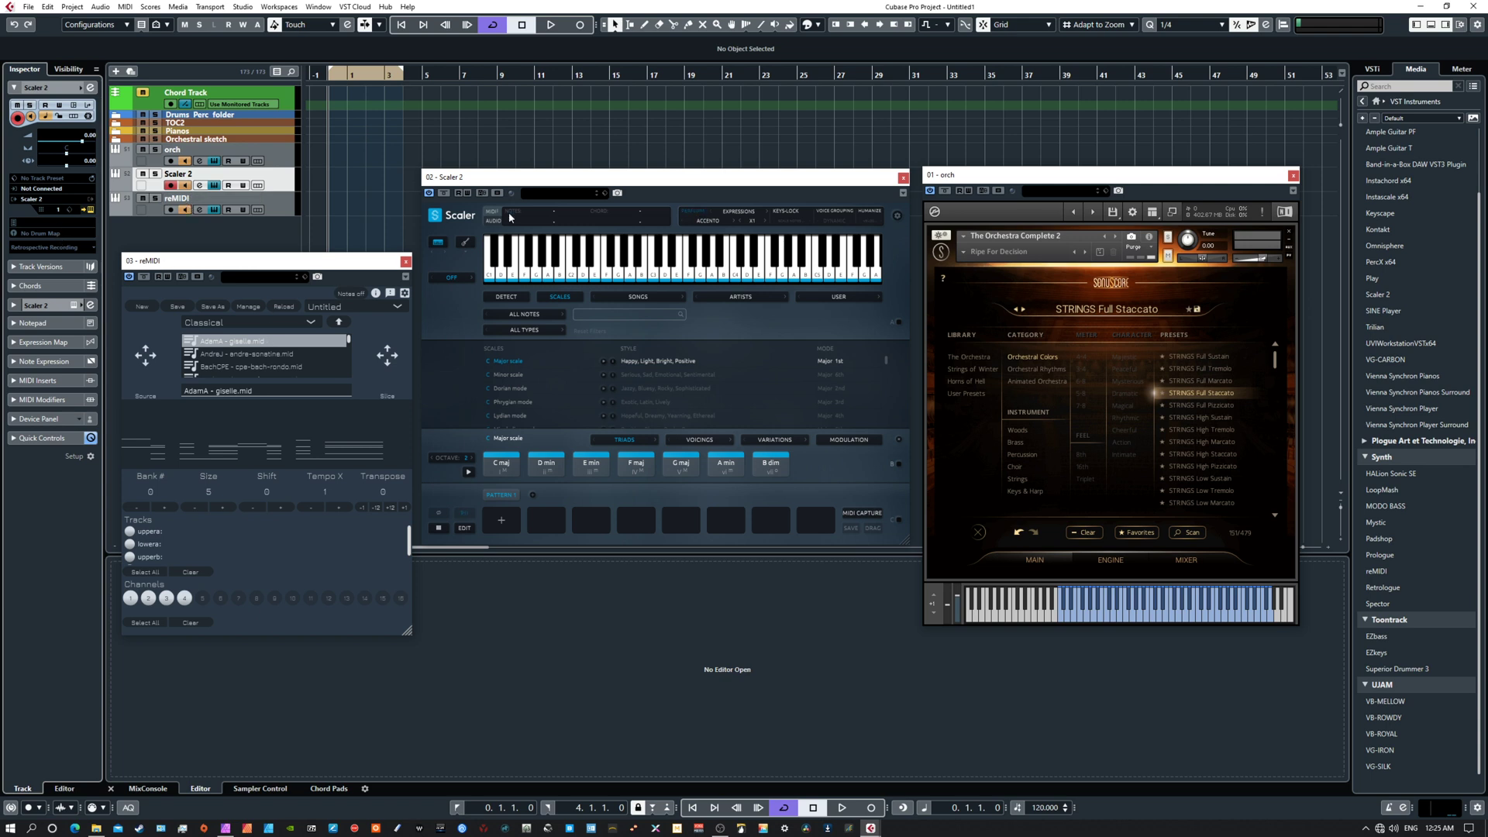
{"action": "mouse_move", "coordinate": [197, 183]}
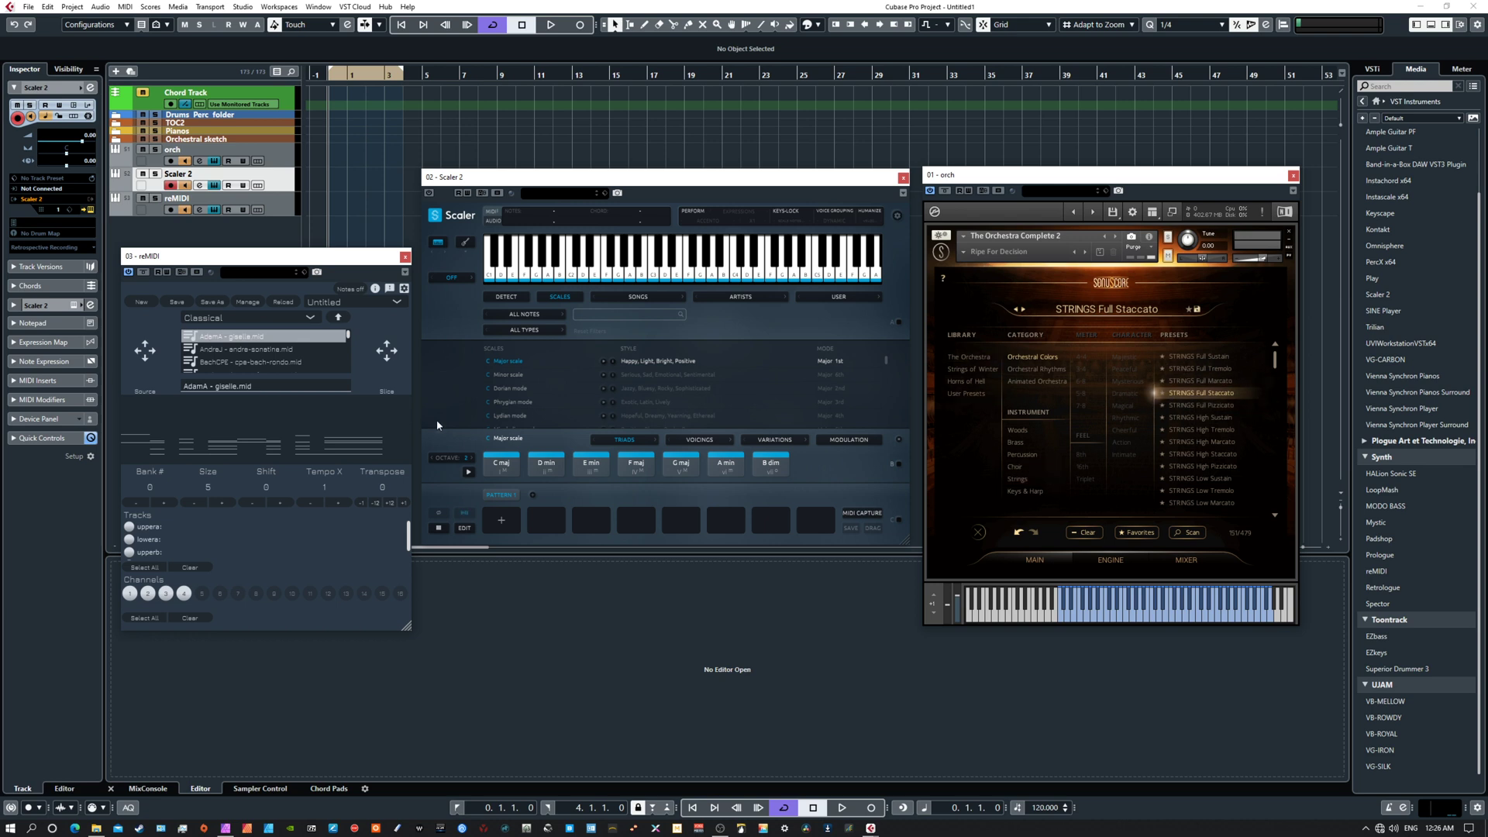
{"action": "mouse_move", "coordinate": [302, 377]}
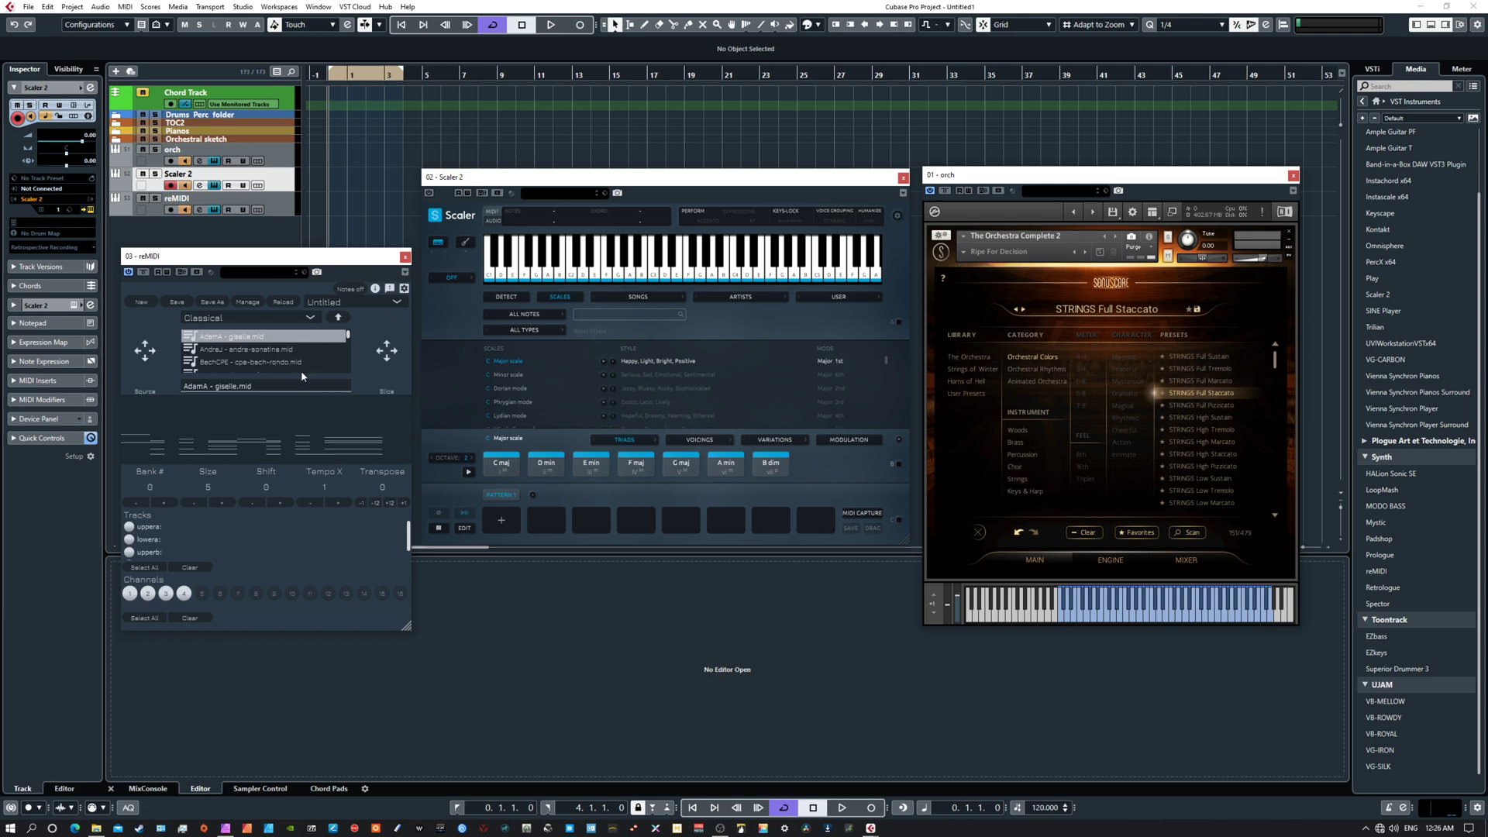
{"action": "mouse_move", "coordinate": [282, 404]}
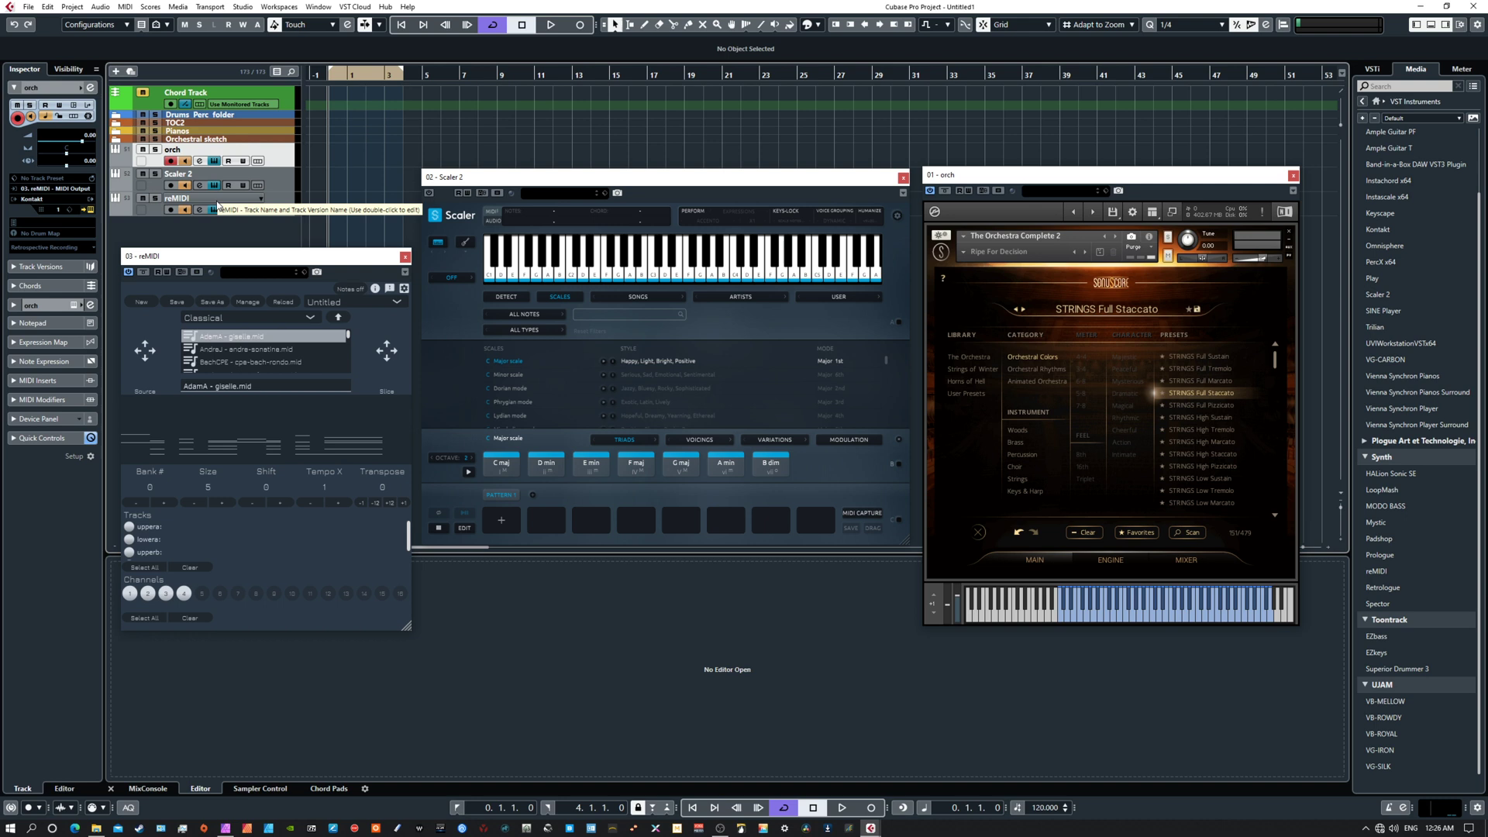
Set the reMIDI track's MIDI input to the Steinberg UR44 port instead of Scaler 2.
{"action": "left_click", "coordinate": [176, 198]}
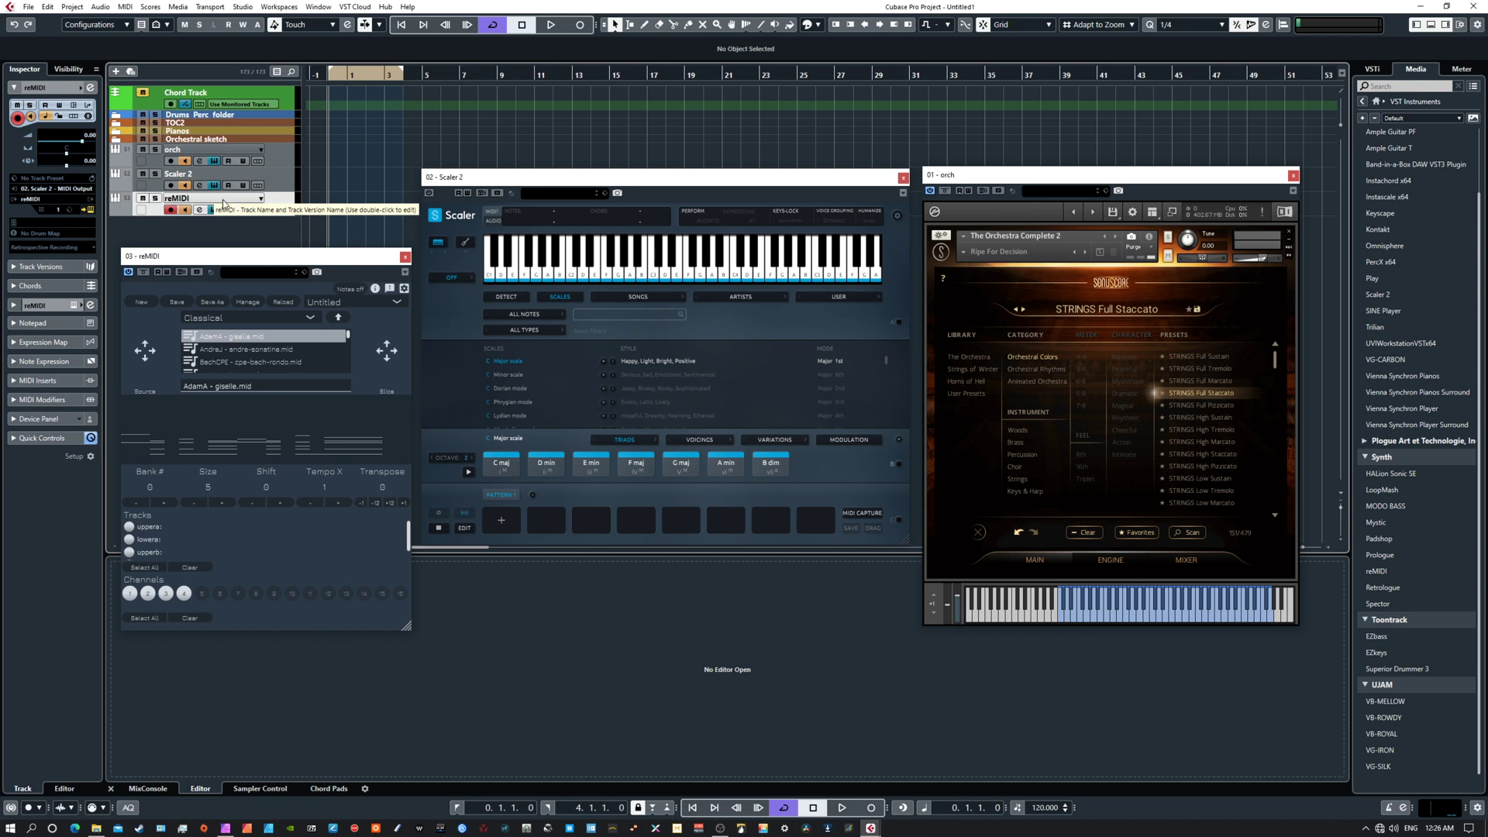
{"action": "mouse_move", "coordinate": [225, 204]}
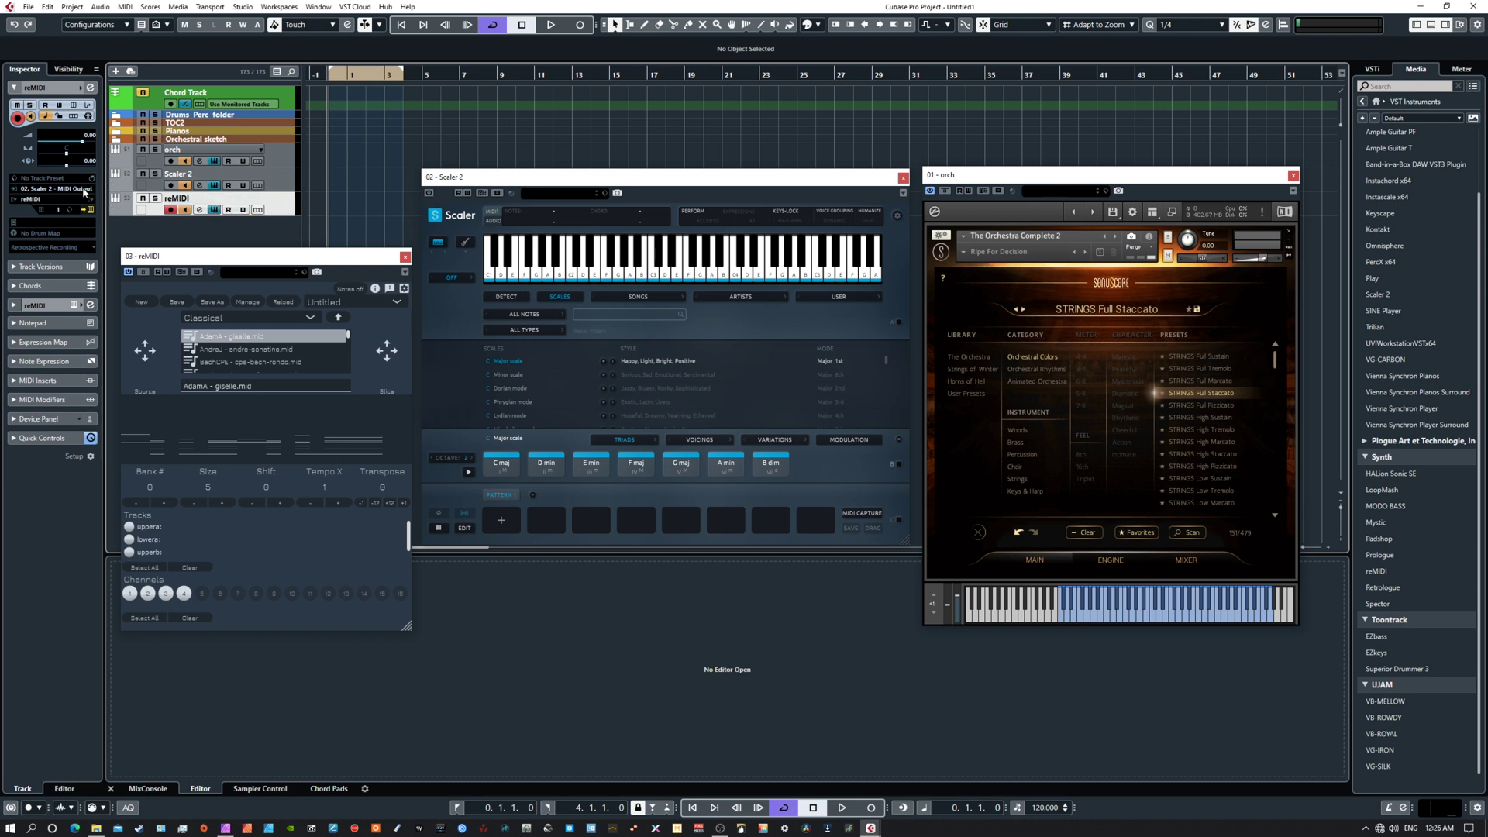
{"action": "mouse_move", "coordinate": [210, 205]}
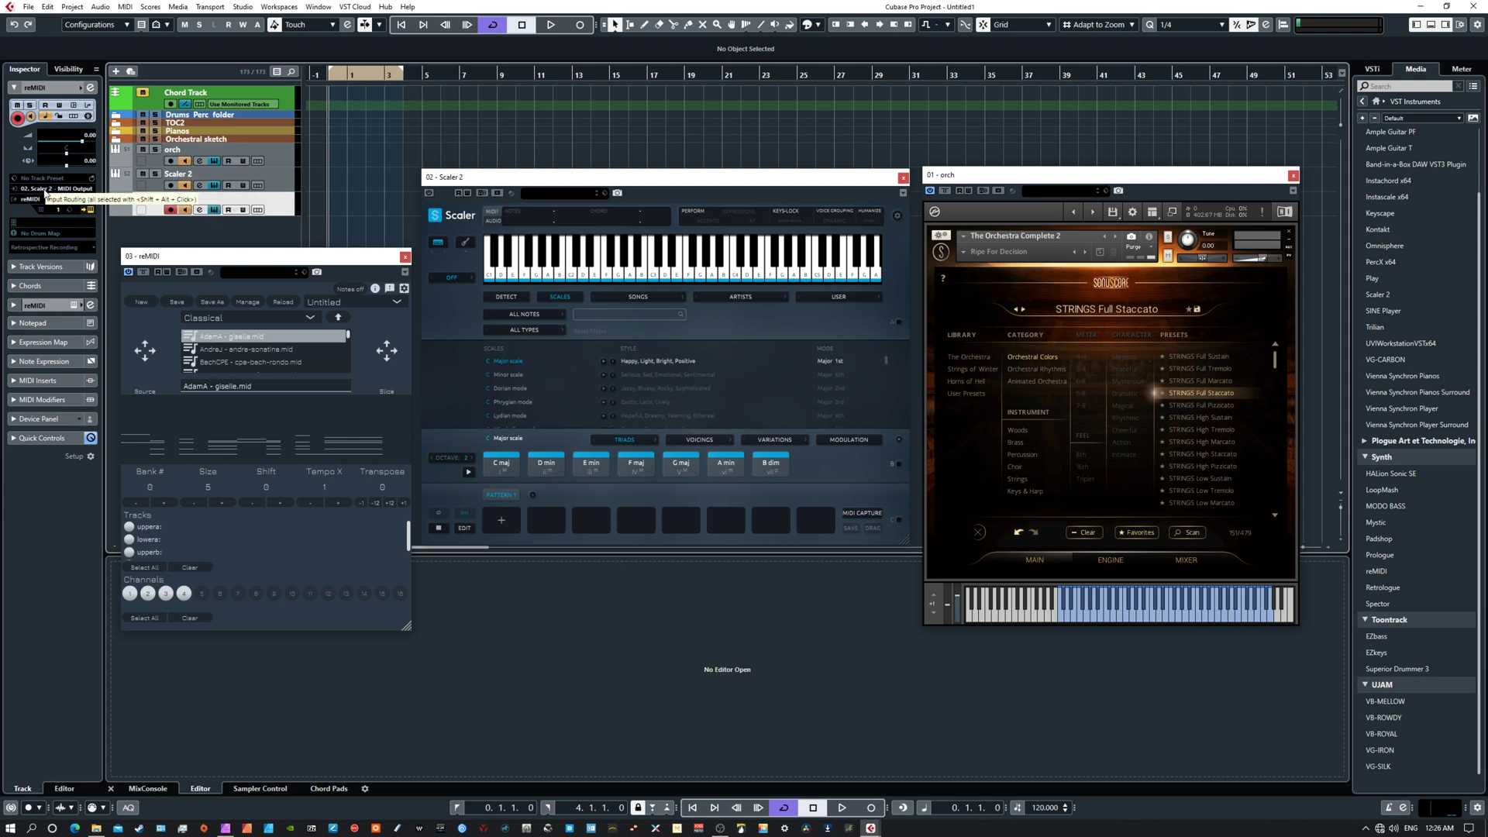
{"action": "left_click", "coordinate": [180, 196]}
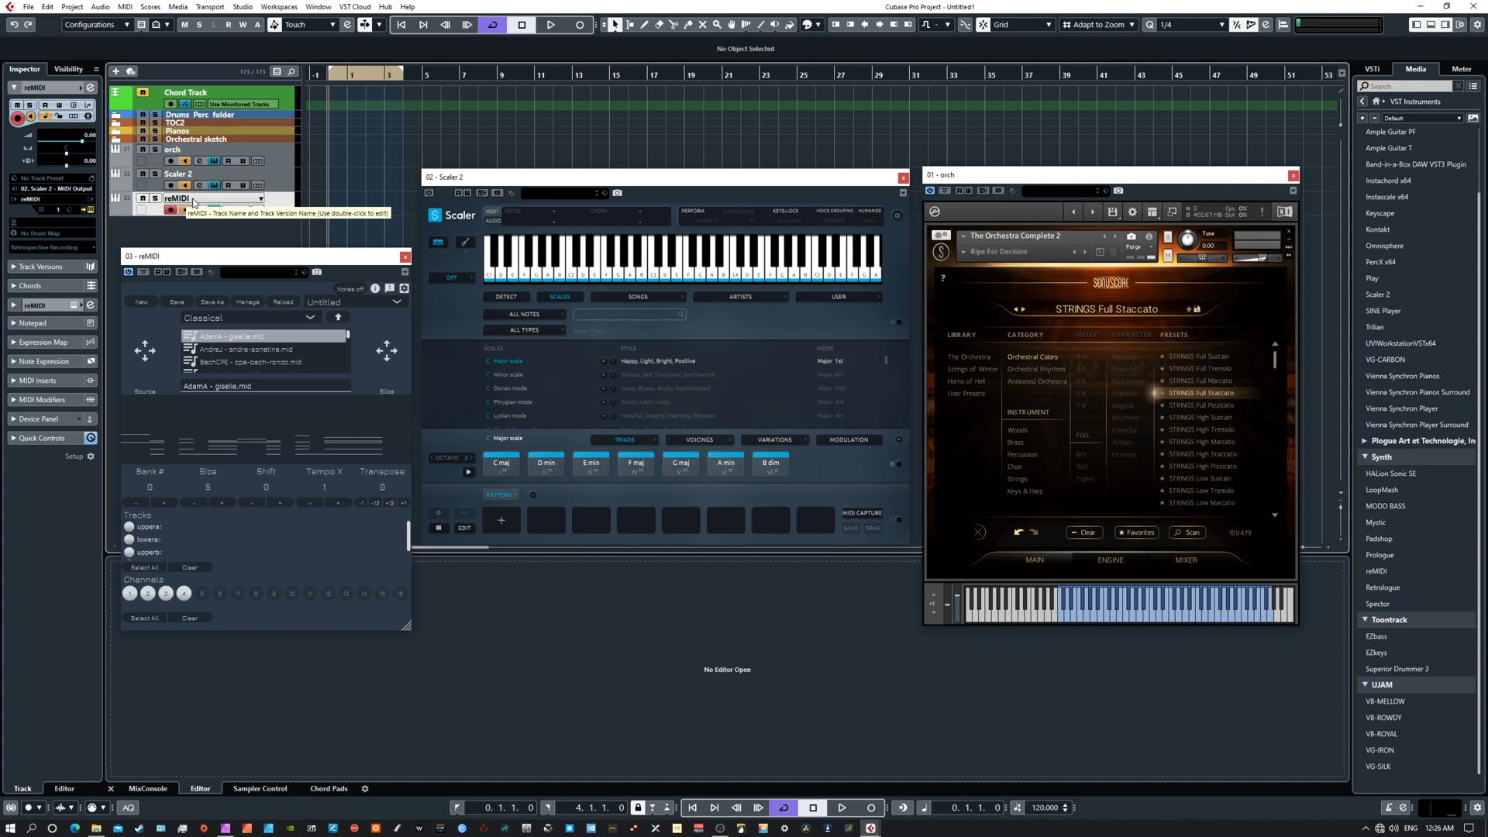
{"action": "left_click", "coordinate": [53, 188]}
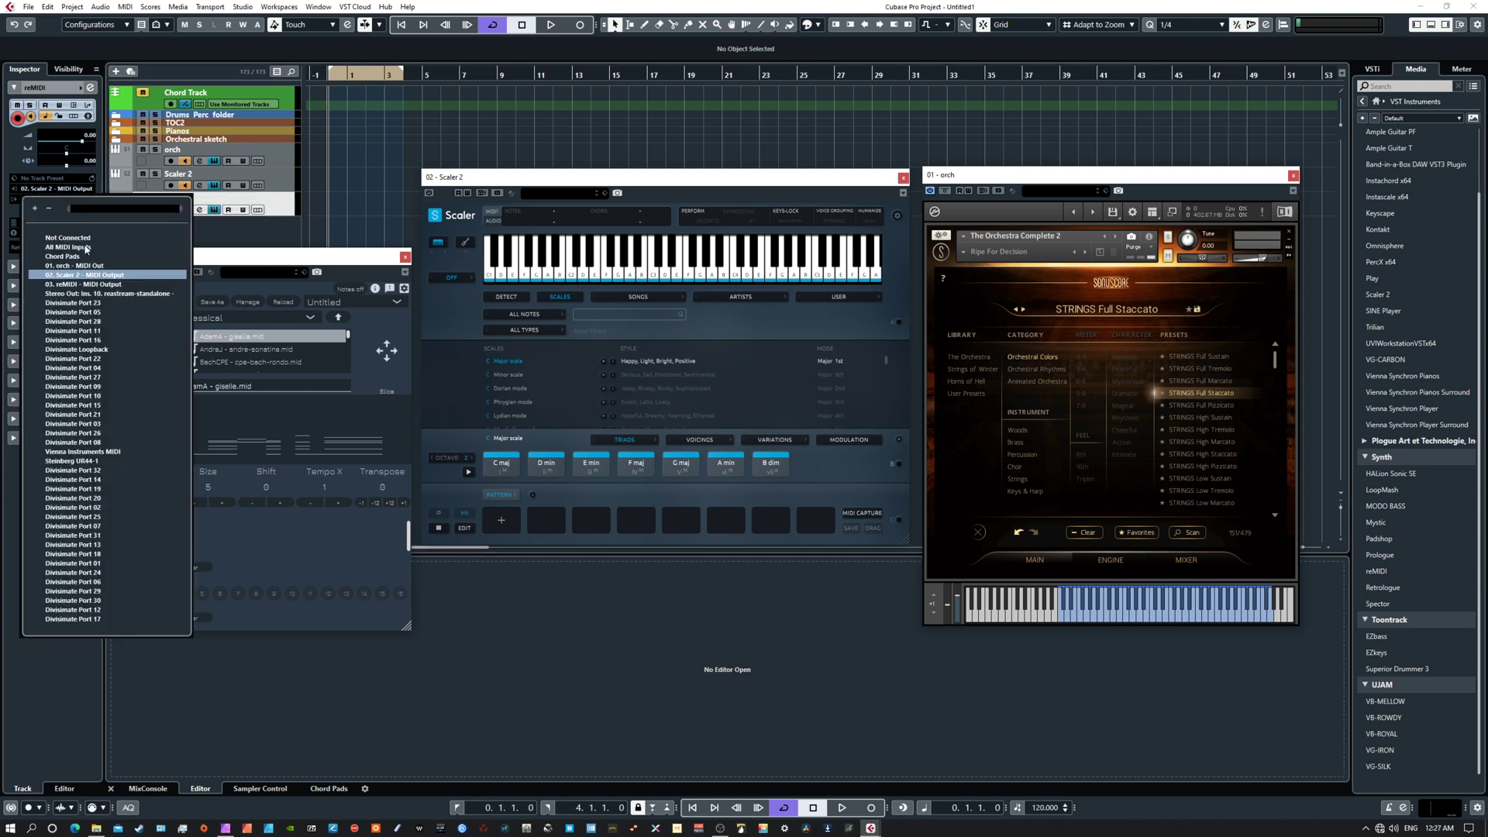
{"action": "mouse_move", "coordinate": [66, 464]}
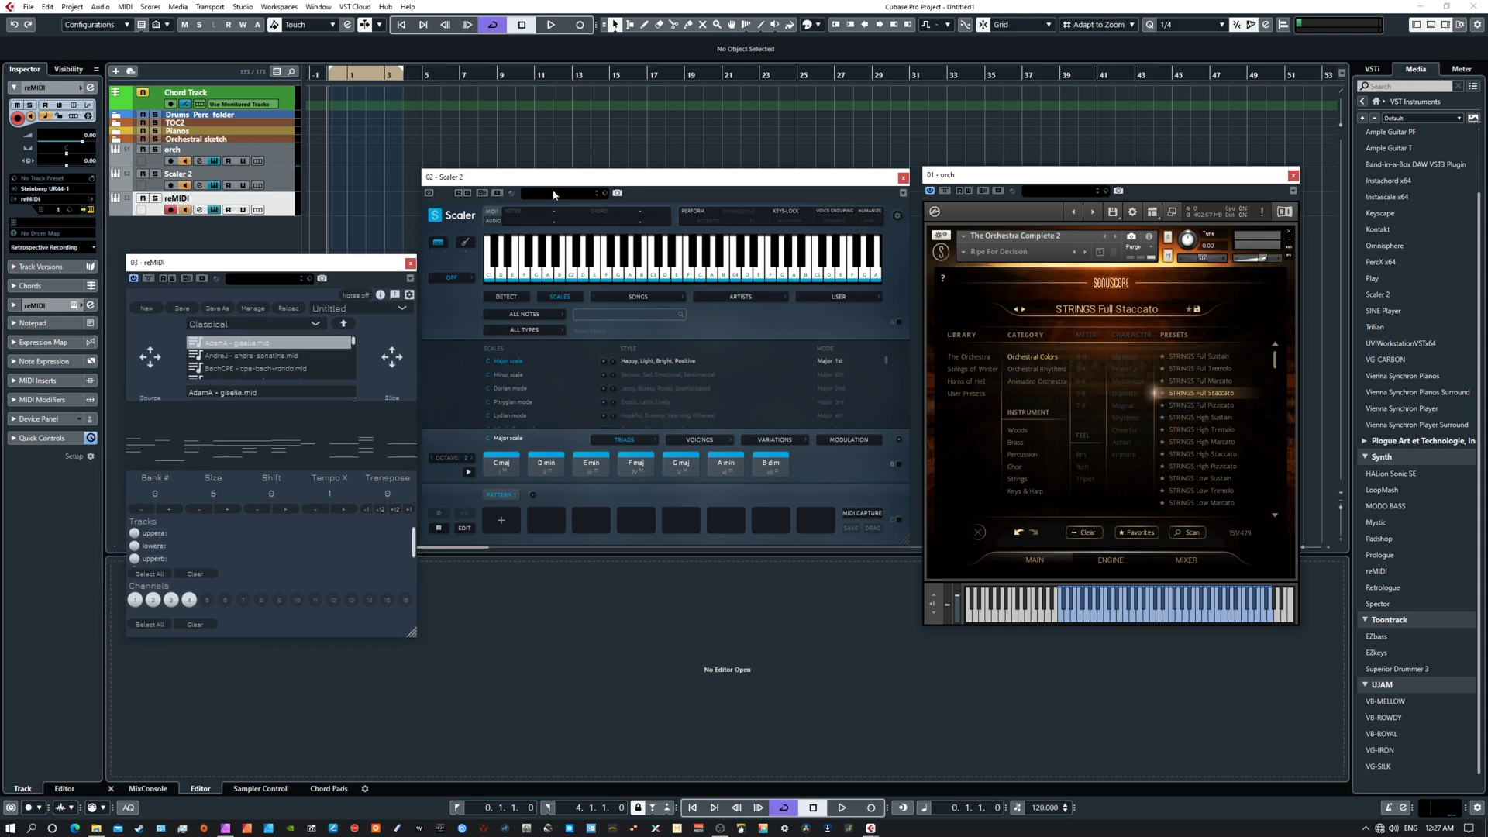
{"action": "left_click_drag", "start_coordinate": [553, 176], "coordinate": [553, 239]}
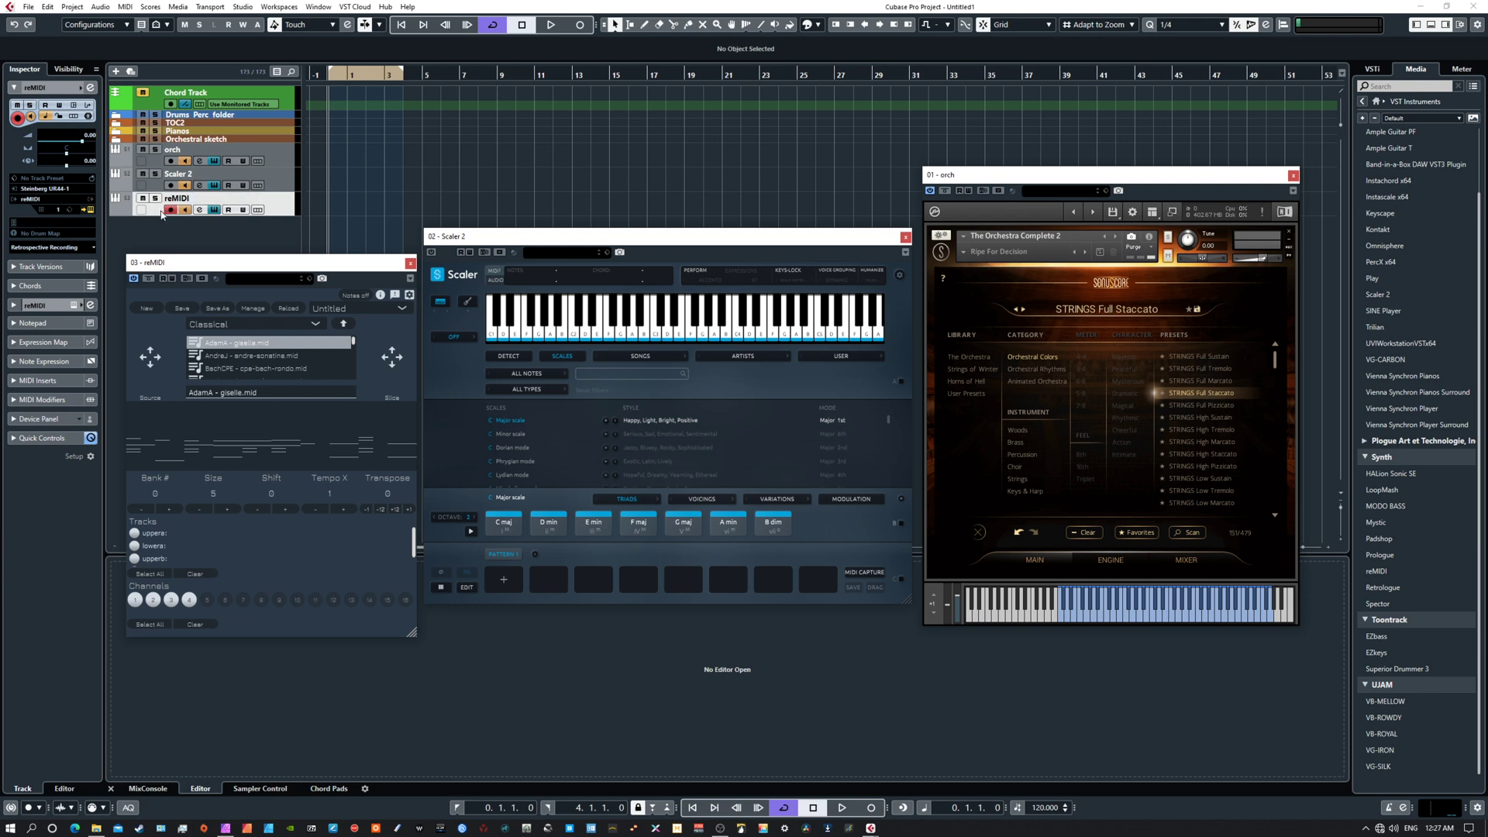
{"action": "mouse_move", "coordinate": [187, 207]}
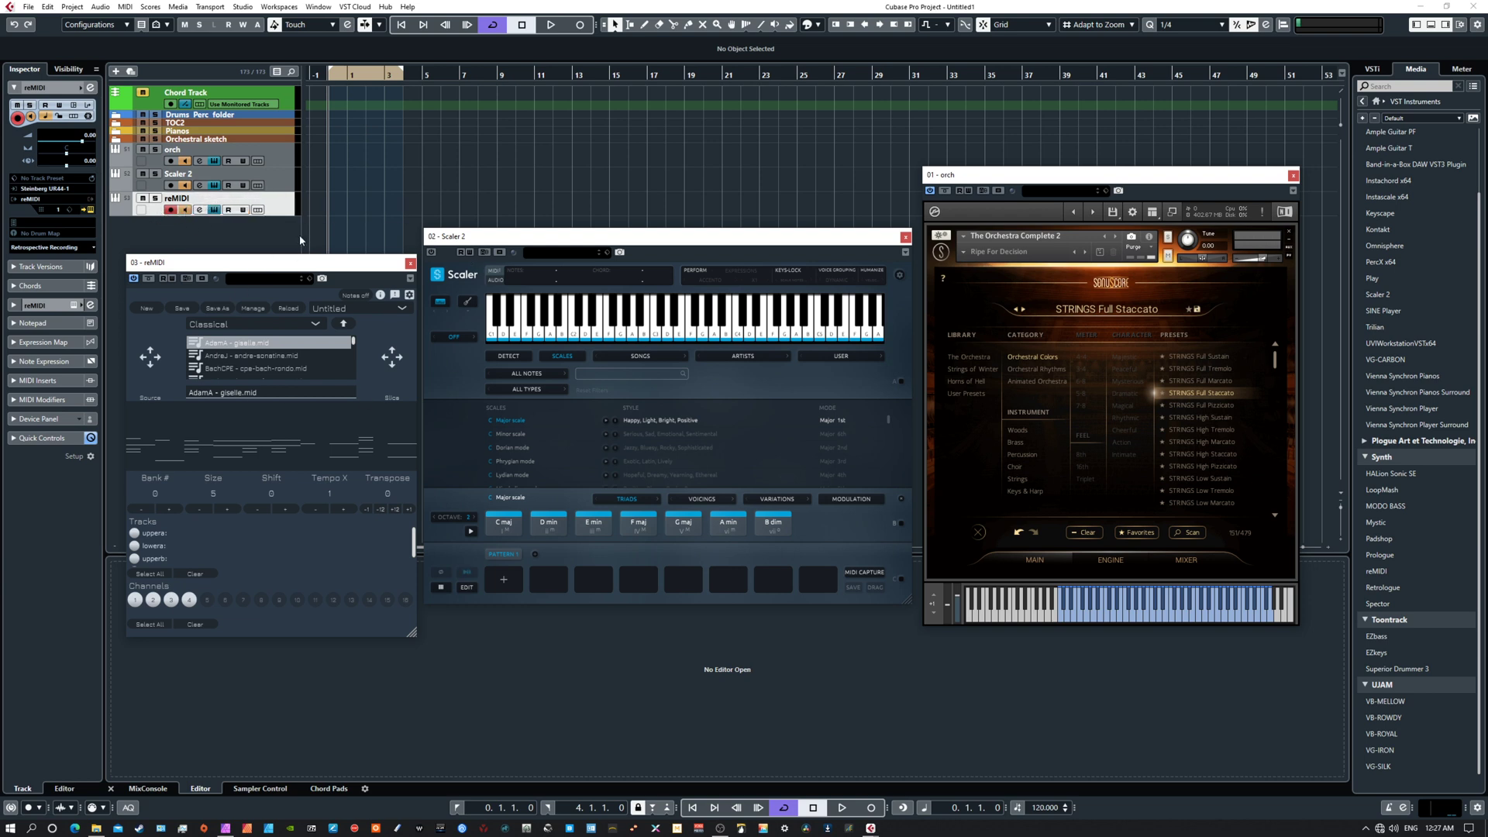
{"action": "mouse_move", "coordinate": [199, 209]}
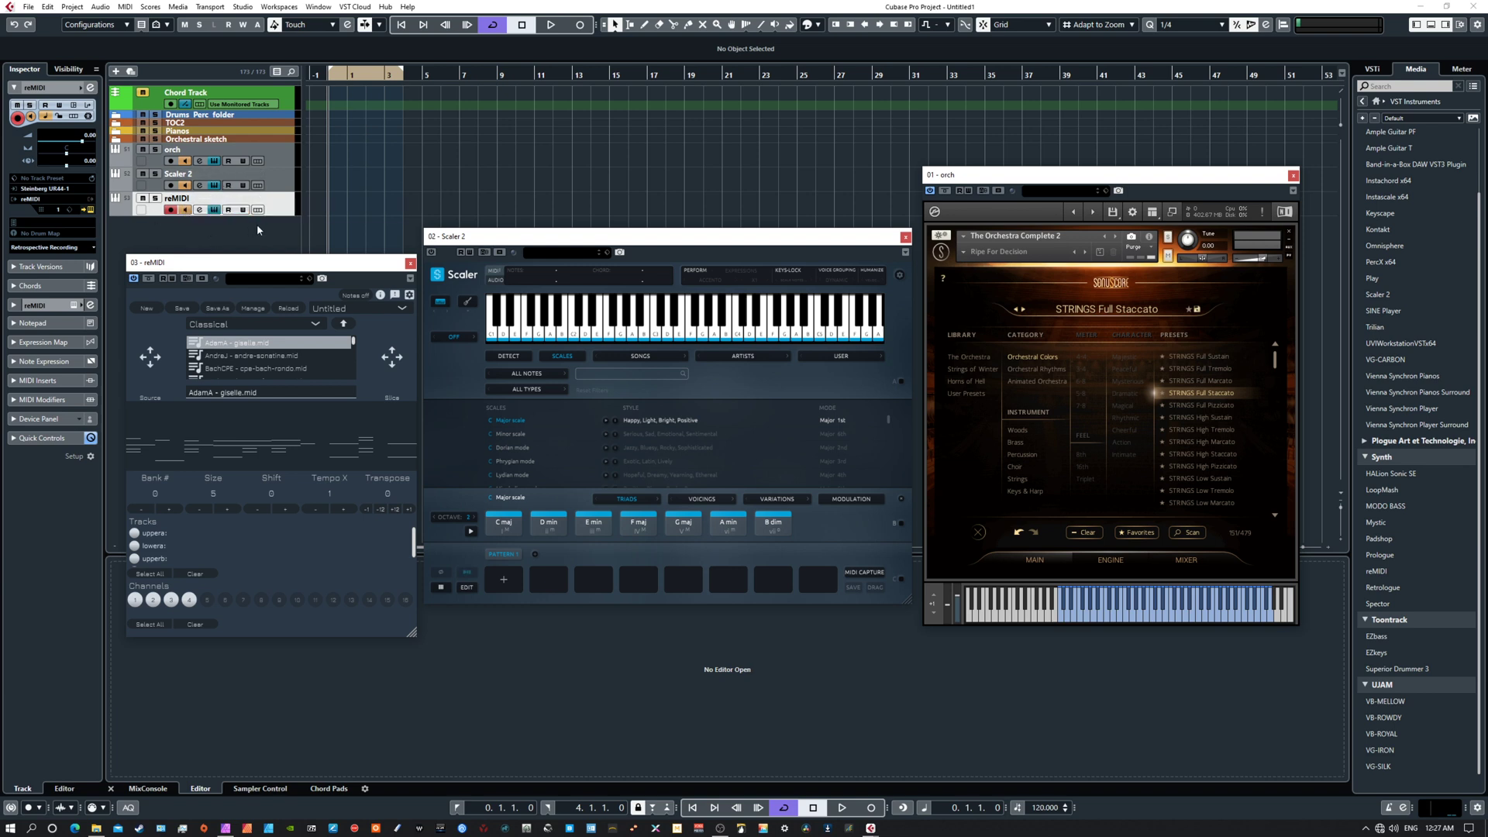
{"action": "mouse_move", "coordinate": [318, 225]}
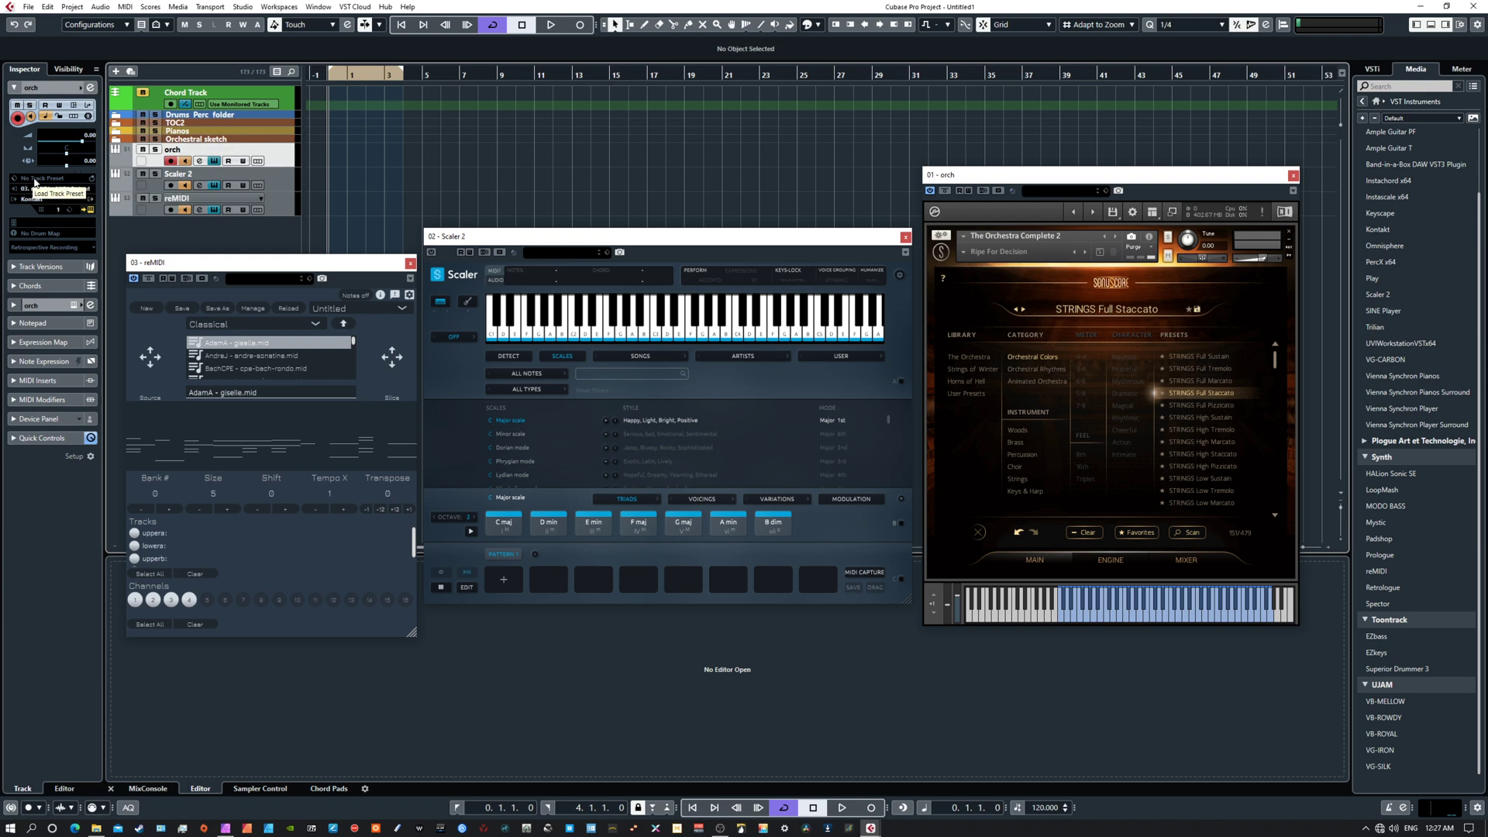
{"action": "mouse_move", "coordinate": [62, 200]}
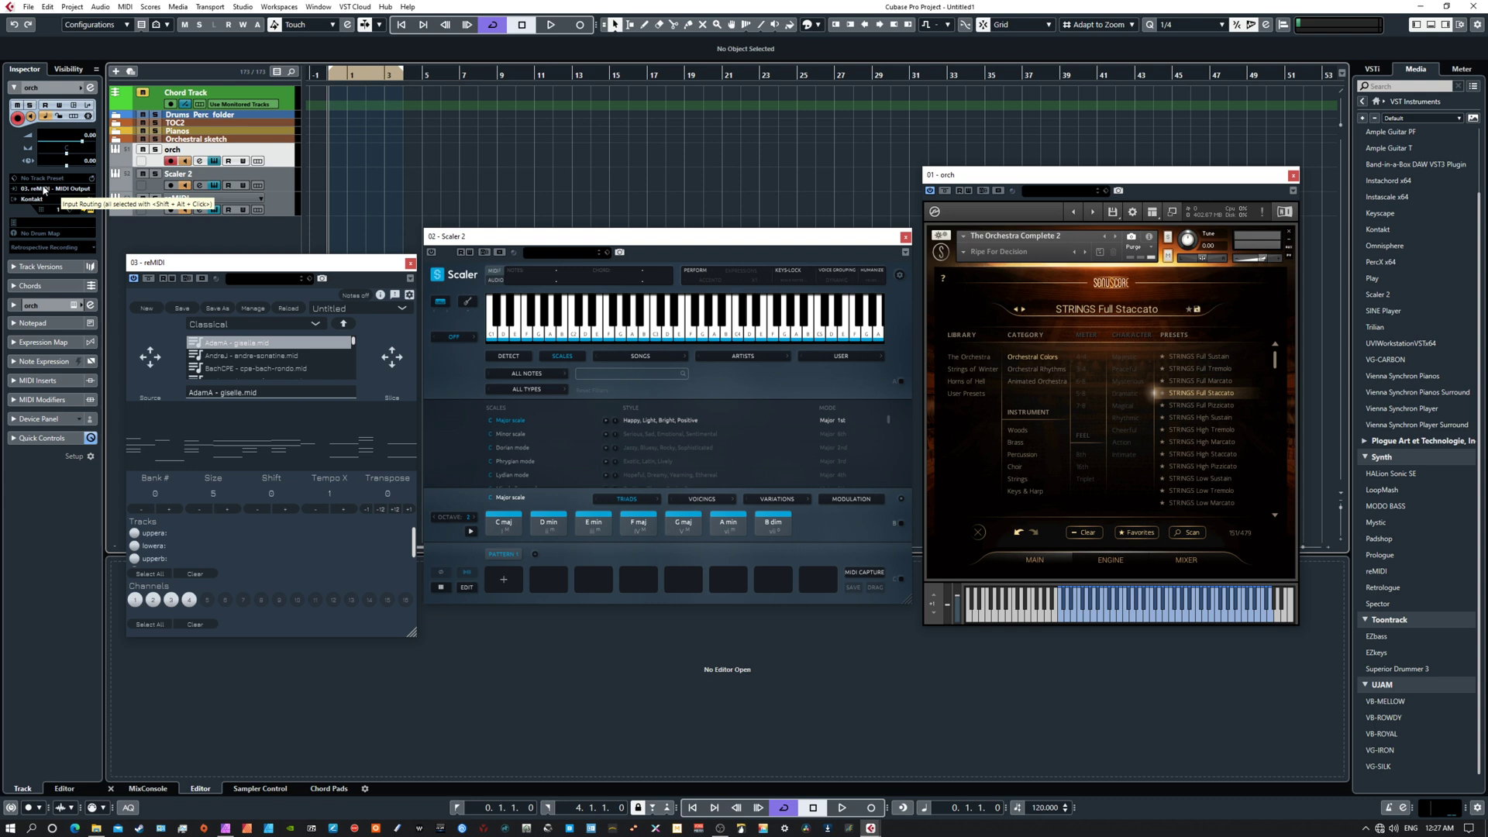
Route the orch track's MIDI input back to '02. Scaler 2 - MIDI Output'.
{"action": "left_click", "coordinate": [57, 187]}
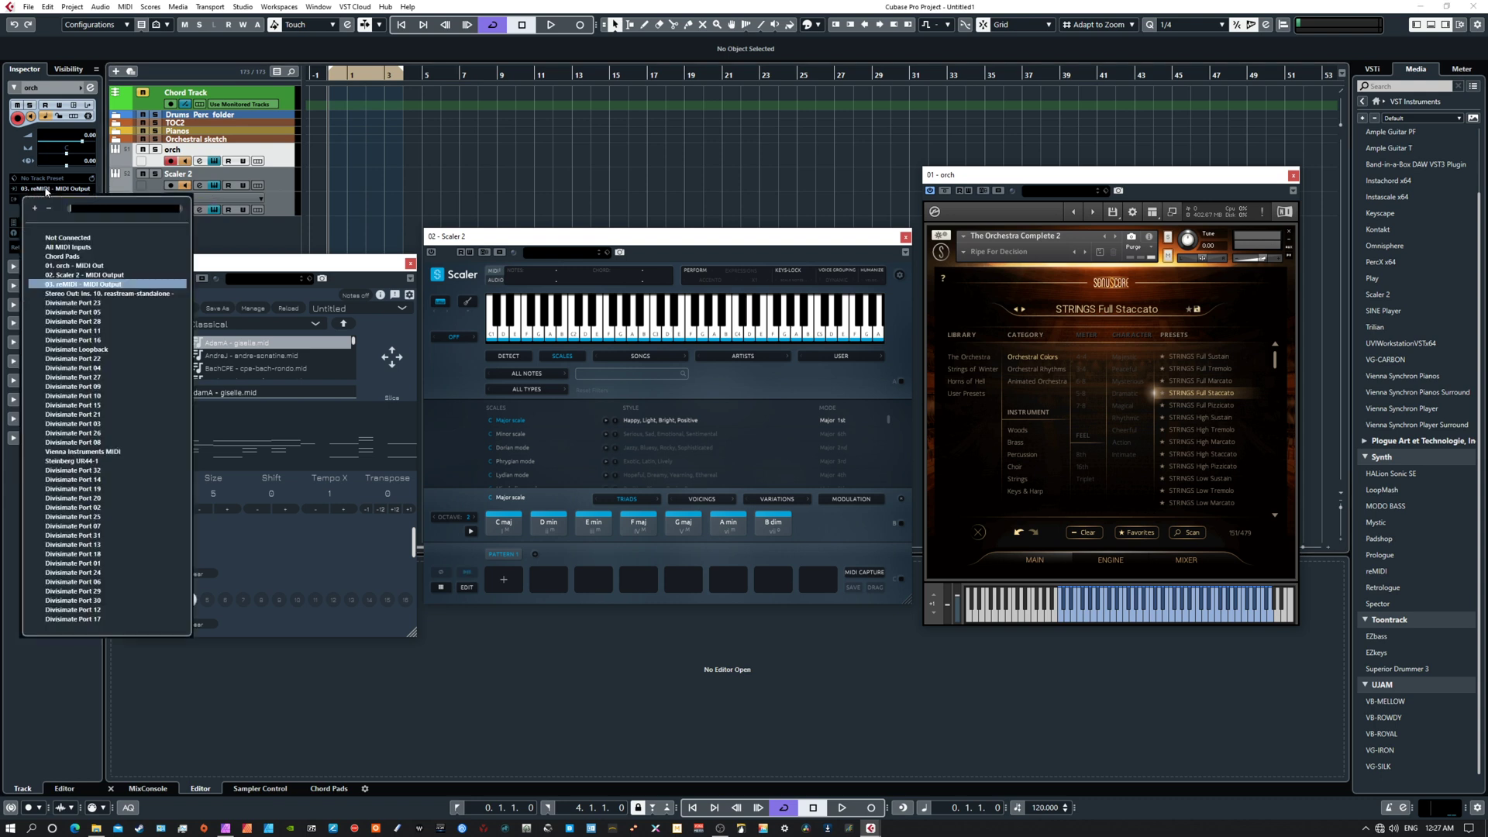
{"action": "mouse_move", "coordinate": [76, 243]}
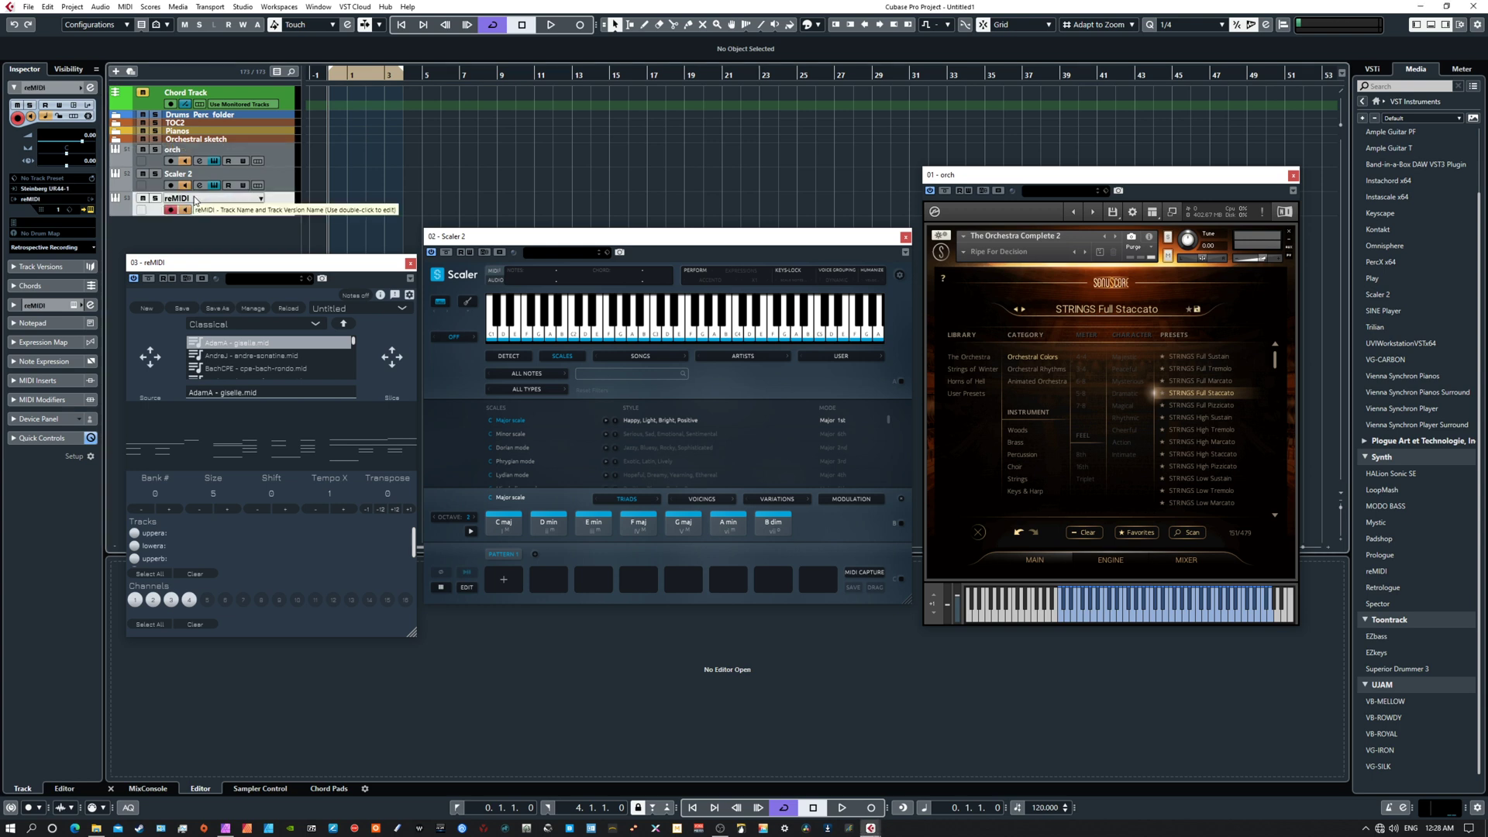
Select the orch track and audition the D min chord in Scaler 2.
{"action": "left_click", "coordinate": [178, 173]}
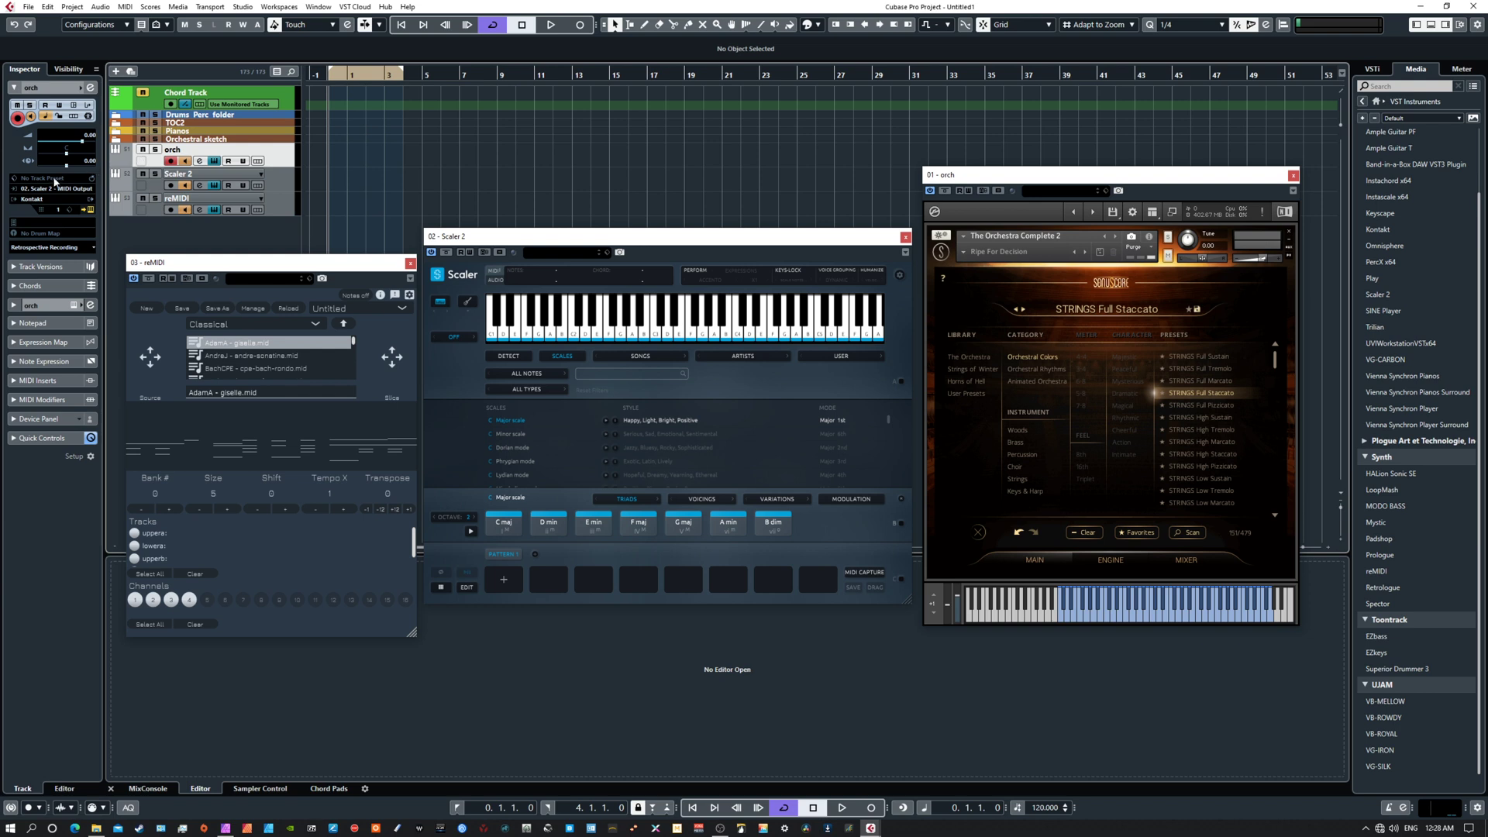
{"action": "mouse_move", "coordinate": [225, 175]}
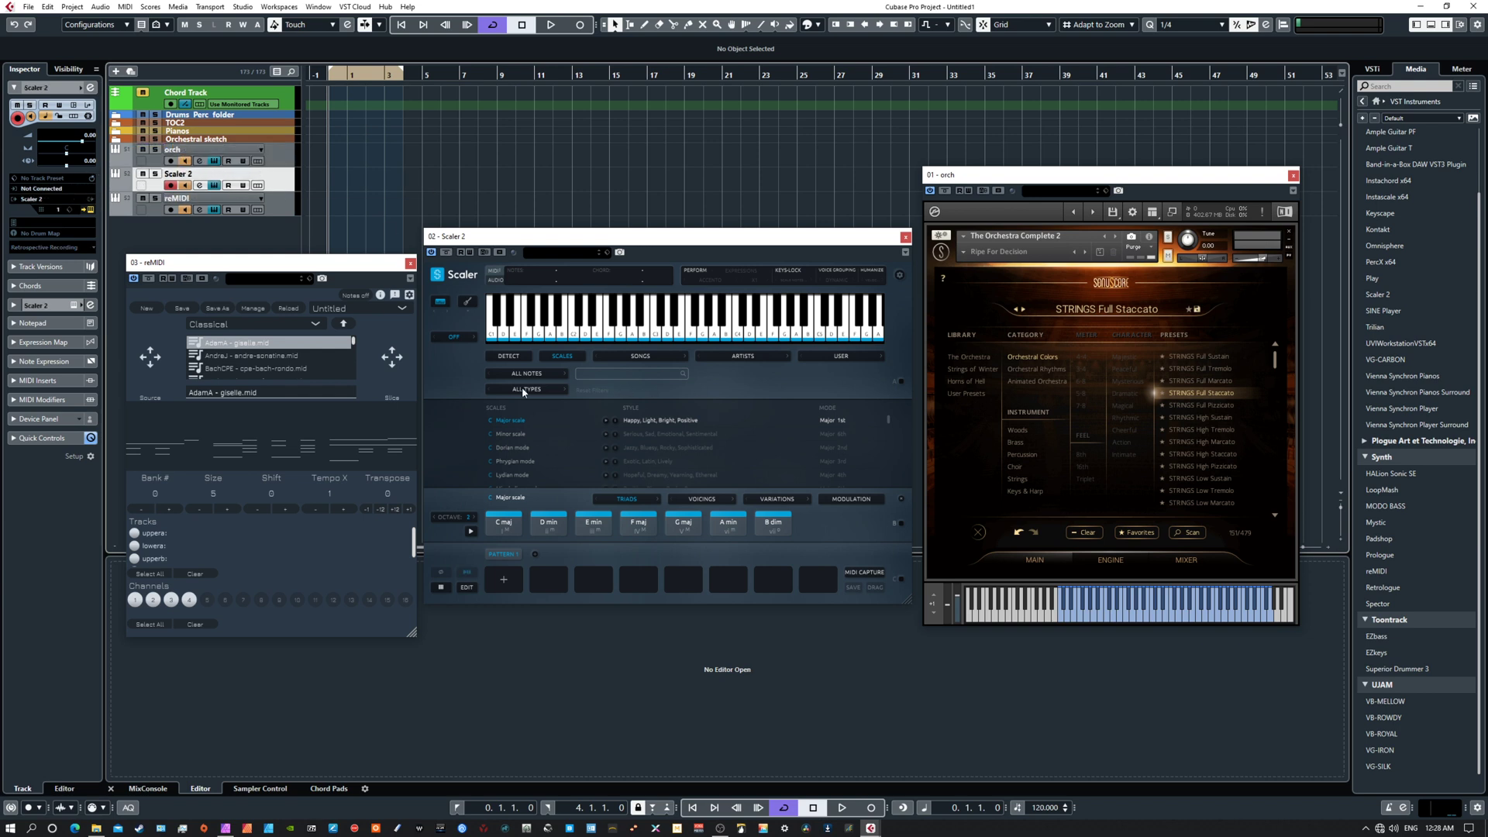
{"action": "mouse_move", "coordinate": [705, 574]}
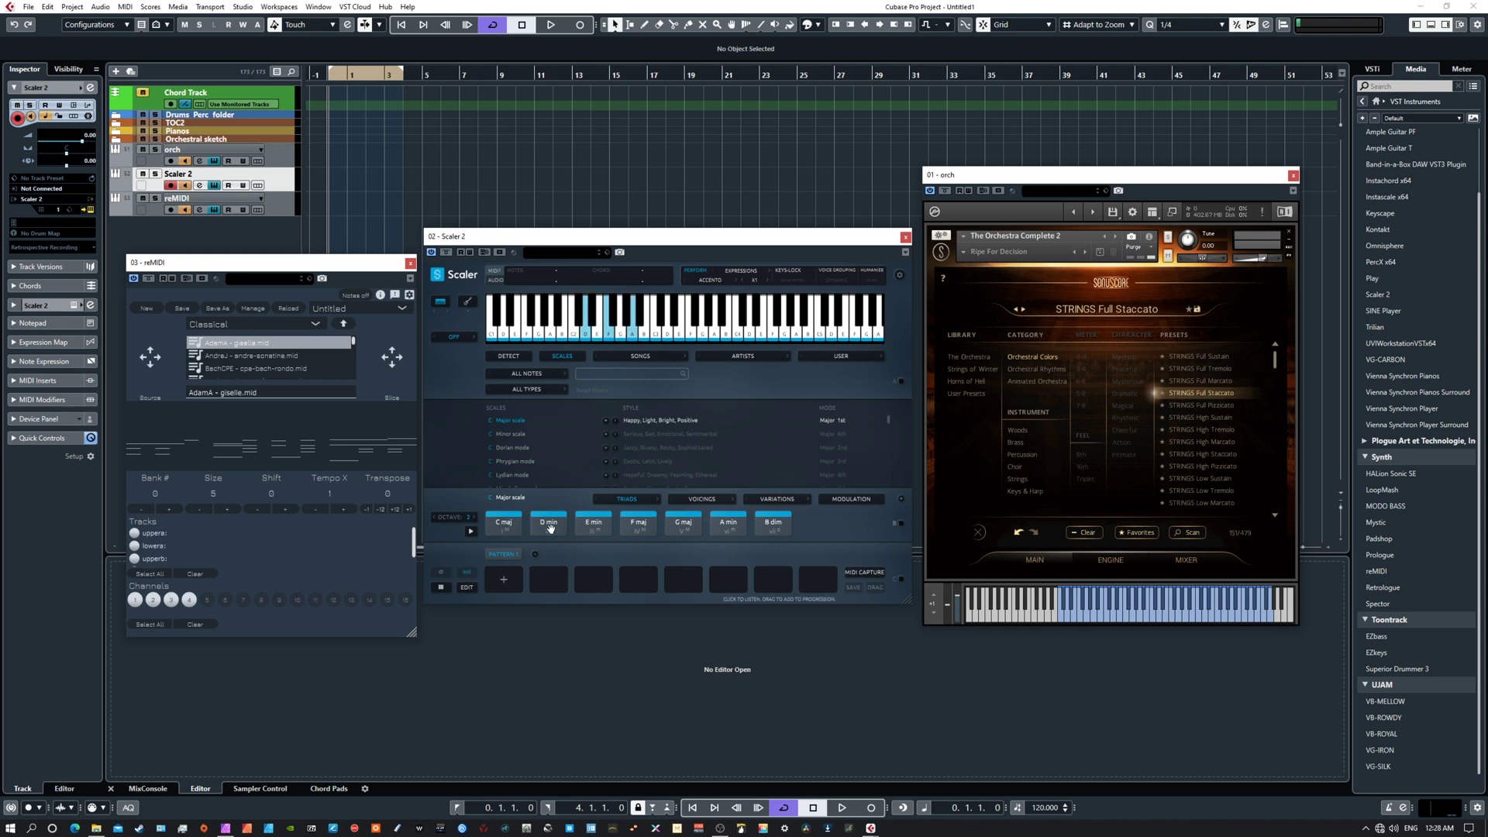
{"action": "left_click", "coordinate": [549, 524]}
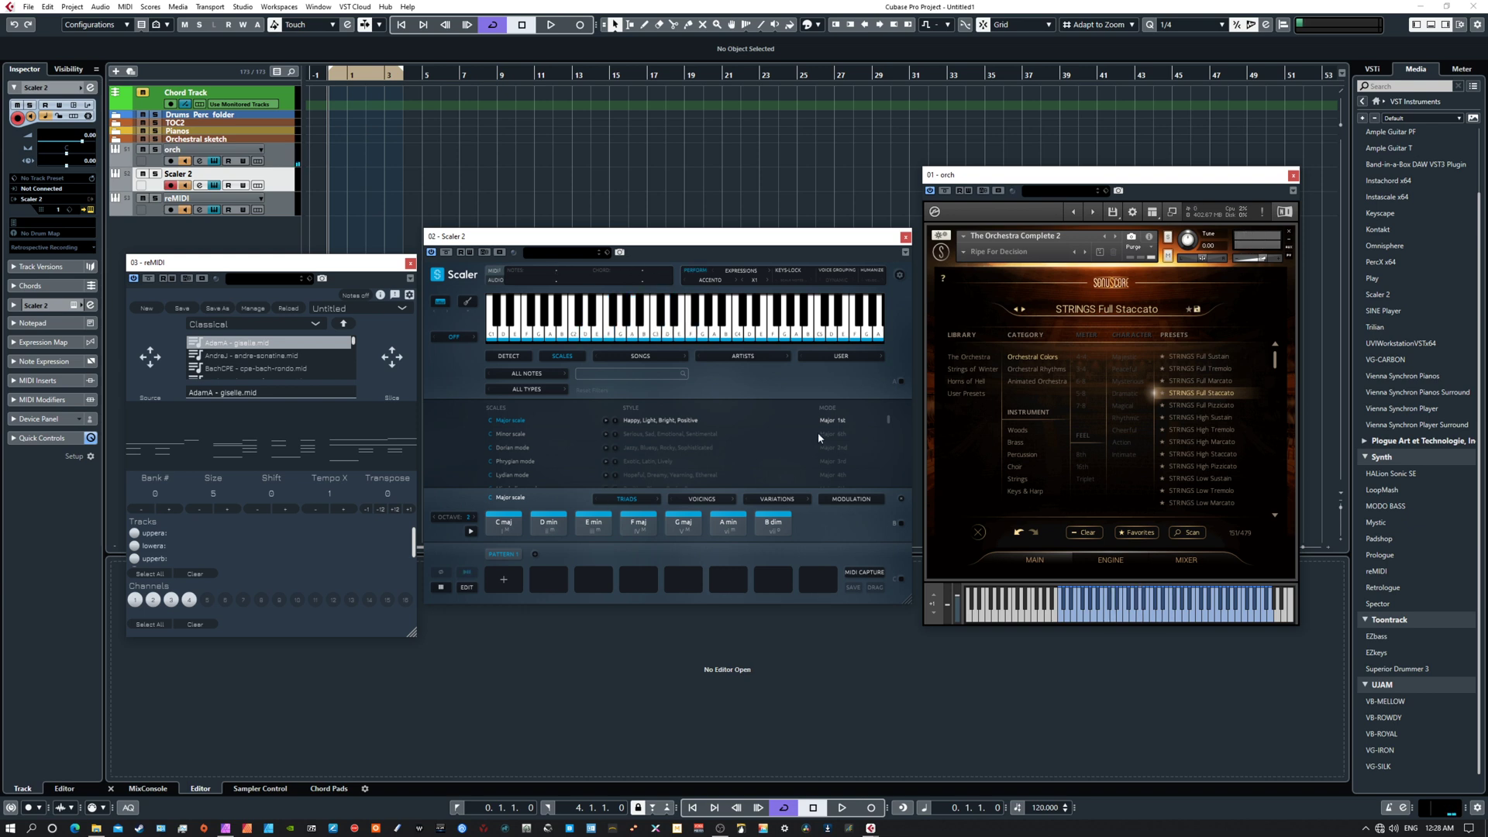
{"action": "mouse_move", "coordinate": [1022, 455]}
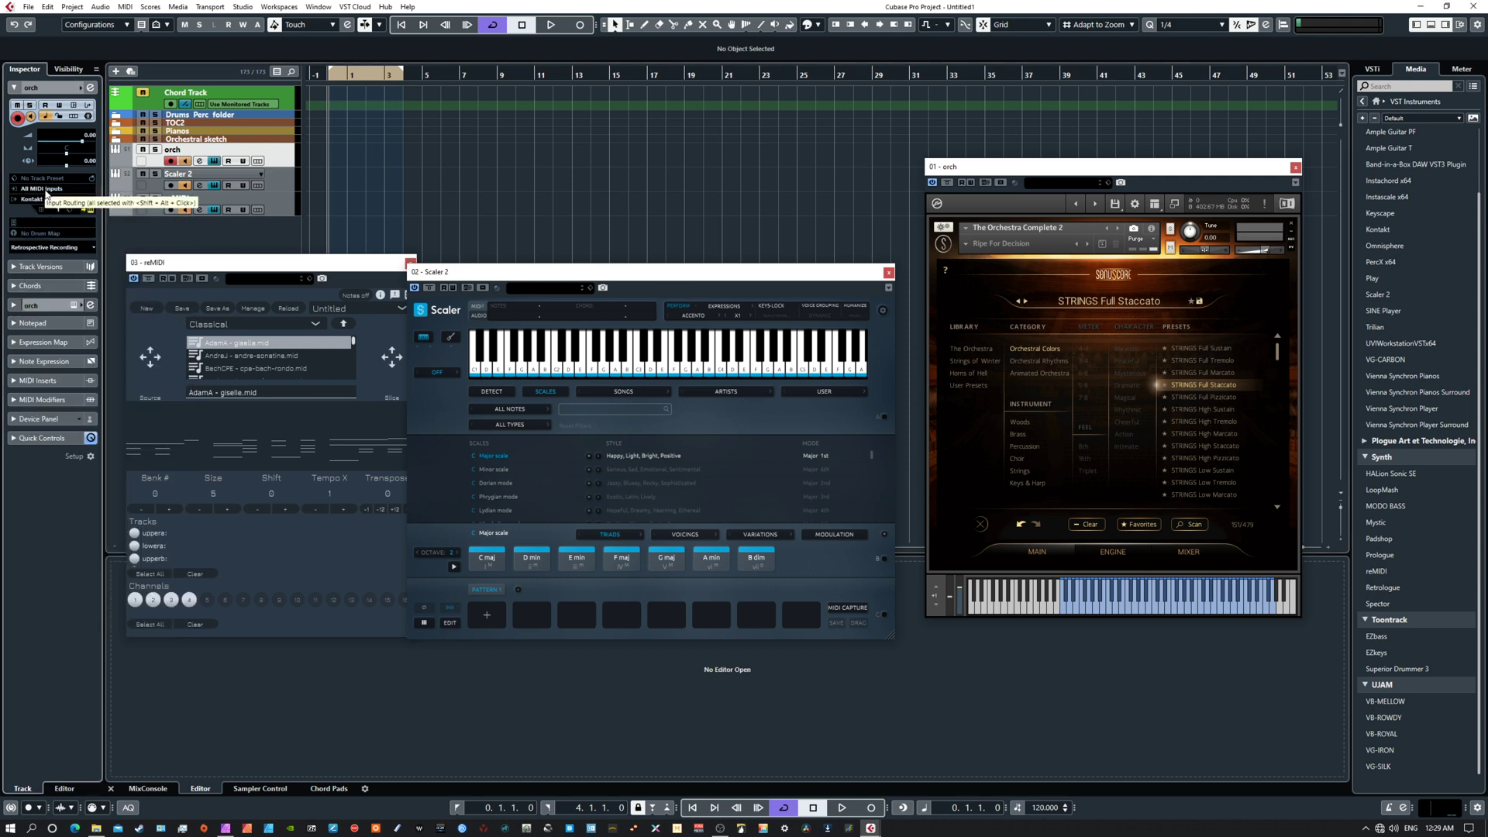
Add a second Scaler 2 instrument track named 'Scaler 2 A Major'.
{"action": "left_click", "coordinate": [43, 189]}
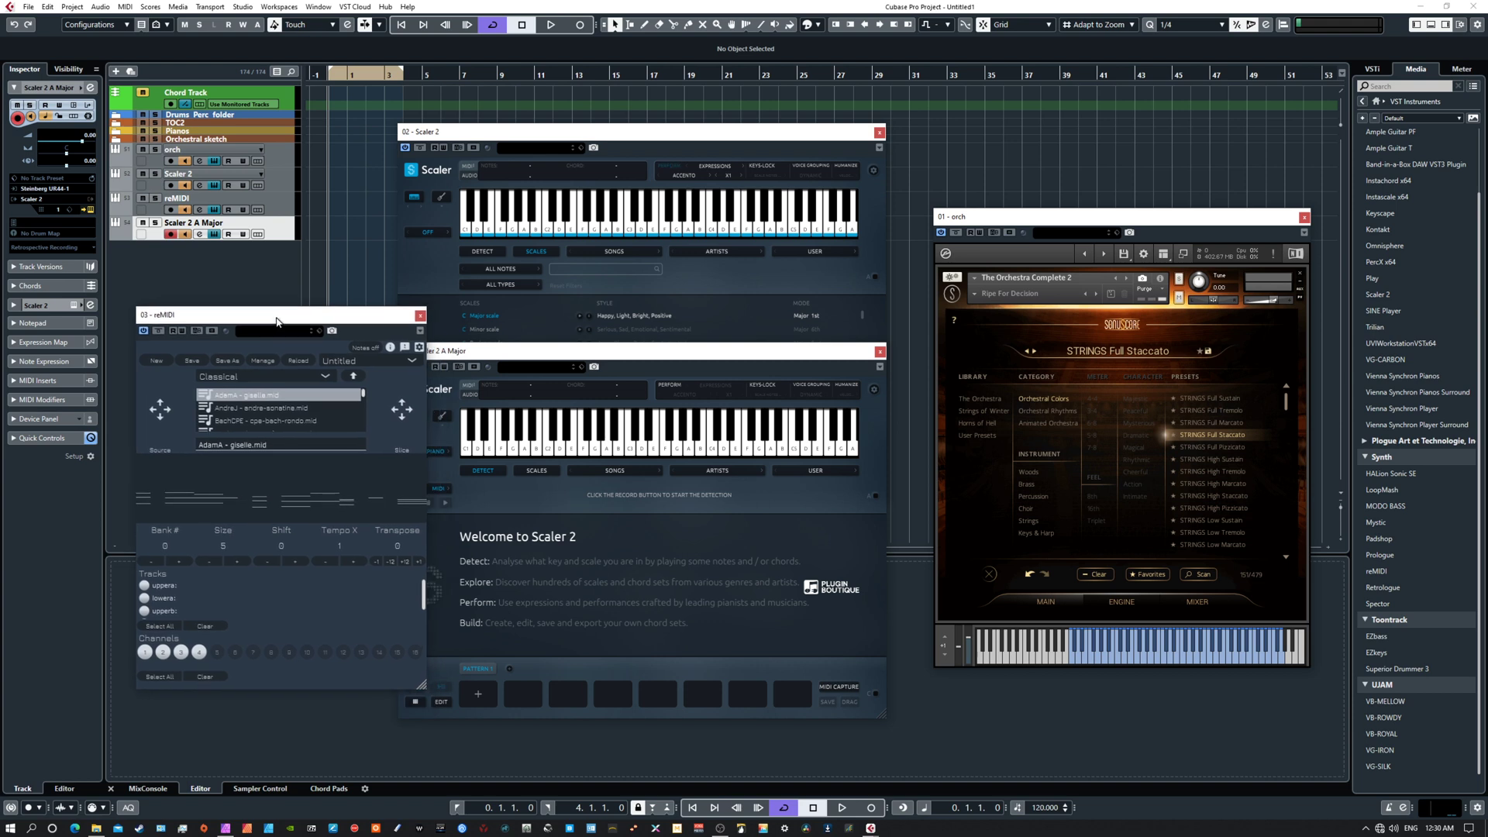
Bring the first Scaler 2 window forward and move it aside.
{"action": "left_click", "coordinate": [730, 428]}
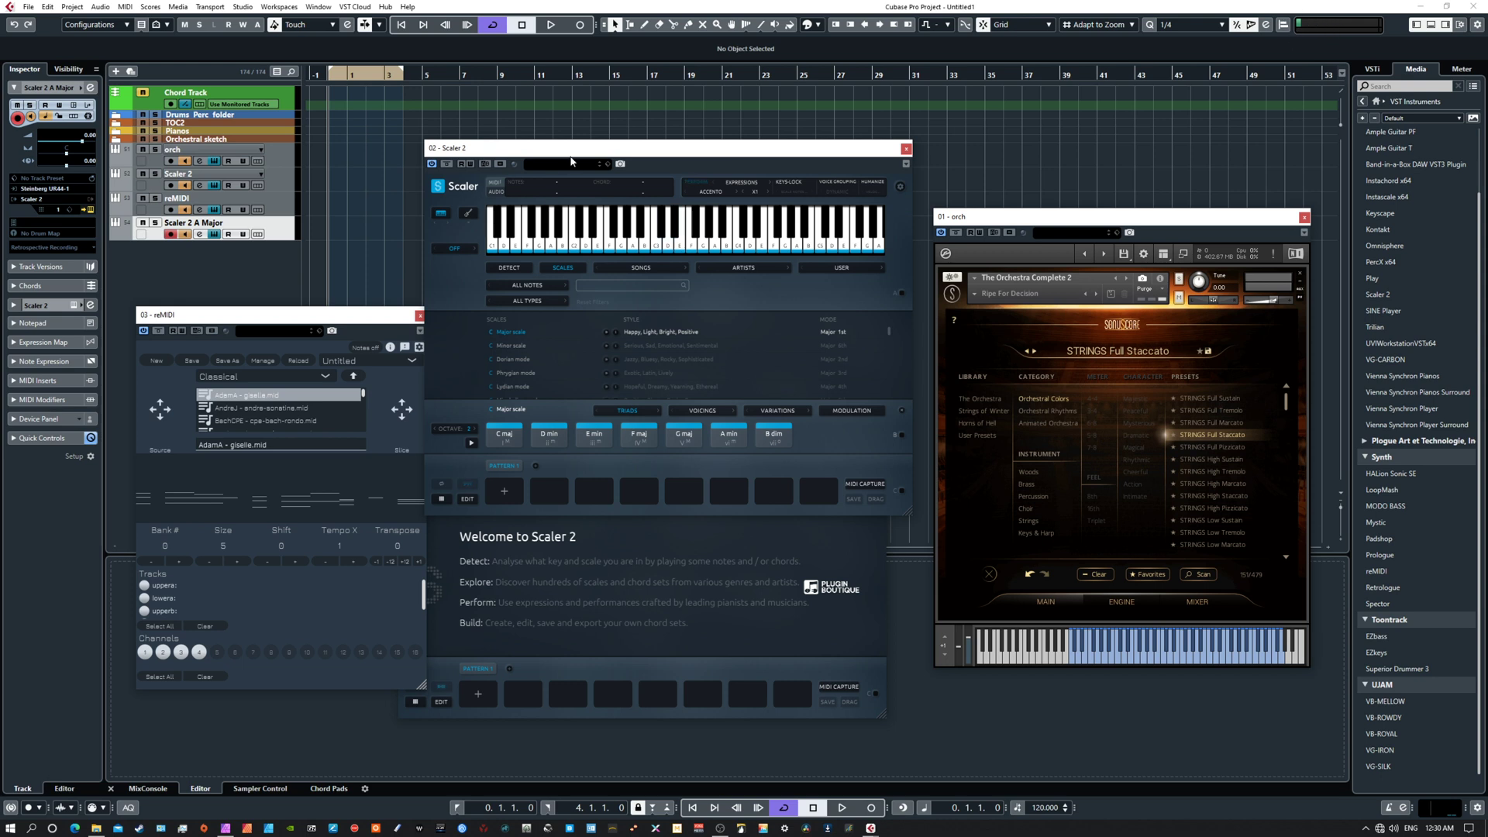
{"action": "left_click_drag", "start_coordinate": [568, 147], "coordinate": [568, 178]}
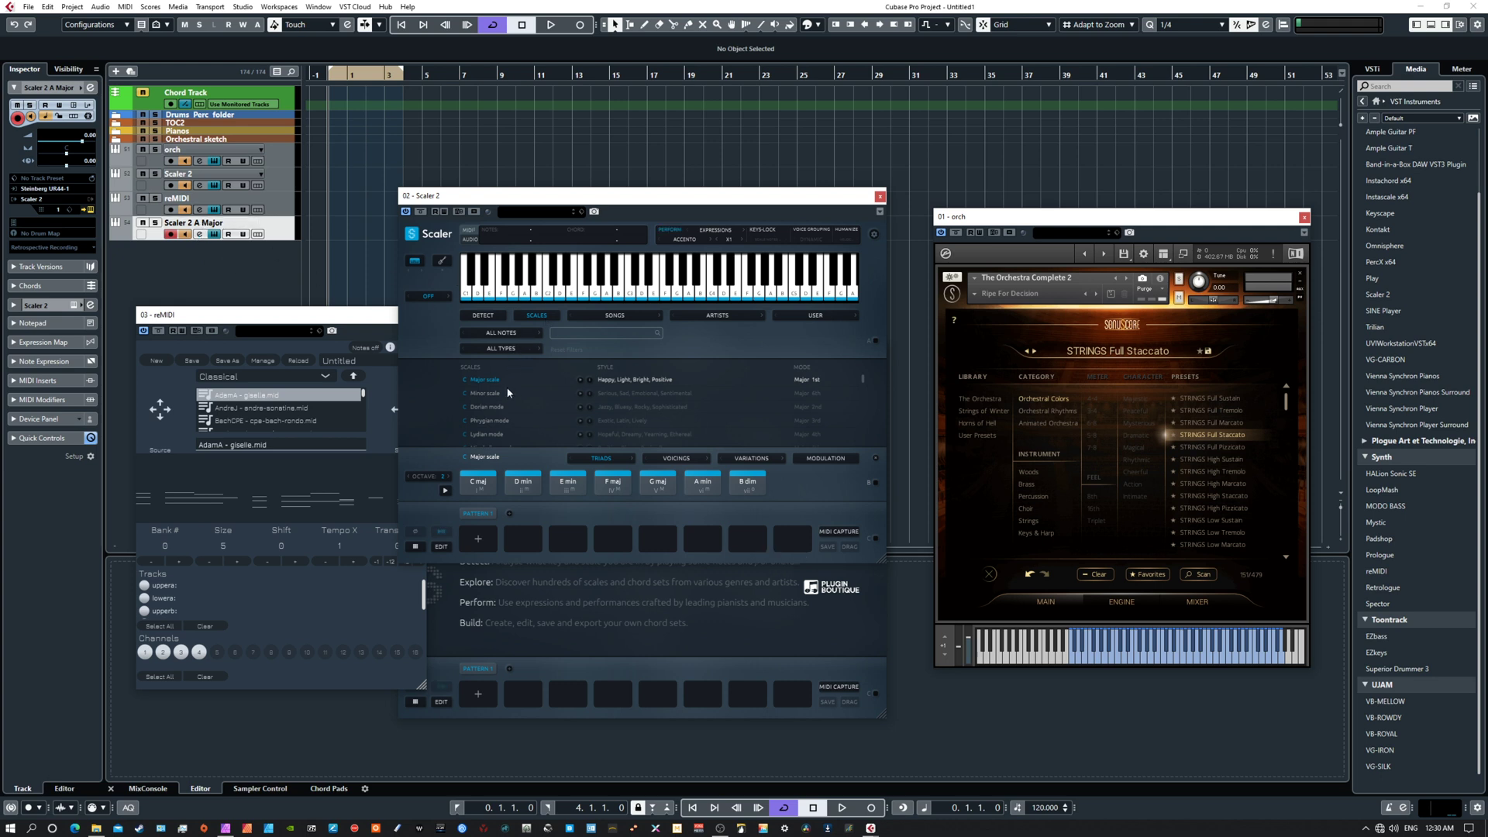
{"action": "mouse_move", "coordinate": [476, 409]}
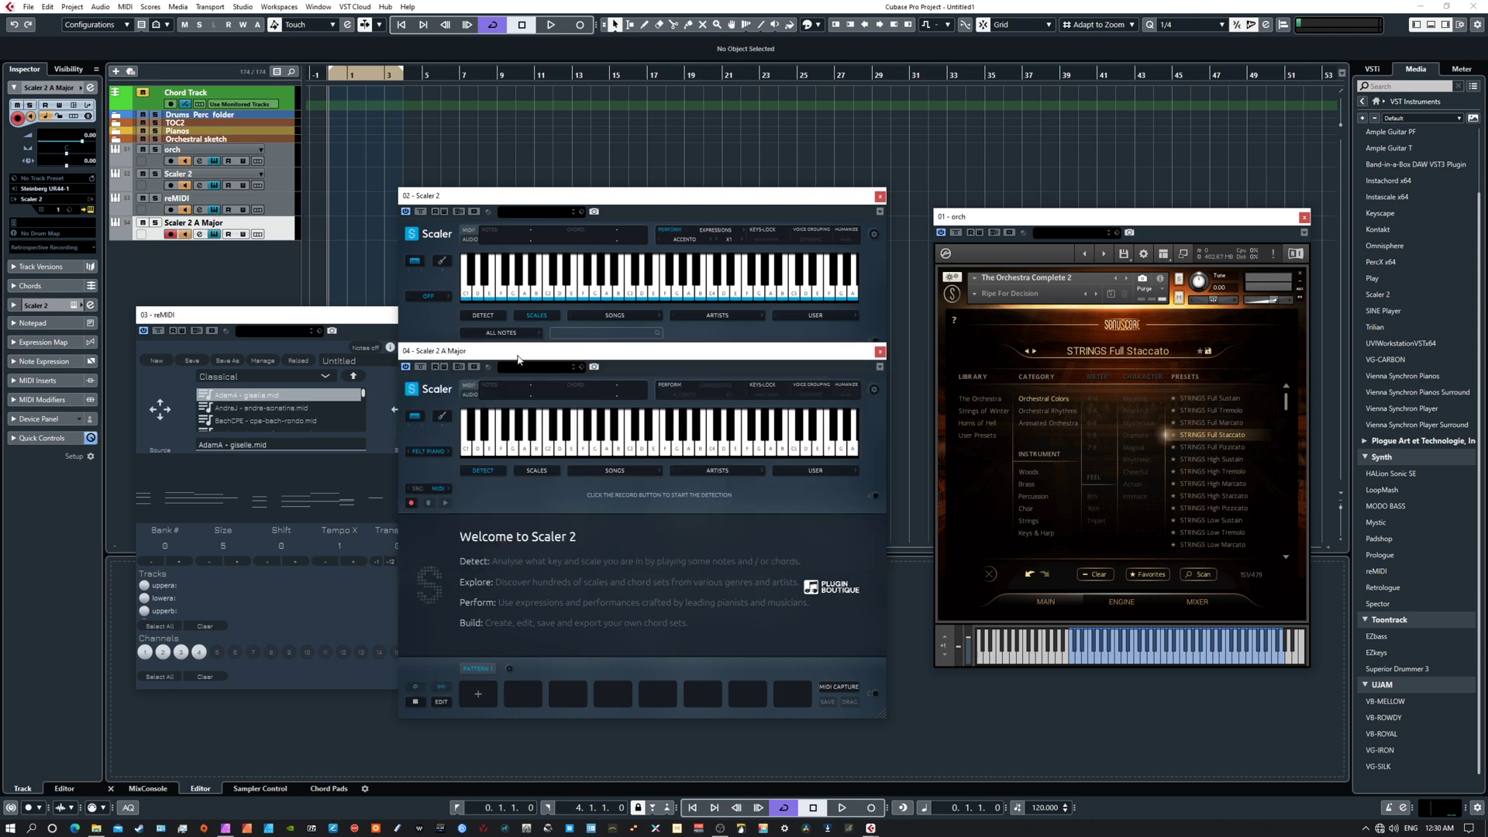
In Scaler 2 A Major, show the Scales list and filter it to Major scale only.
{"action": "left_click", "coordinate": [535, 469]}
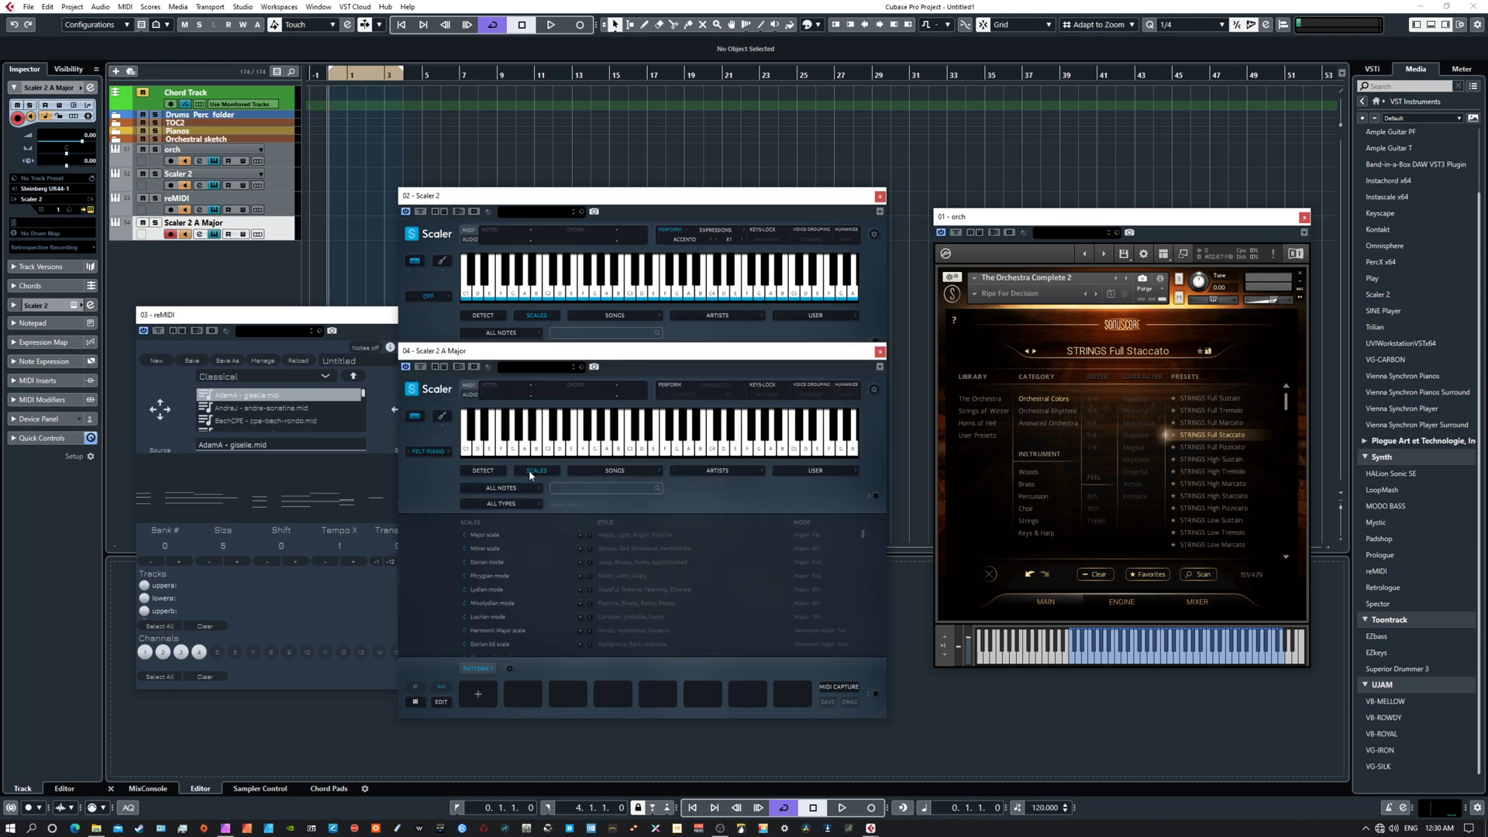
{"action": "left_click", "coordinate": [501, 488]}
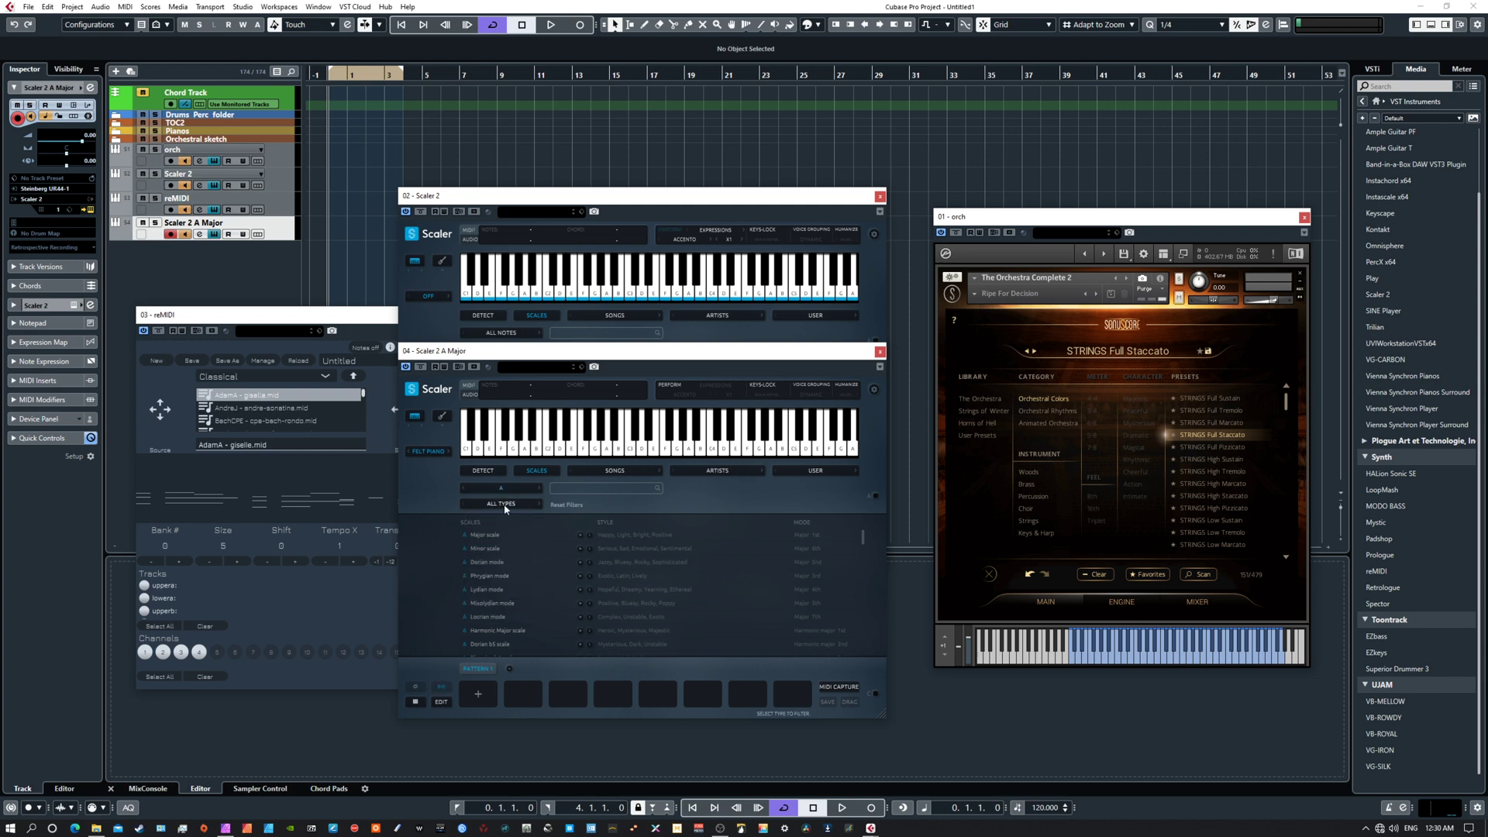
{"action": "left_click", "coordinate": [500, 504]}
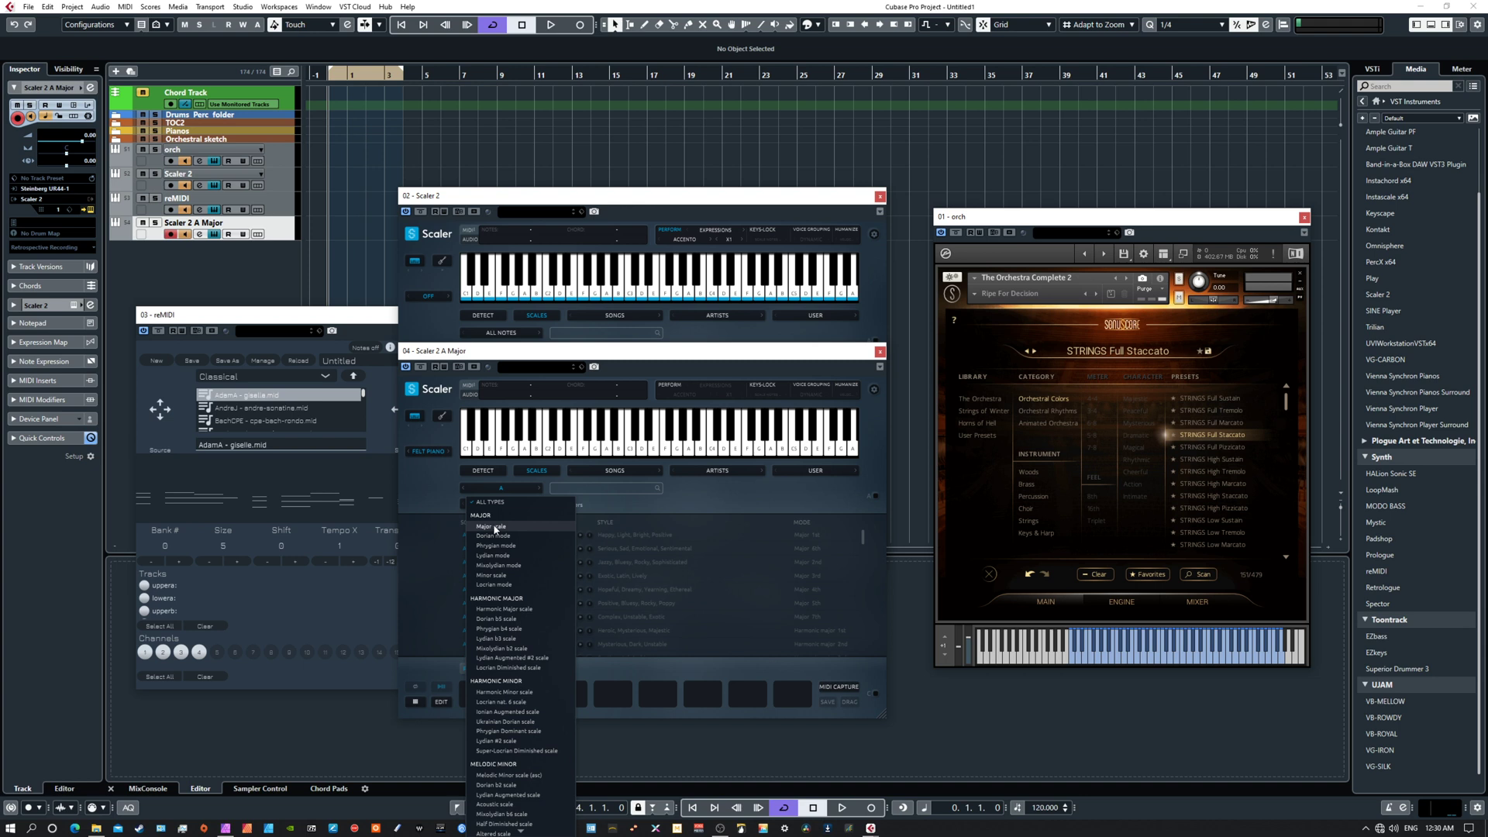
{"action": "left_click", "coordinate": [489, 525]}
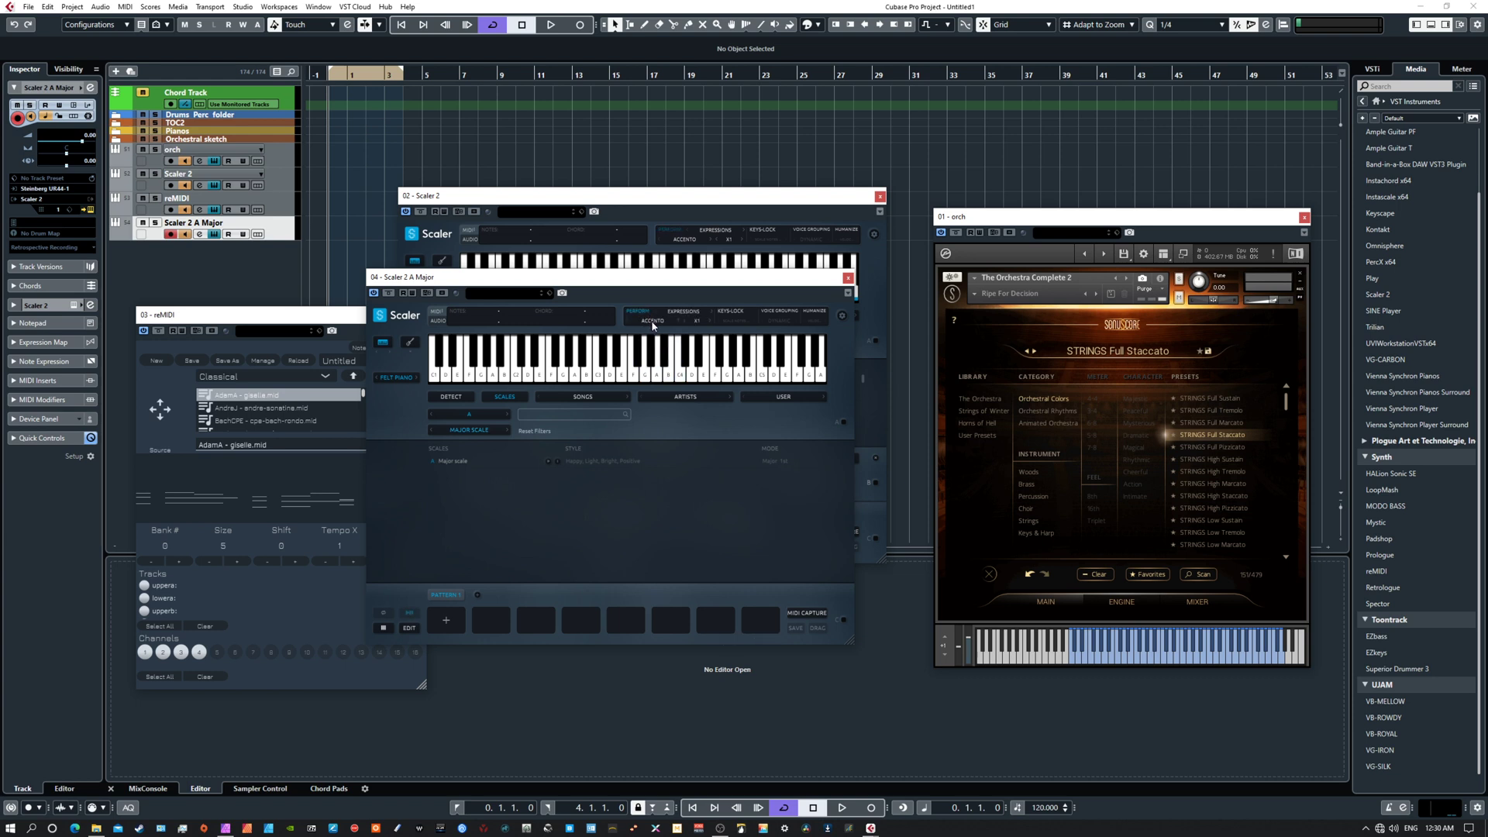
Choose Major scale and add B min, C# min, D maj and E maj to the pattern.
{"action": "left_click", "coordinate": [639, 319]}
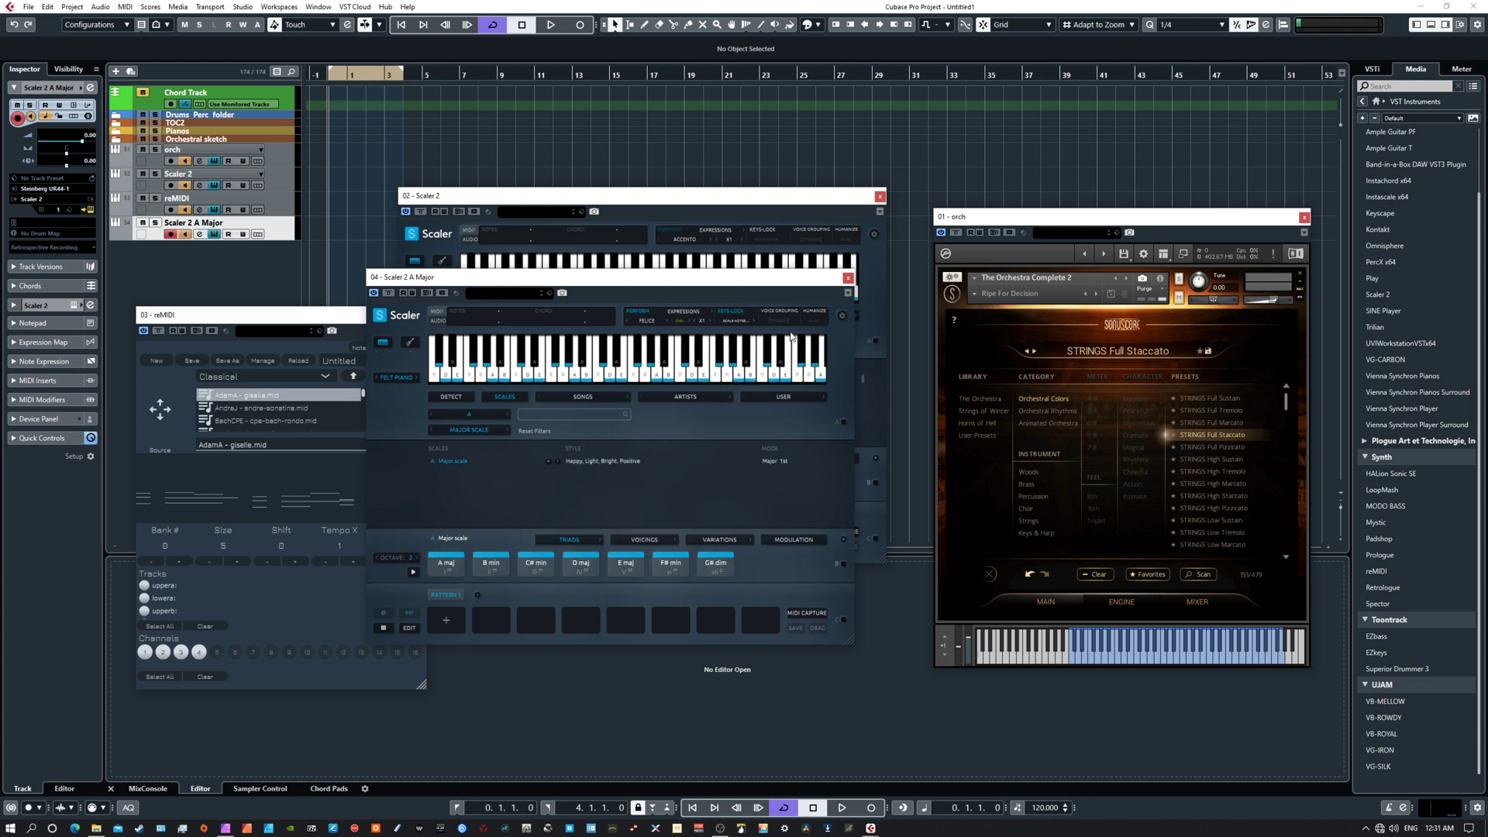
{"action": "mouse_move", "coordinate": [782, 327]}
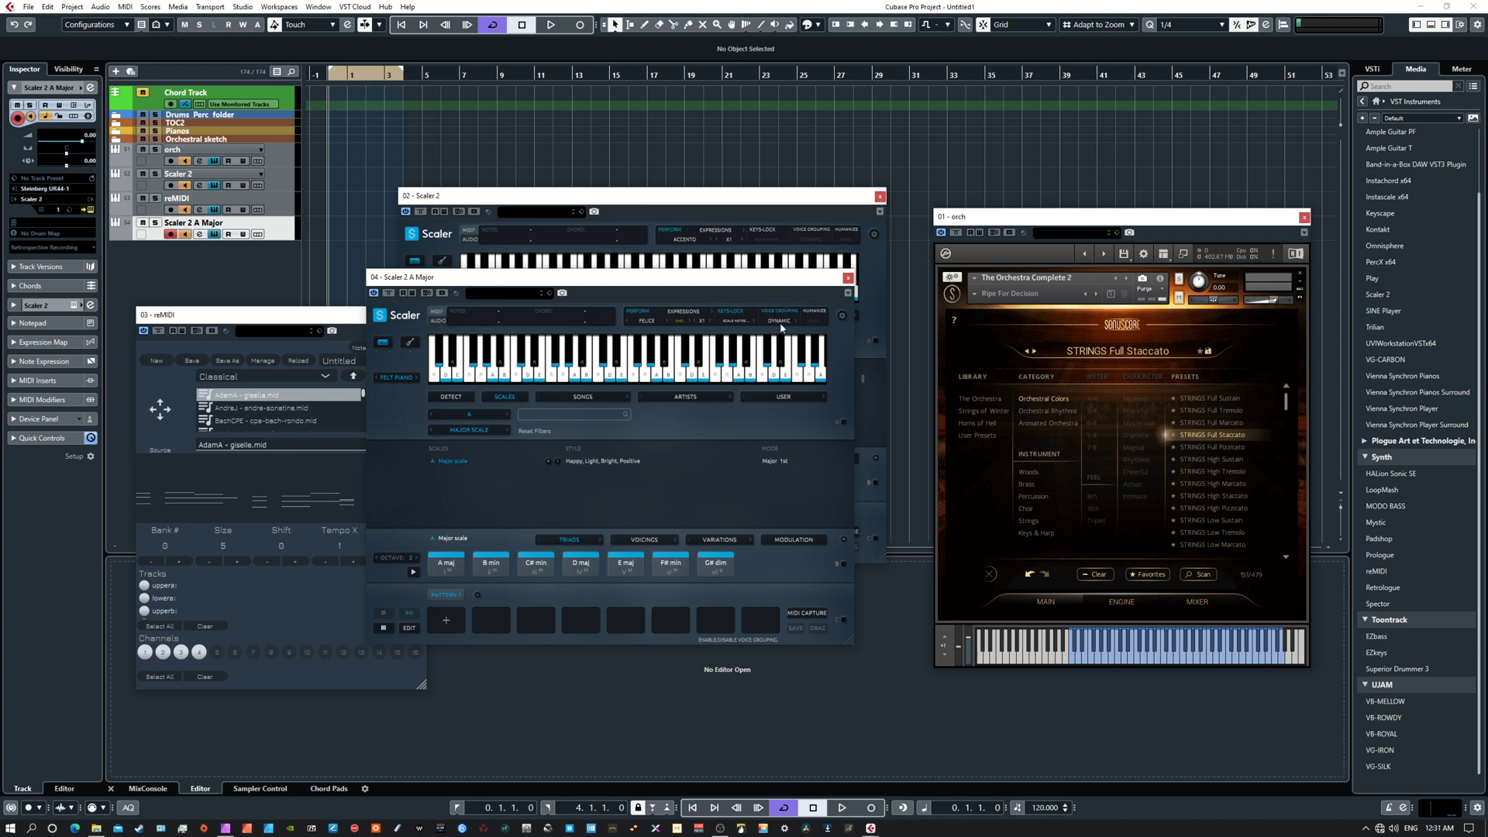
{"action": "left_click", "coordinate": [778, 319]}
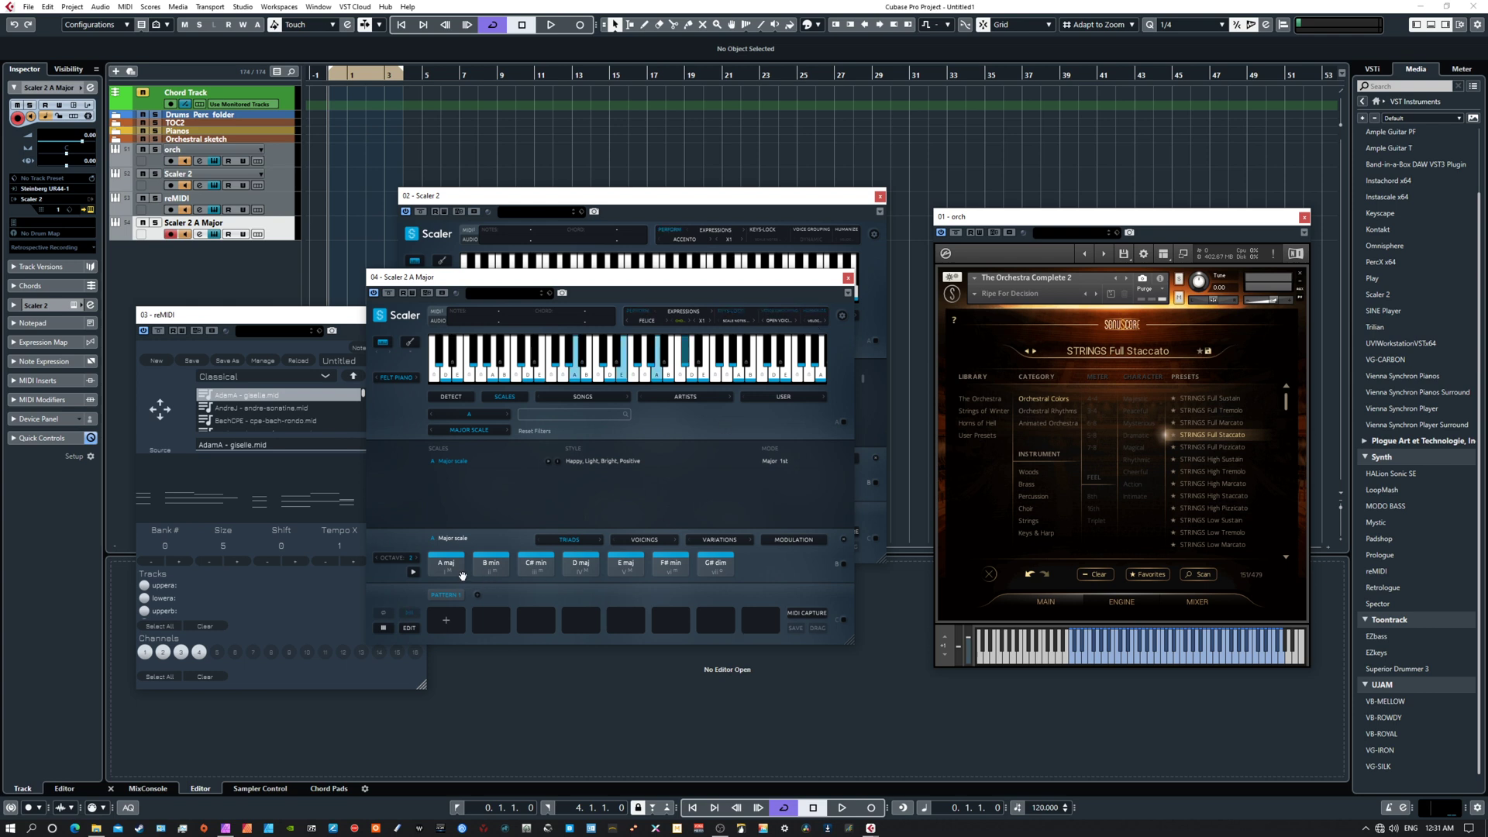
{"action": "left_click", "coordinate": [490, 563]}
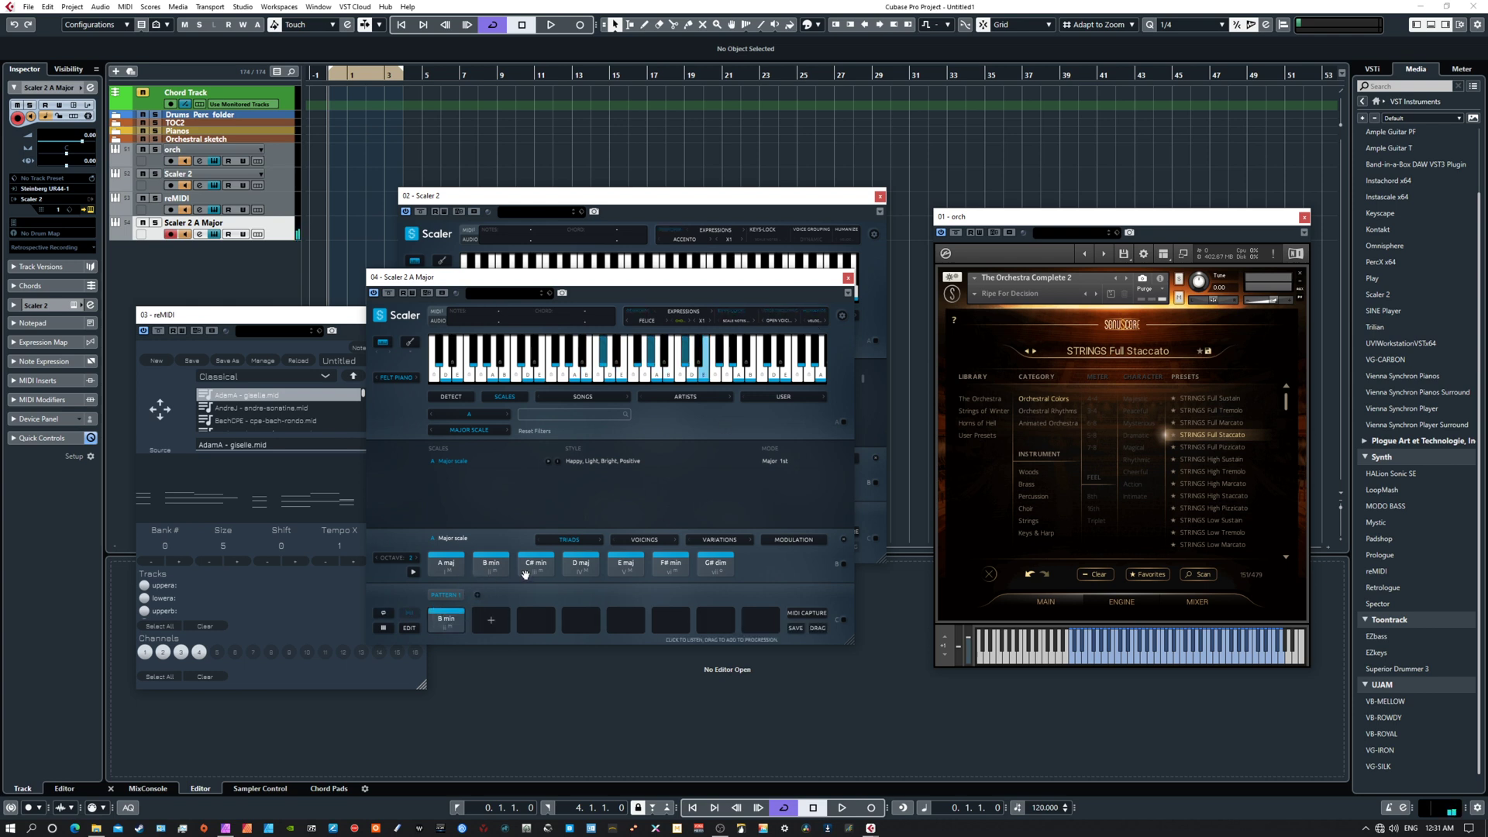
{"action": "left_click", "coordinate": [396, 377]}
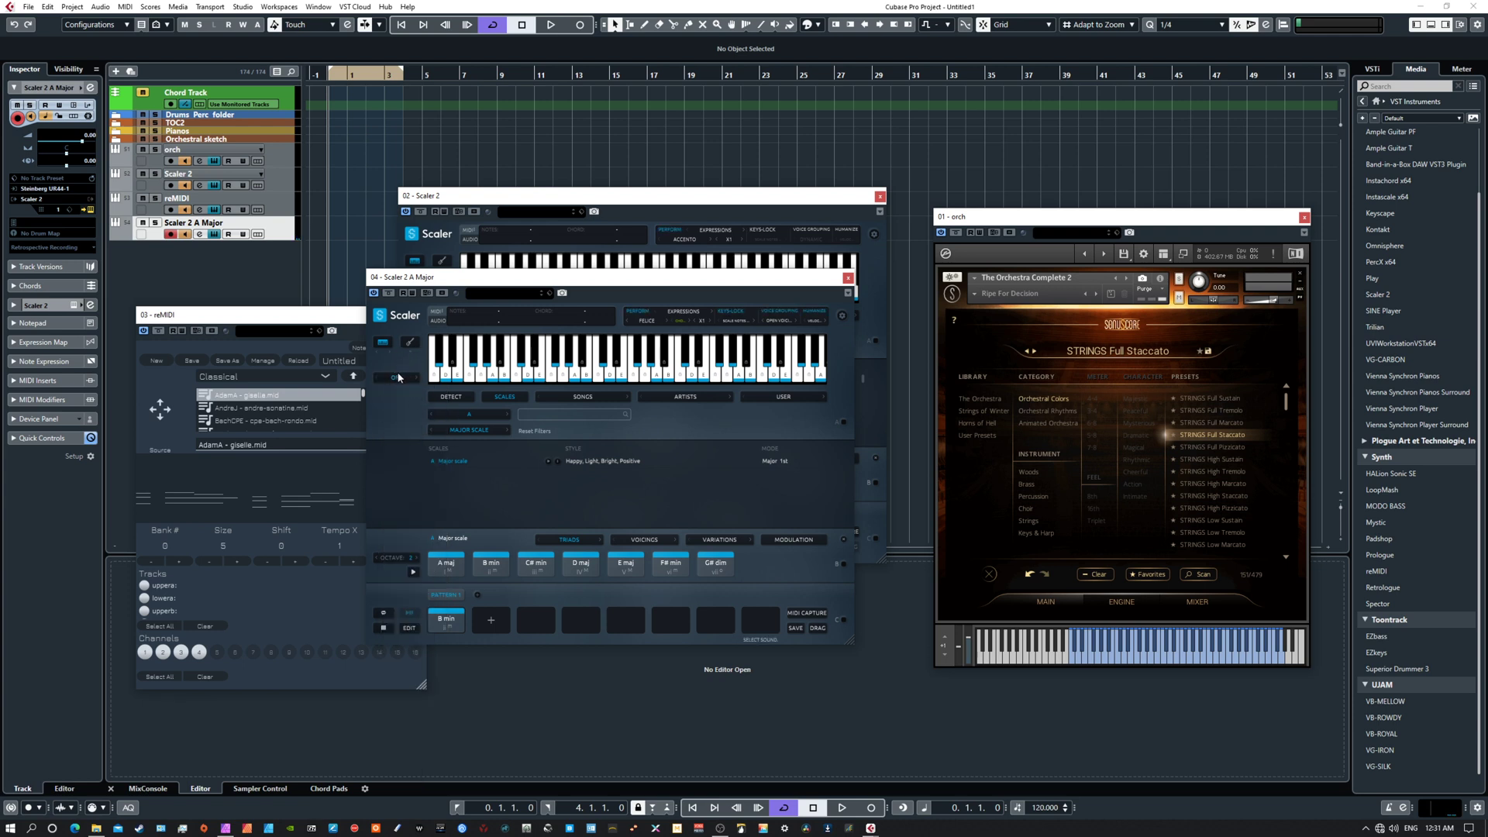
Switch off Scaler 2 A Major's built-in sound.
{"action": "left_click", "coordinate": [492, 619]}
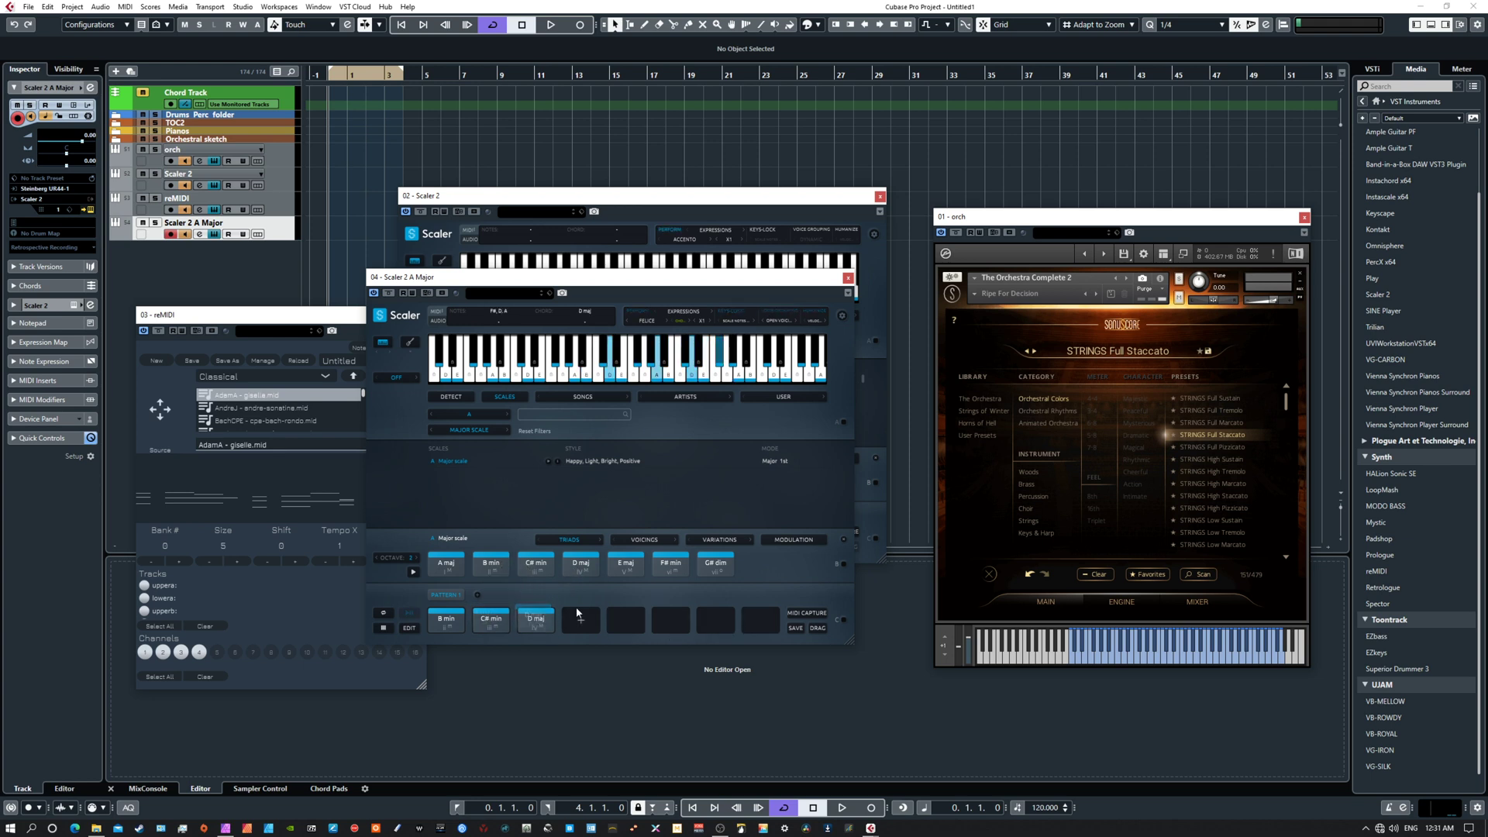
{"action": "left_click", "coordinate": [580, 622]}
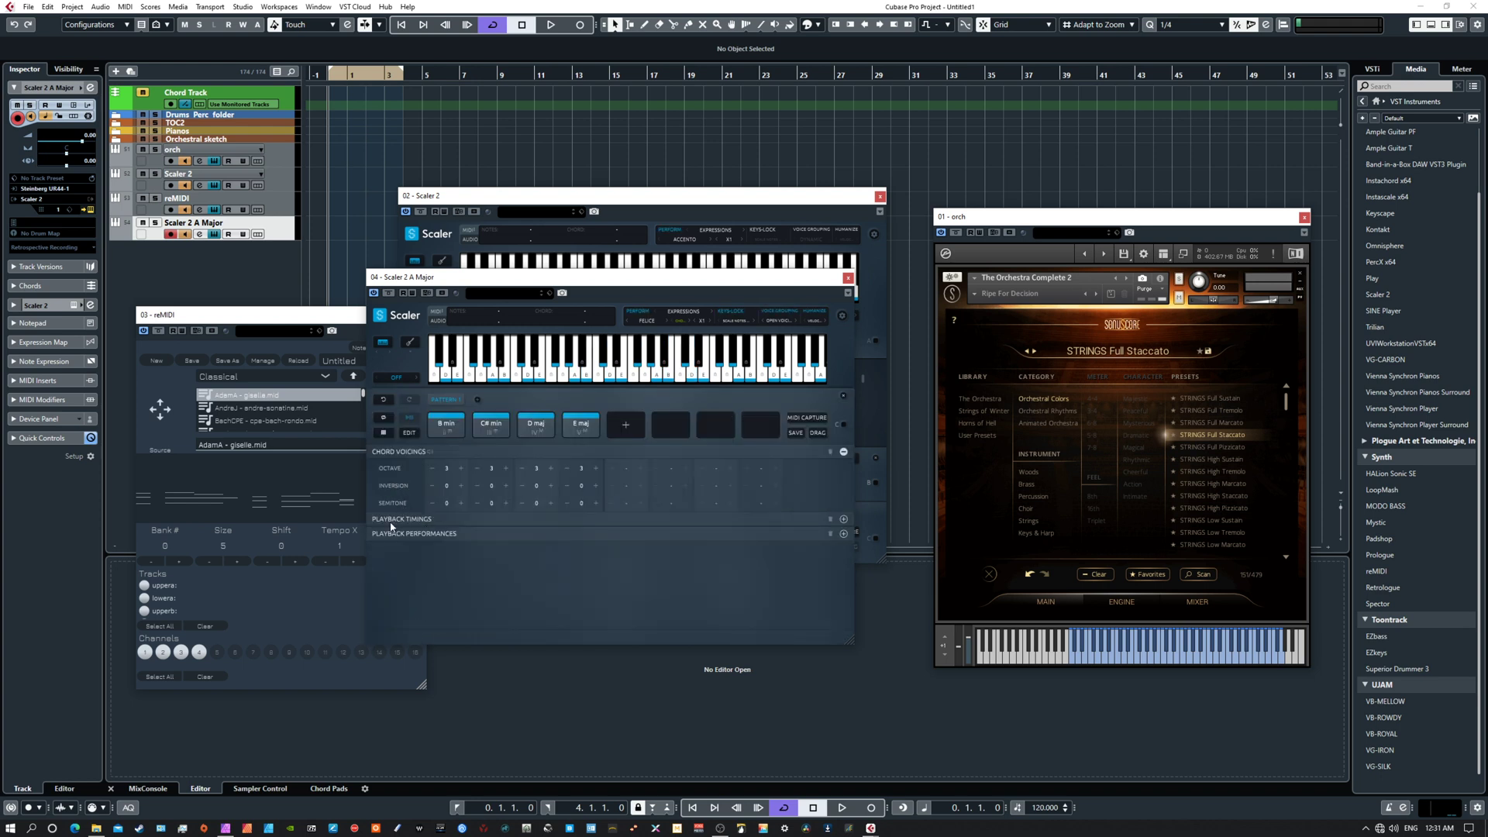
Collapse Scaler 2 A Major's panels, move it down and bring the orch Kontakt window forward.
{"action": "left_click", "coordinate": [843, 520]}
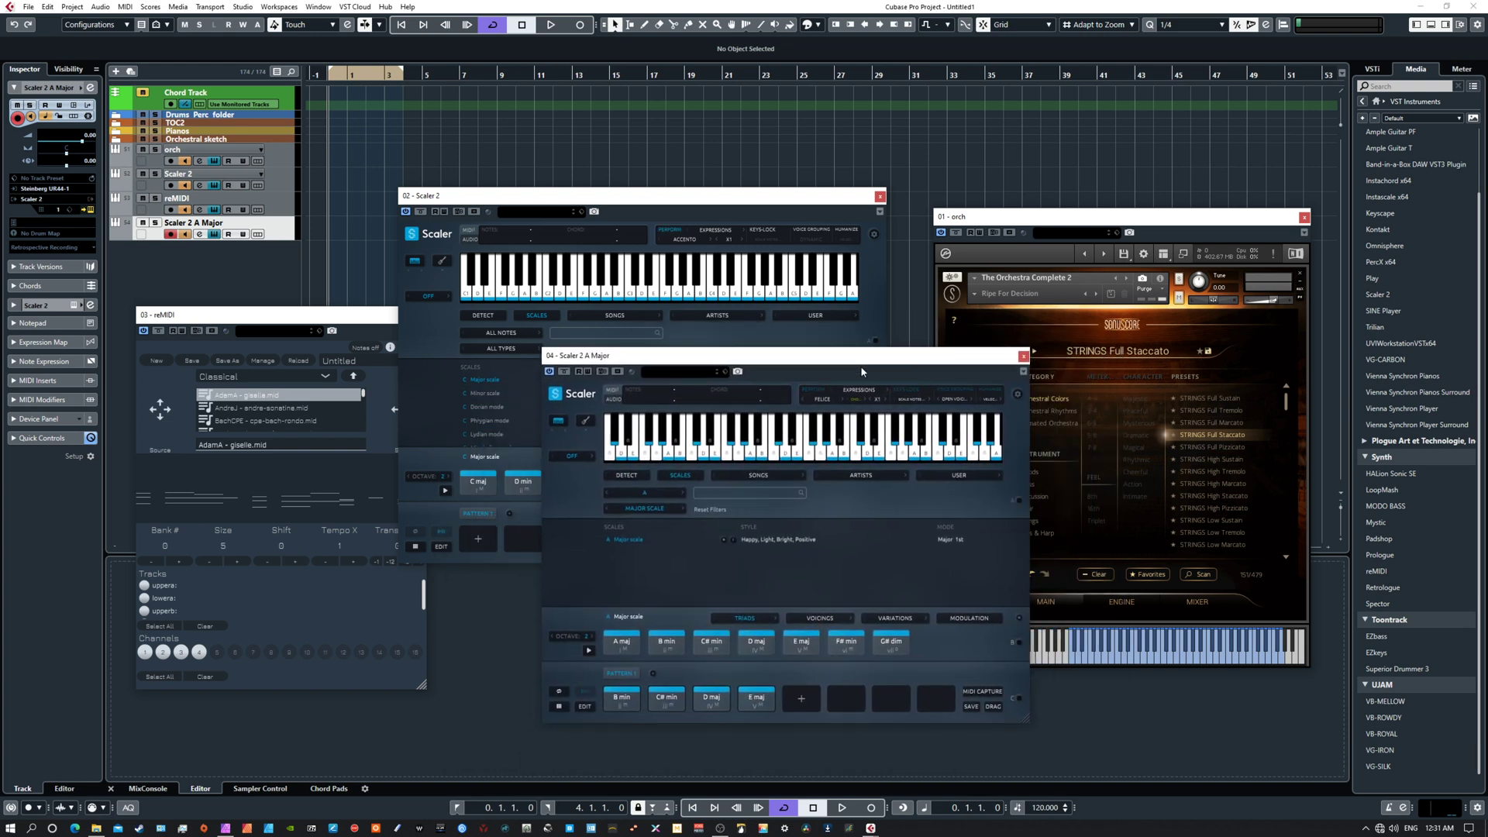
{"action": "left_click", "coordinate": [622, 698]}
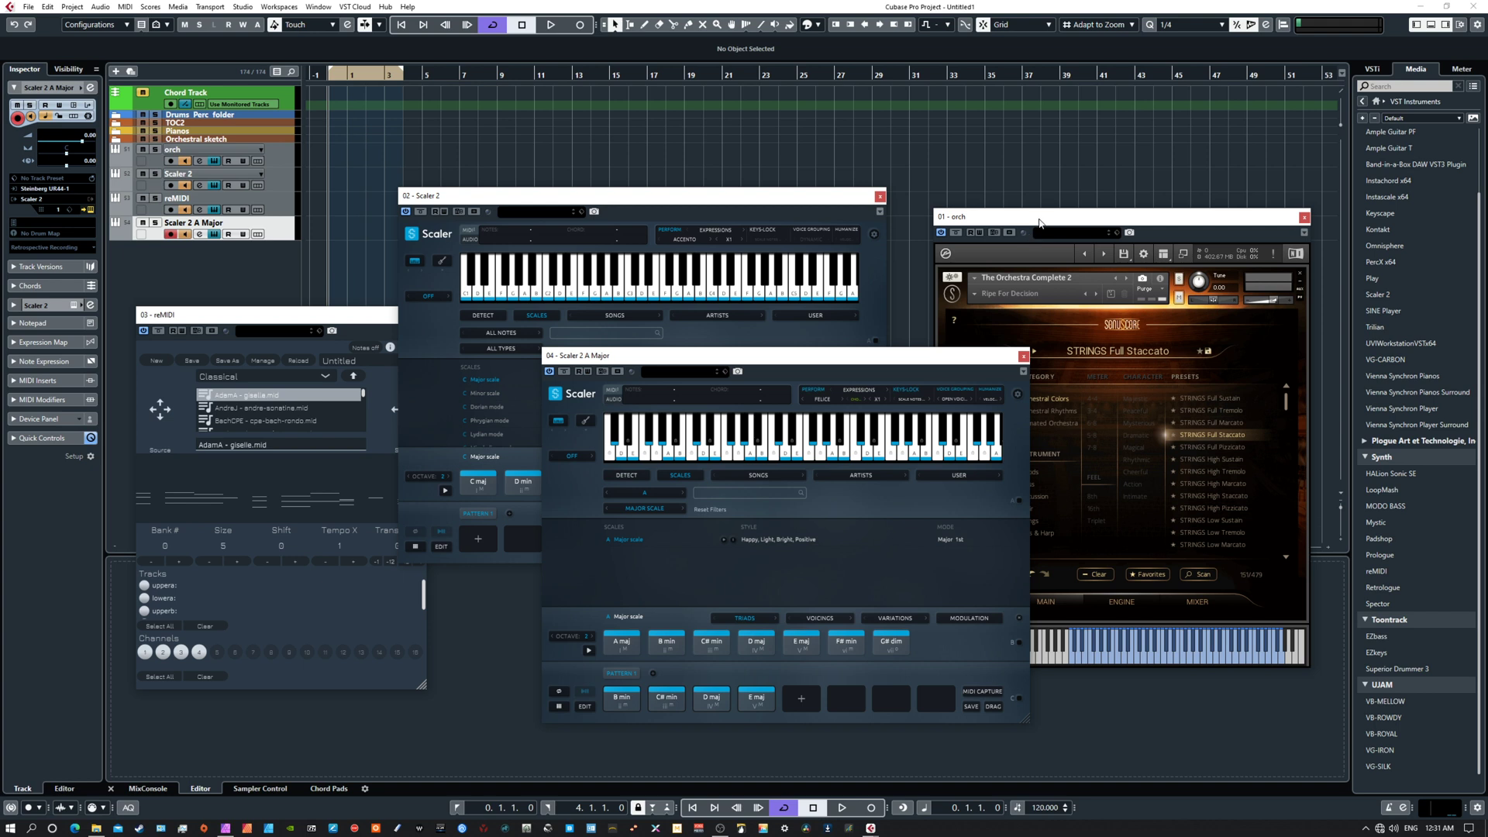
{"action": "left_click", "coordinate": [174, 149]}
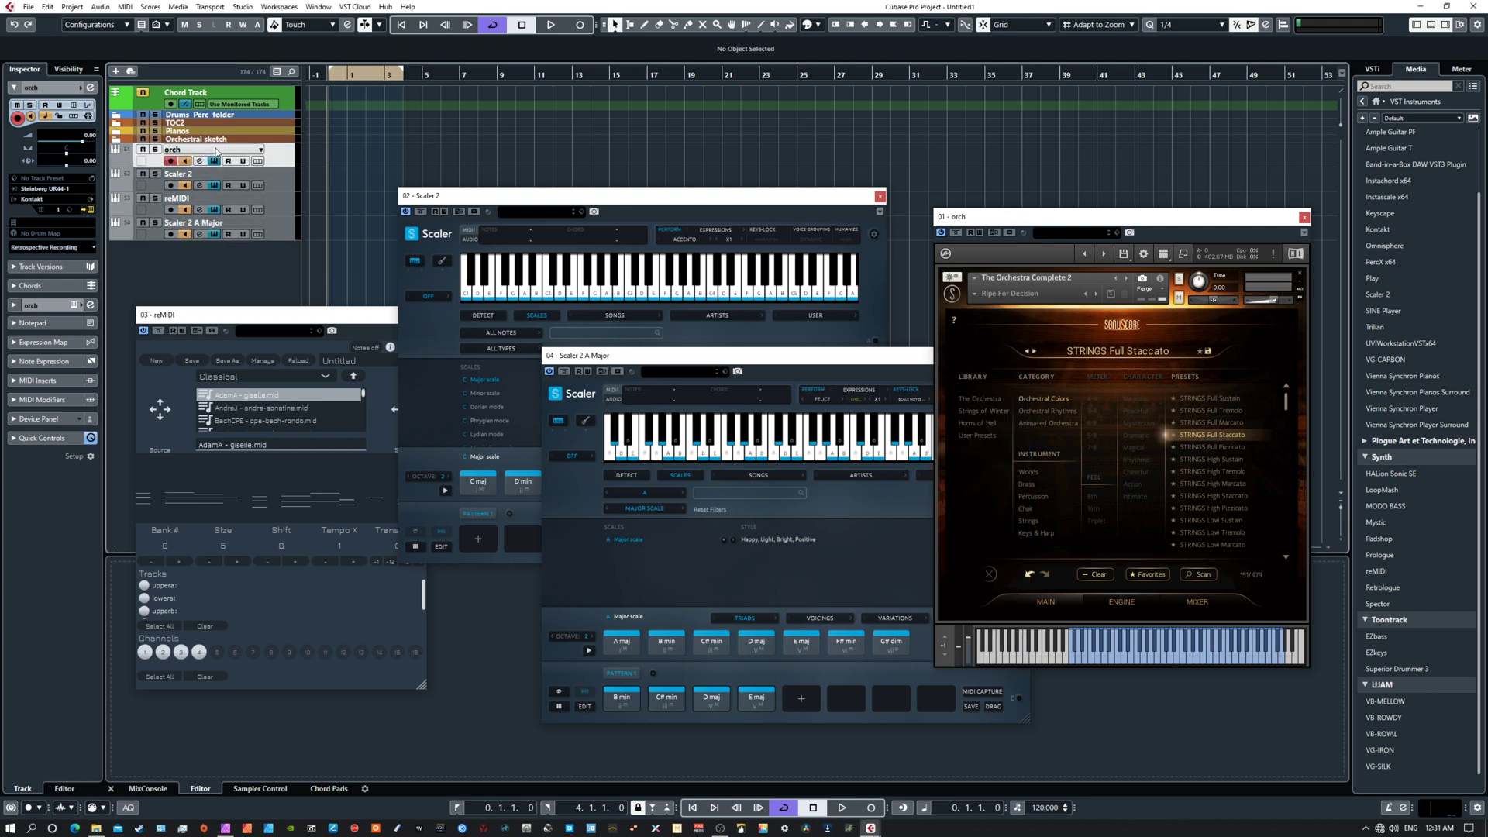
Route the orch track's MIDI input to 04. Scaler 2 A Major - MIDI Output.
{"action": "left_click", "coordinate": [43, 188]}
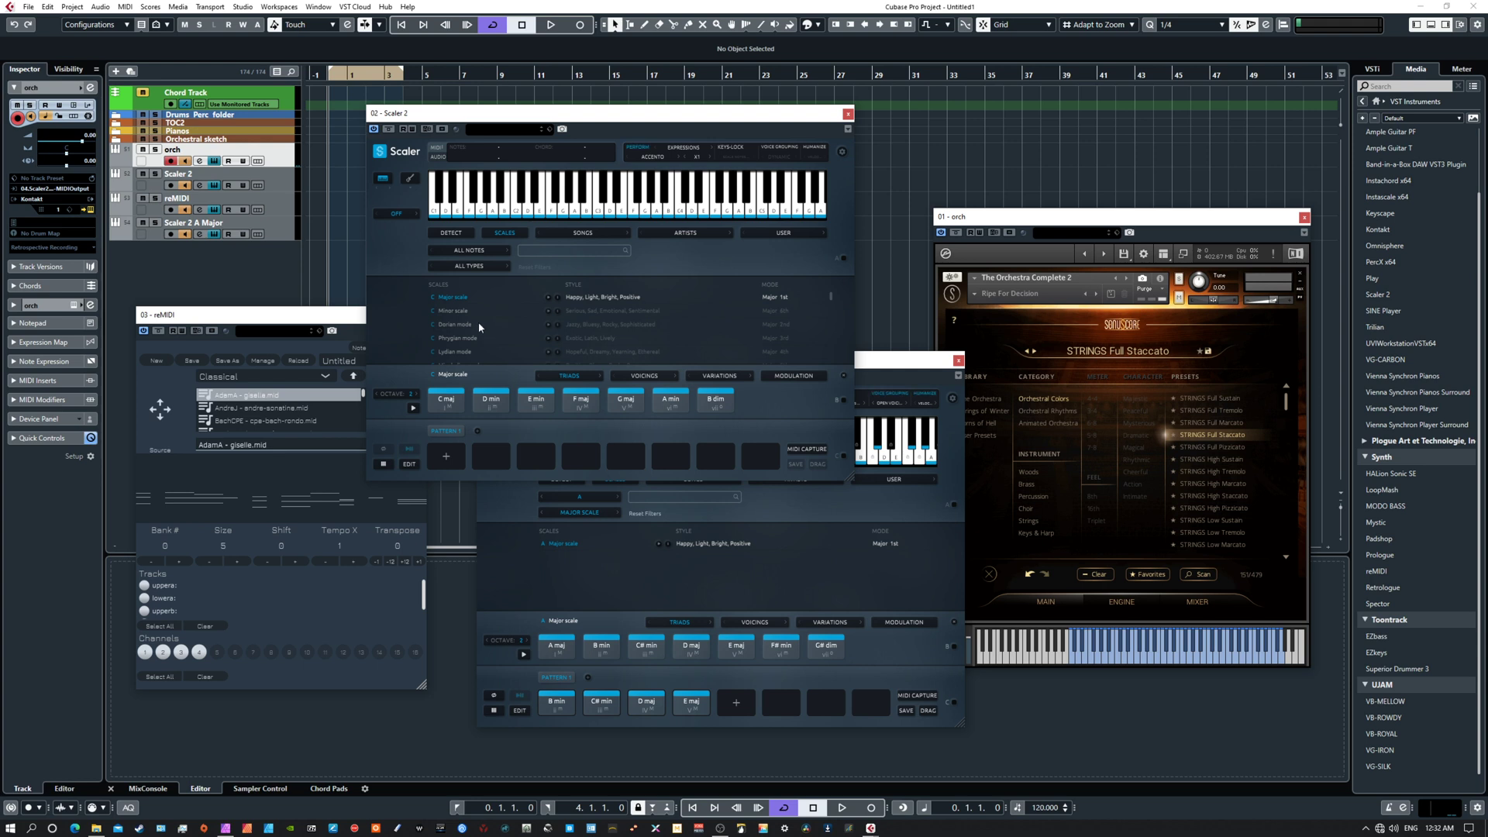
{"action": "mouse_move", "coordinate": [612, 336]}
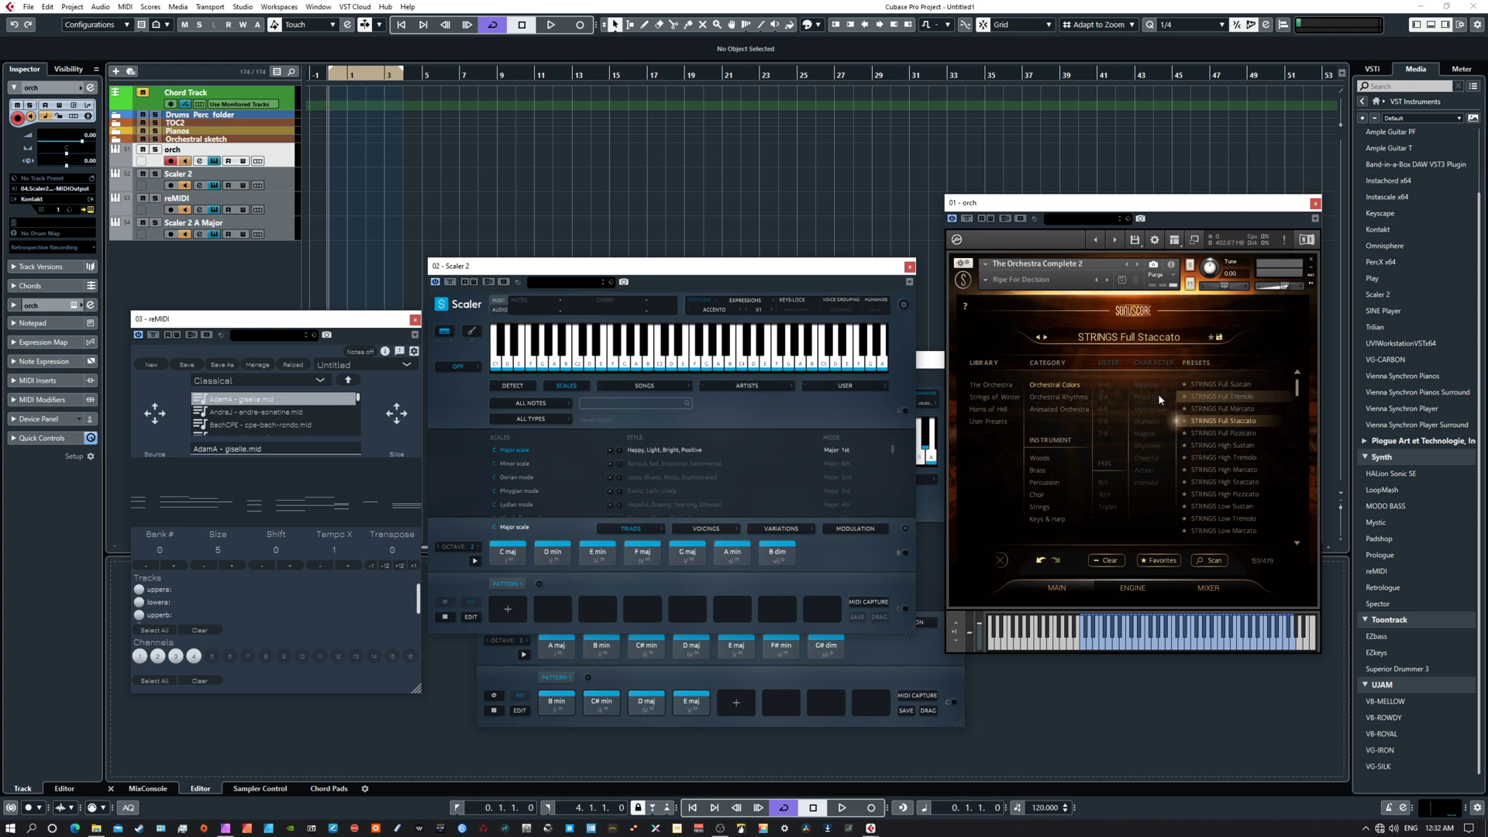
Load the Orchestral Rhythms preset STRINGS Basic 8ths 02 in Kontakt.
{"action": "left_click", "coordinate": [1058, 397]}
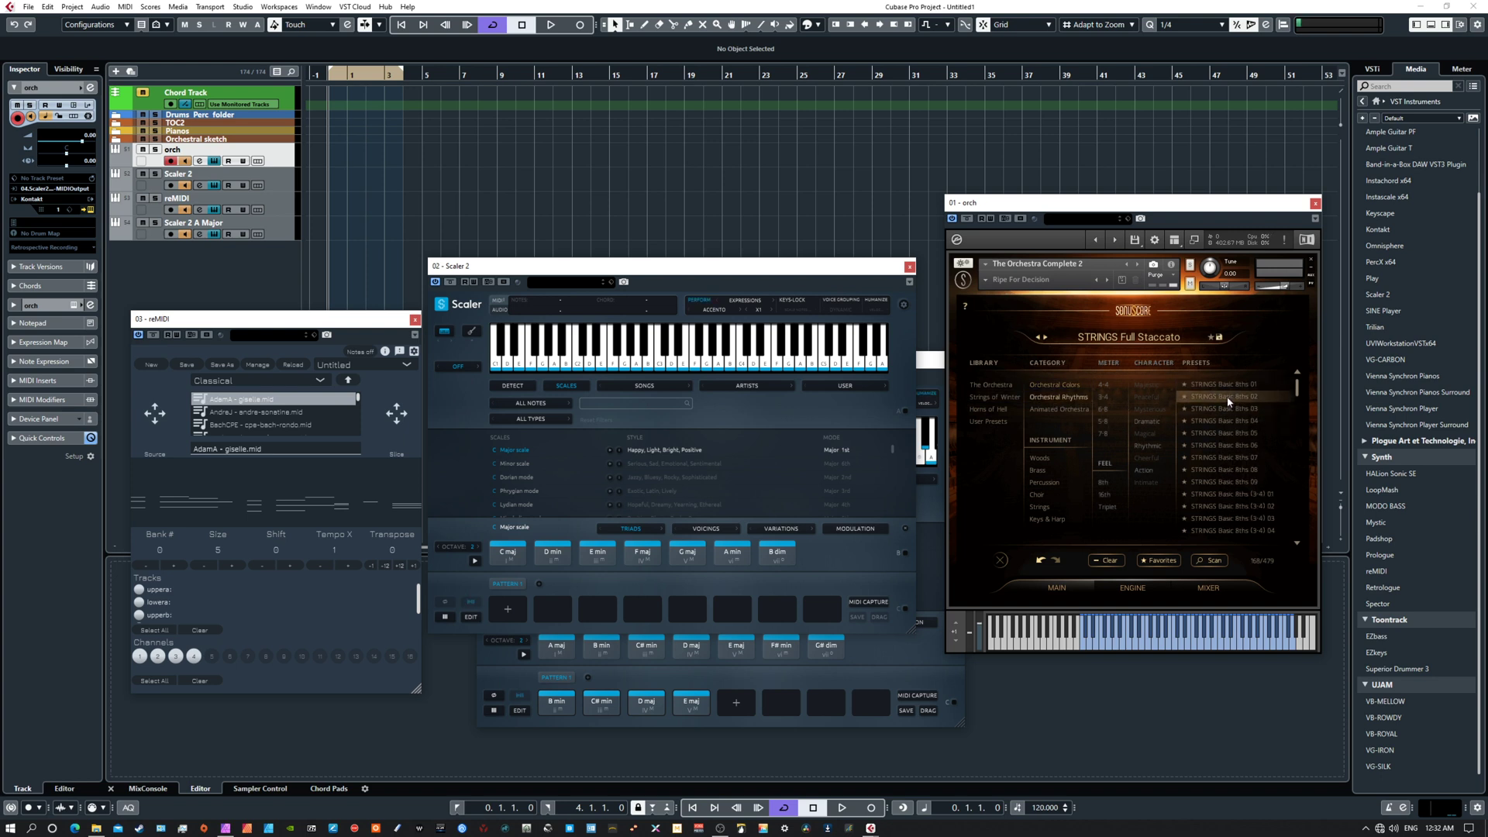
{"action": "left_click", "coordinate": [1234, 395]}
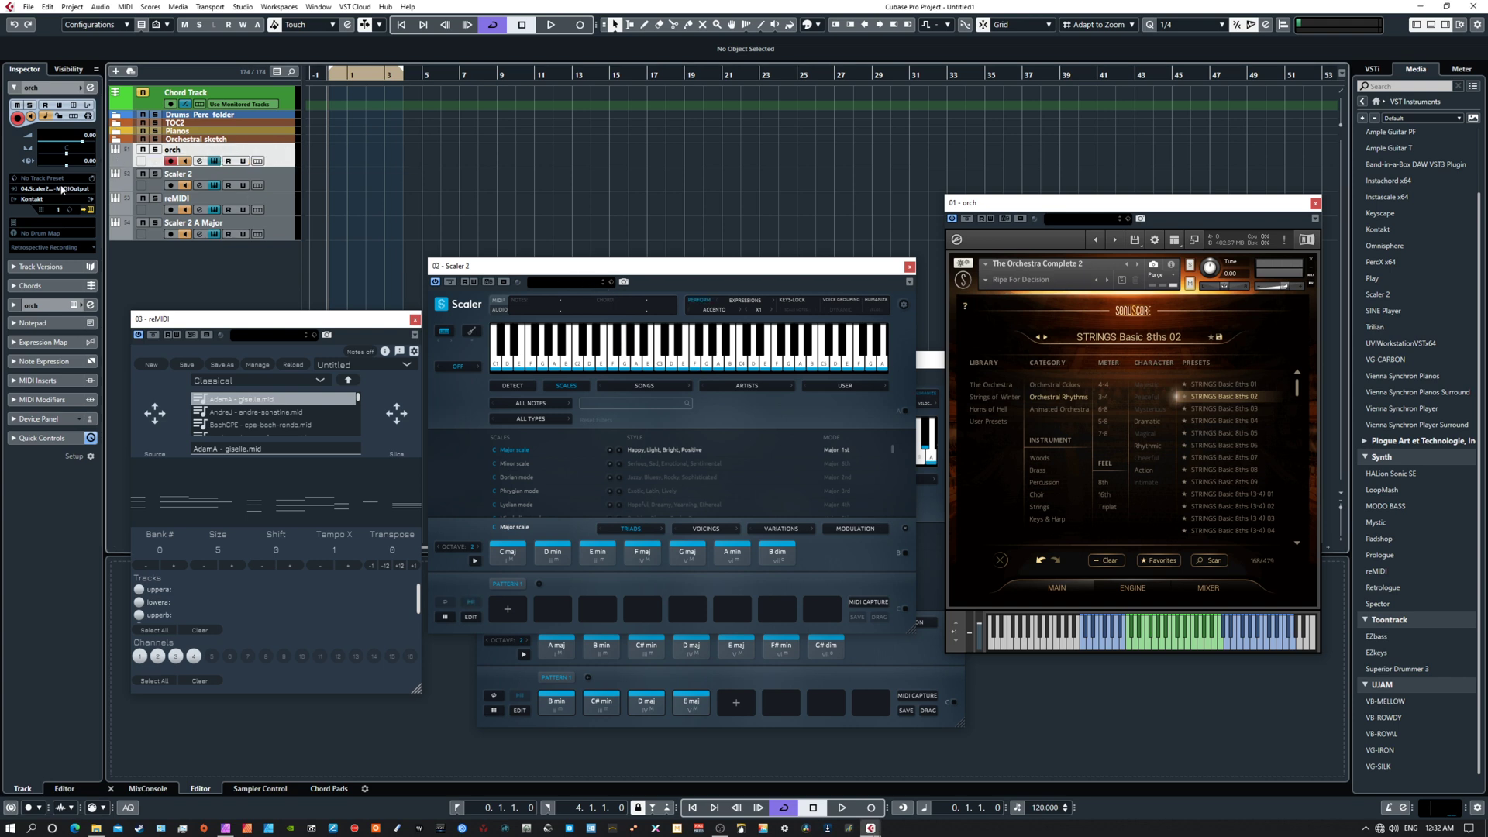
Set orch input to 02. Scaler 2 - MIDI Output and play D min through the strings.
{"action": "left_click", "coordinate": [61, 189]}
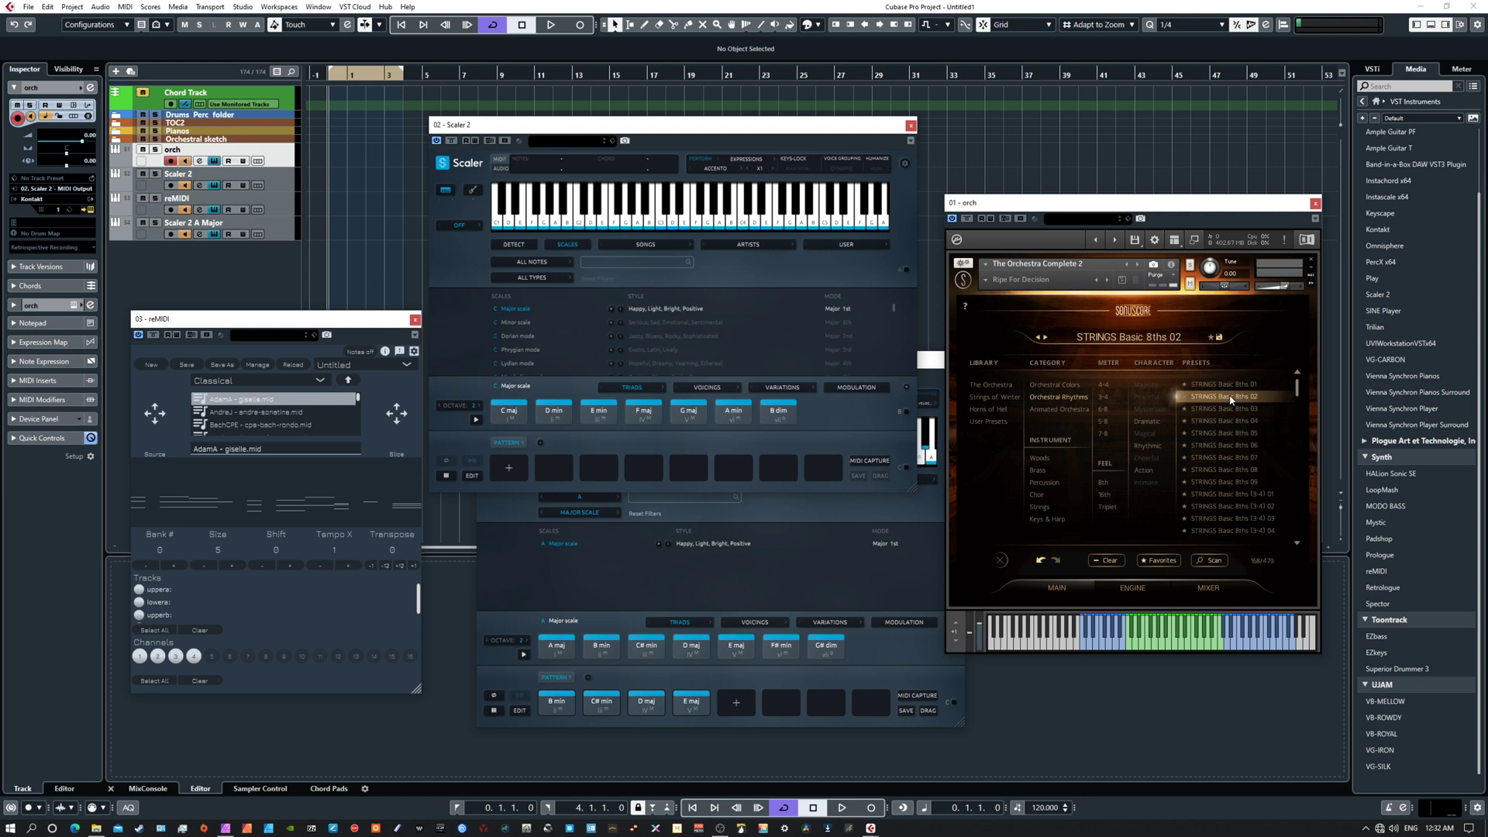
{"action": "left_click", "coordinate": [554, 410]}
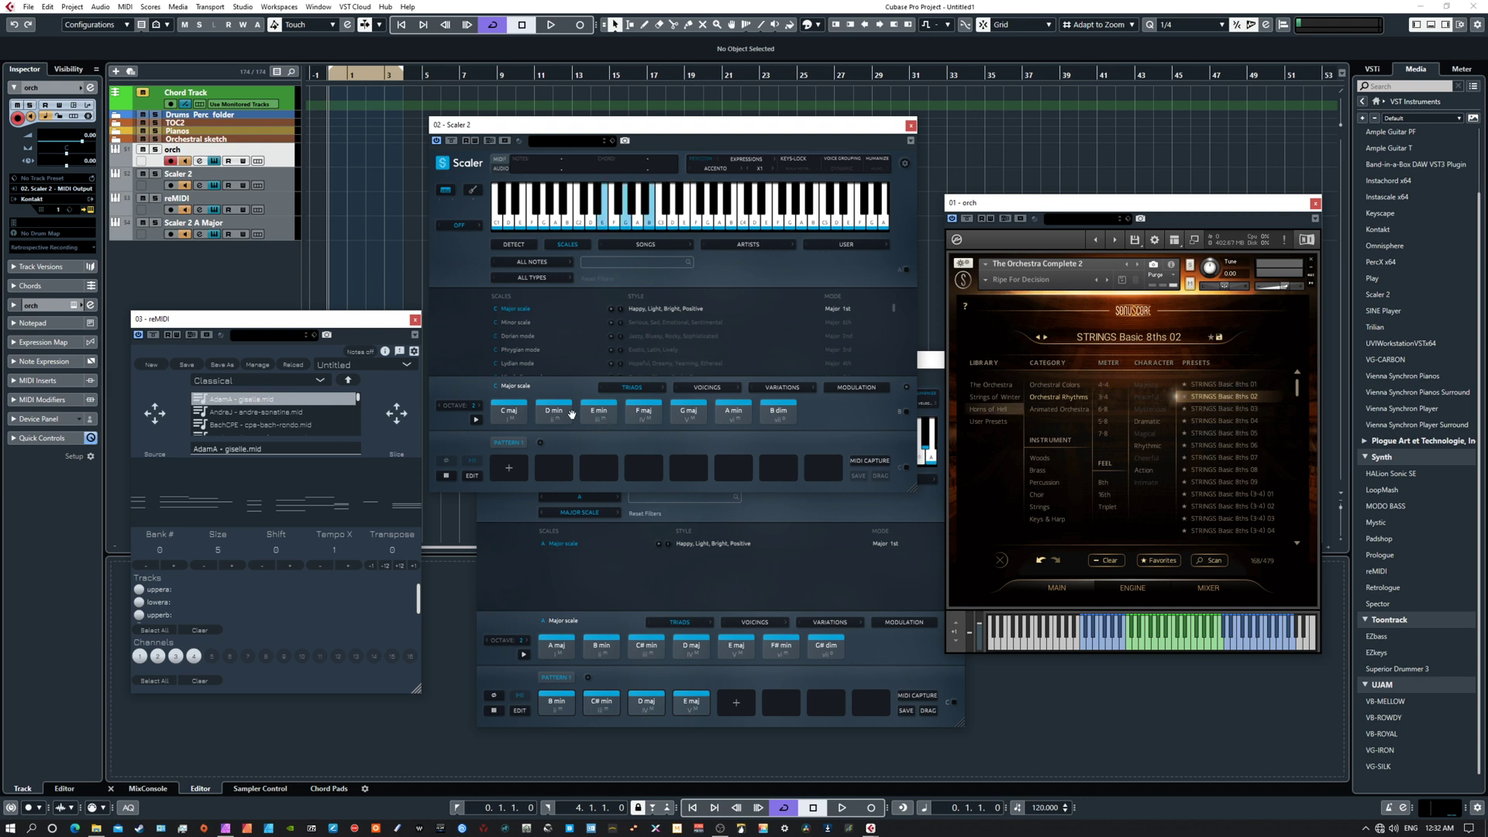
{"action": "left_click", "coordinate": [510, 409]}
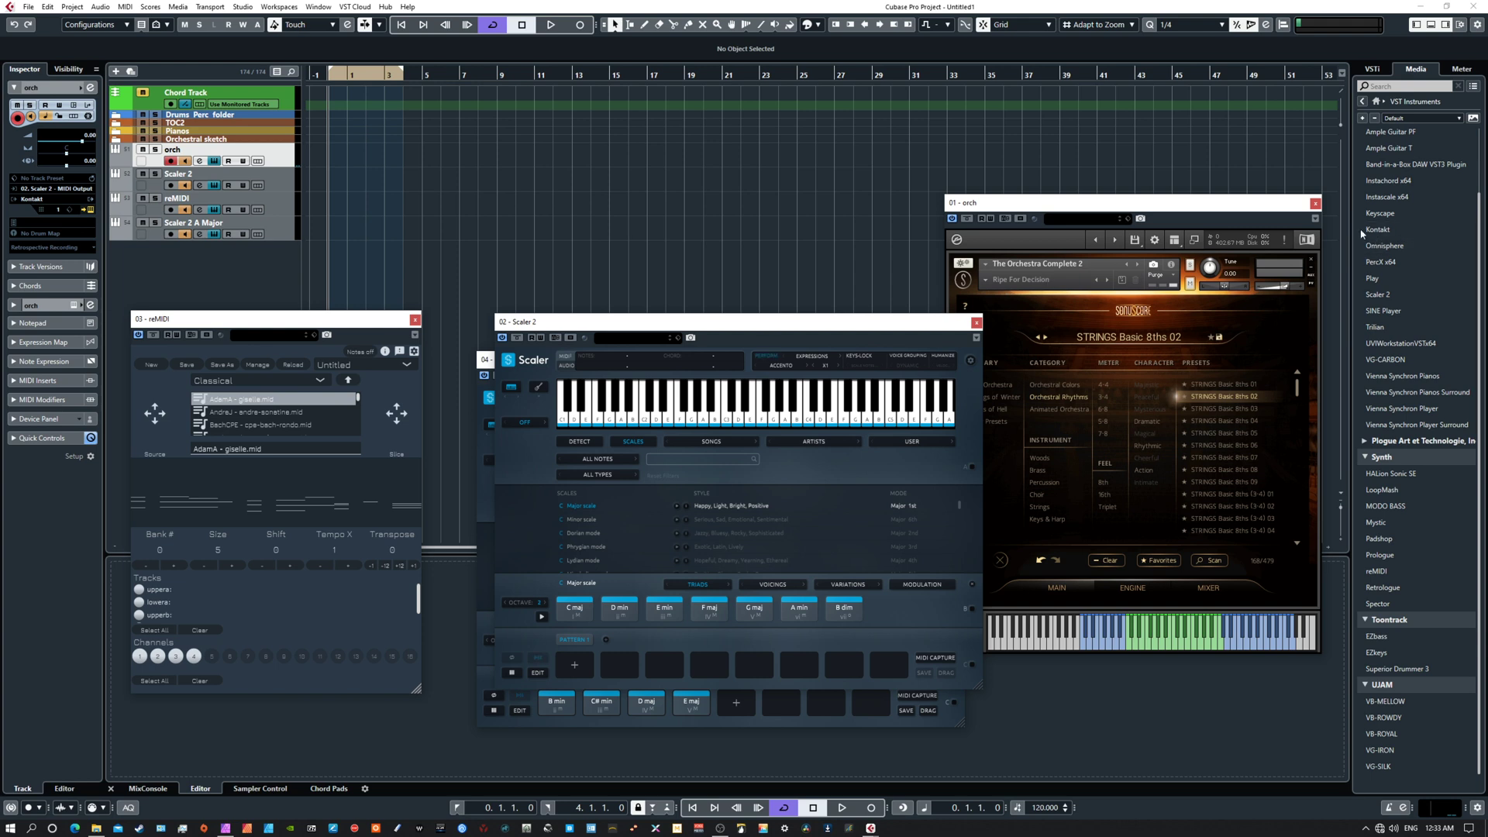
{"action": "mouse_move", "coordinate": [650, 271]}
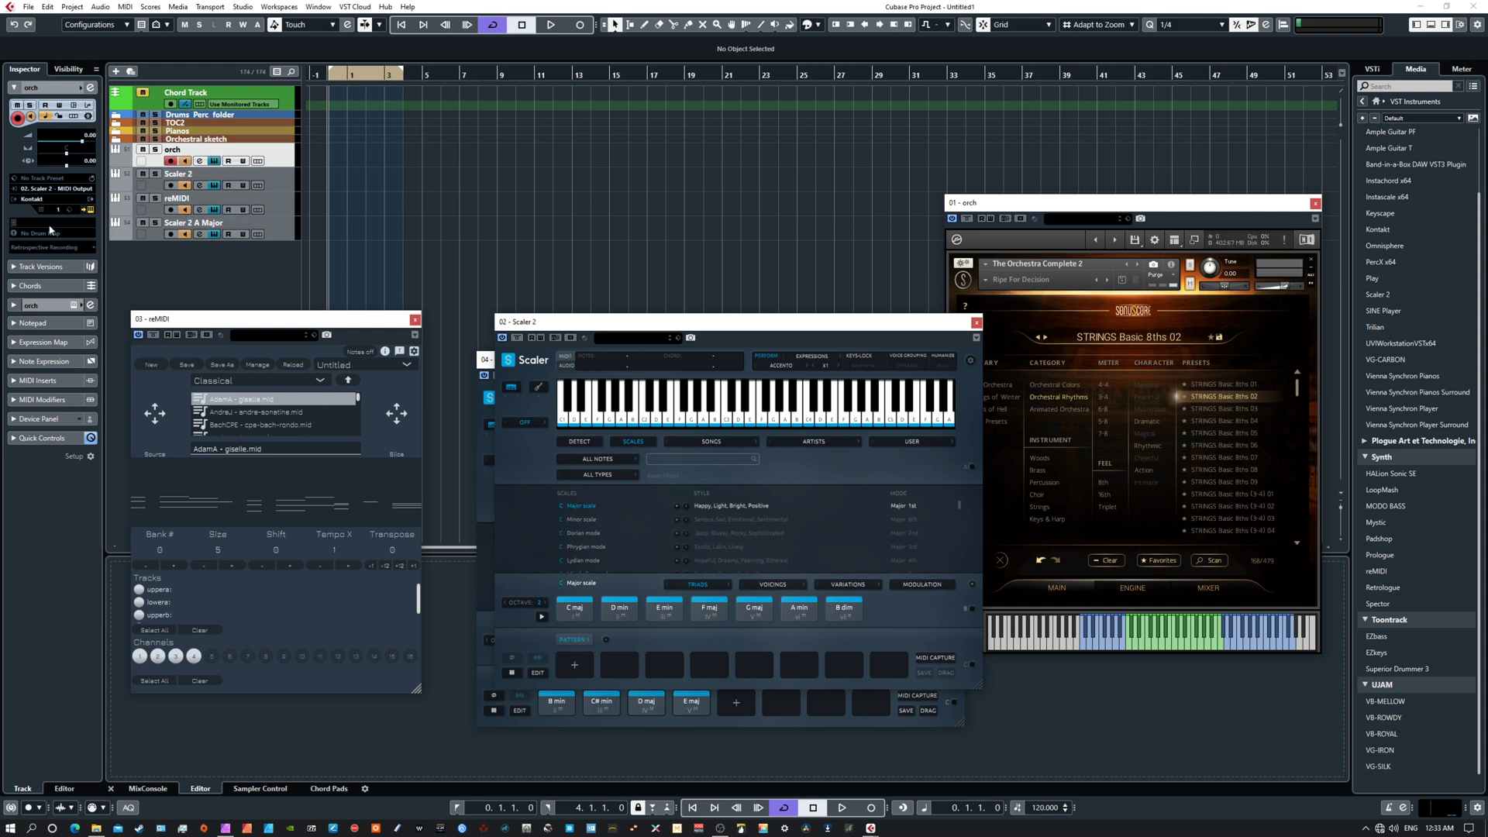
{"action": "left_click", "coordinate": [53, 187]}
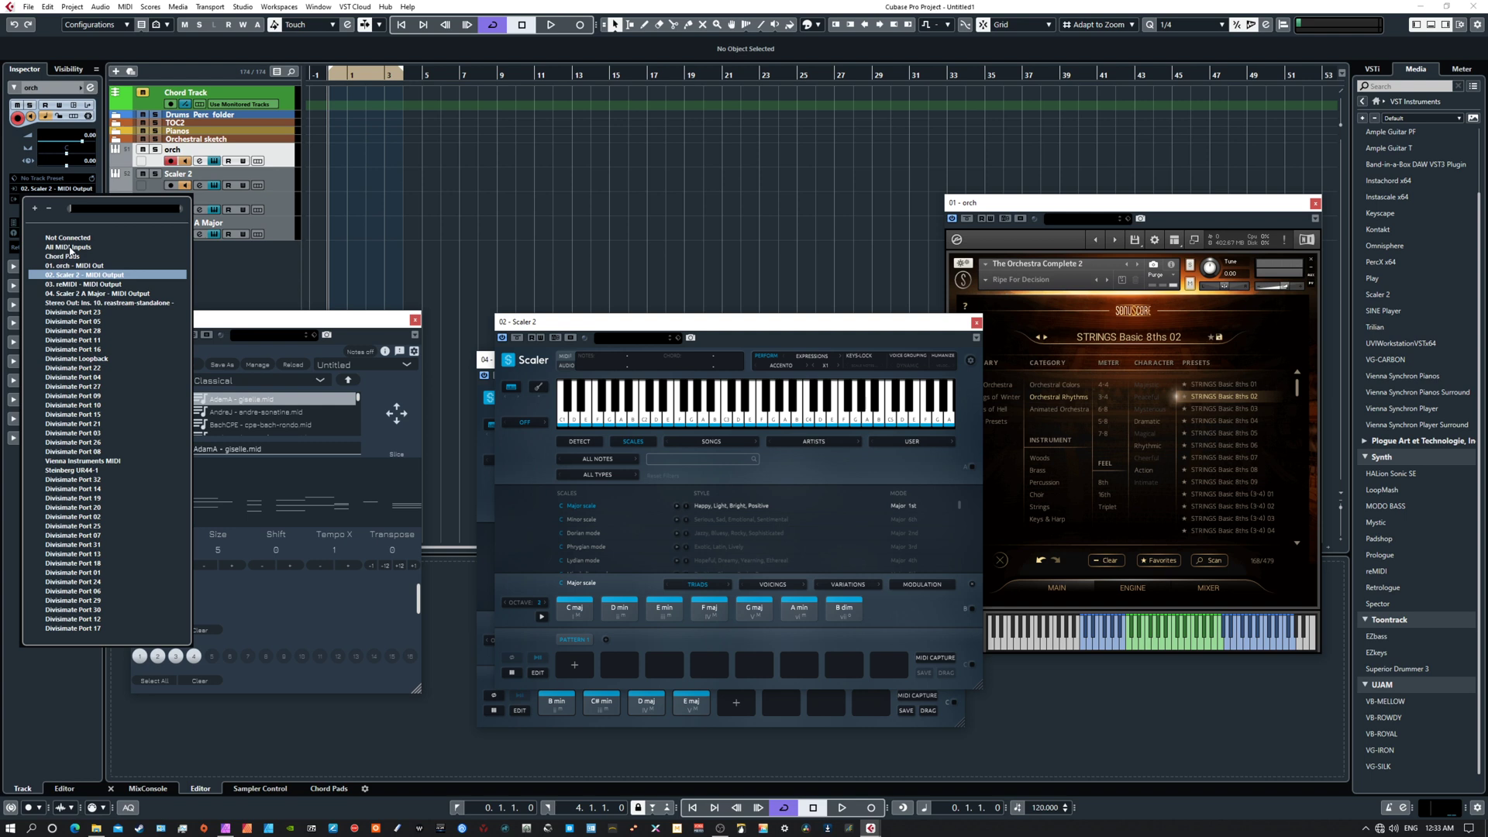
{"action": "mouse_move", "coordinate": [68, 473]}
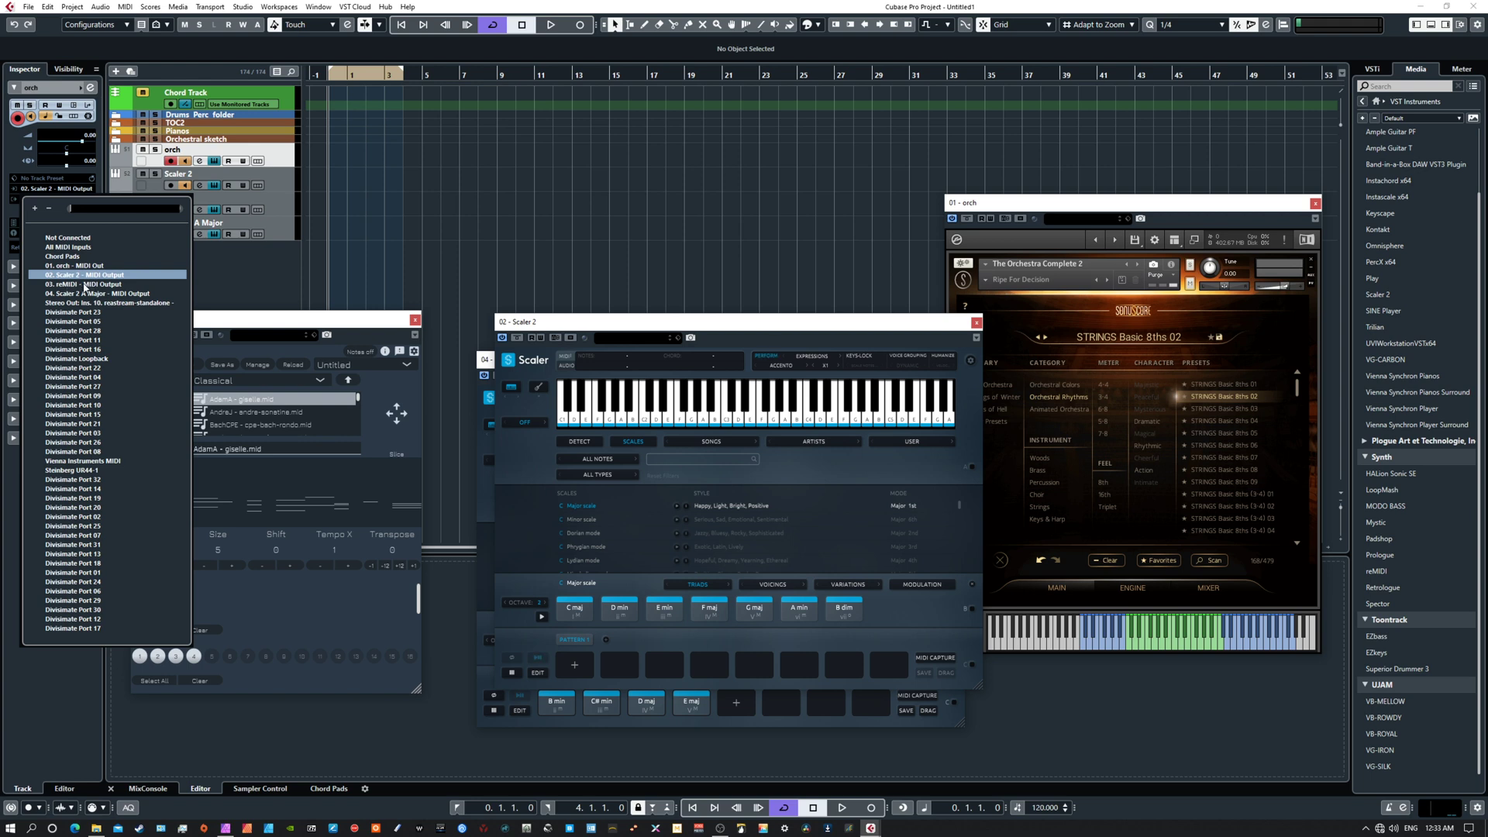
{"action": "mouse_move", "coordinate": [201, 307]}
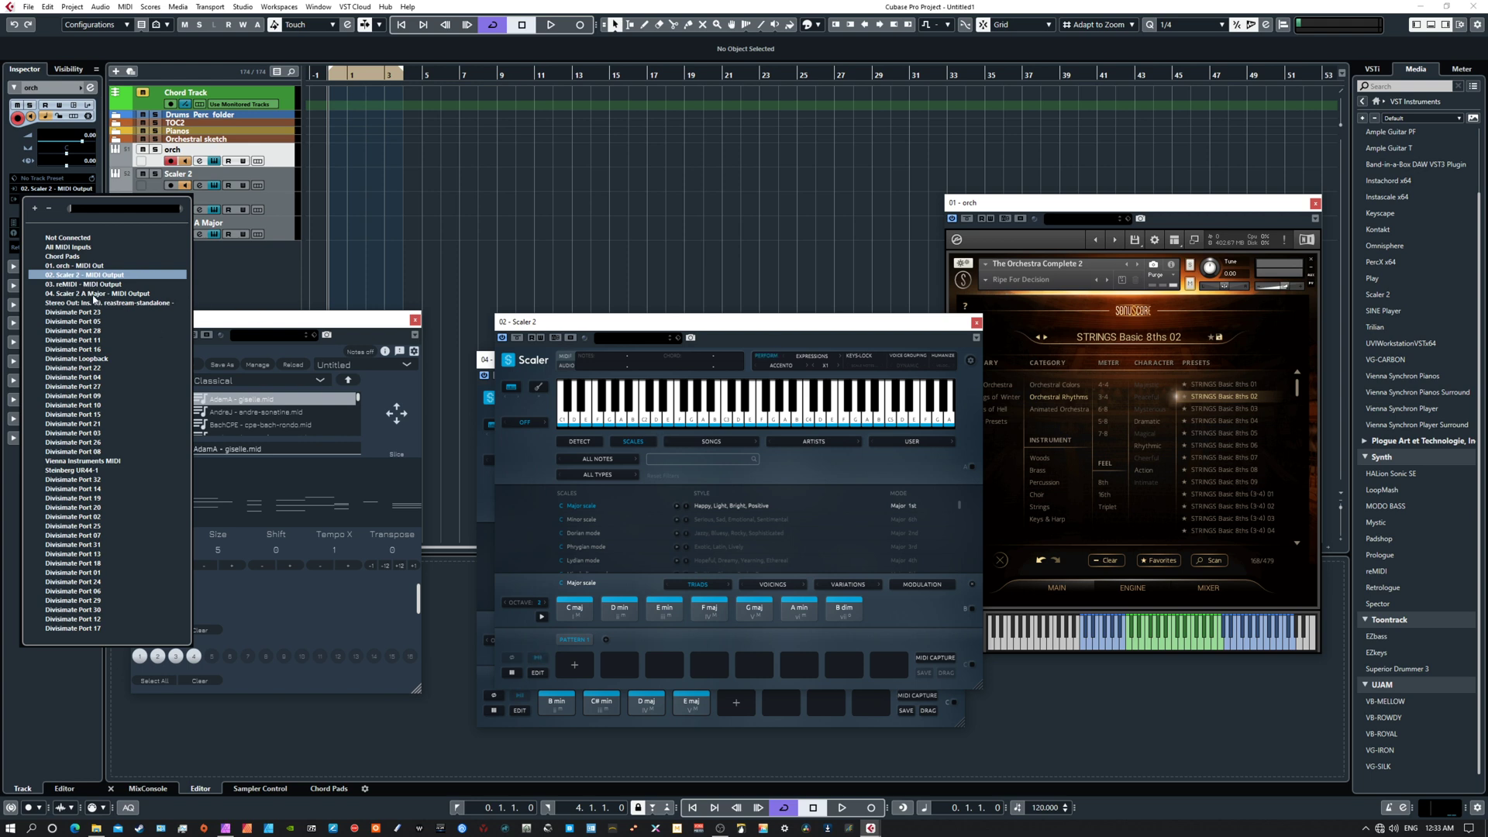
{"action": "mouse_move", "coordinate": [770, 374]}
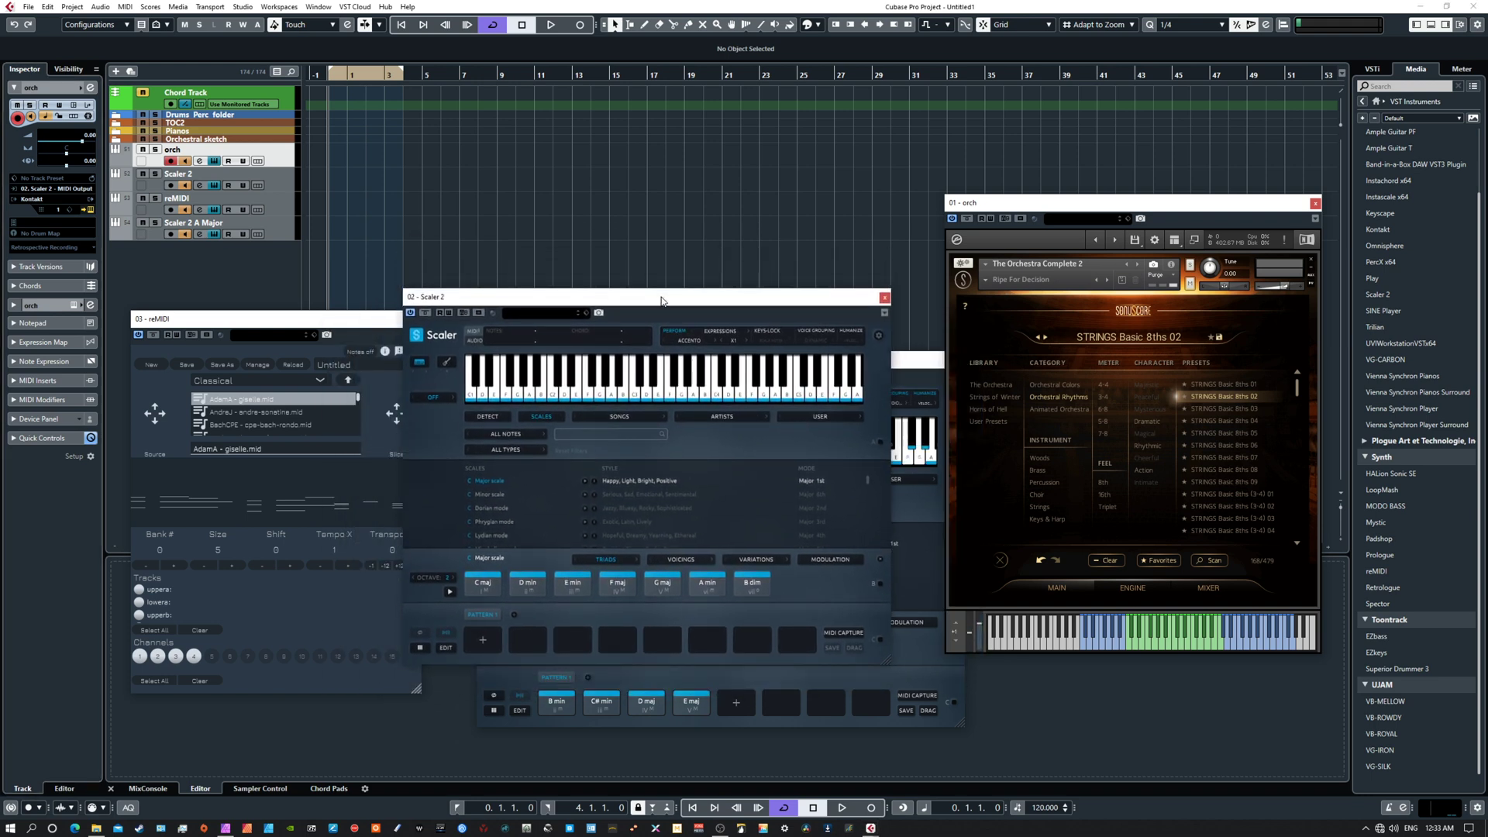
{"action": "mouse_move", "coordinate": [1107, 699]}
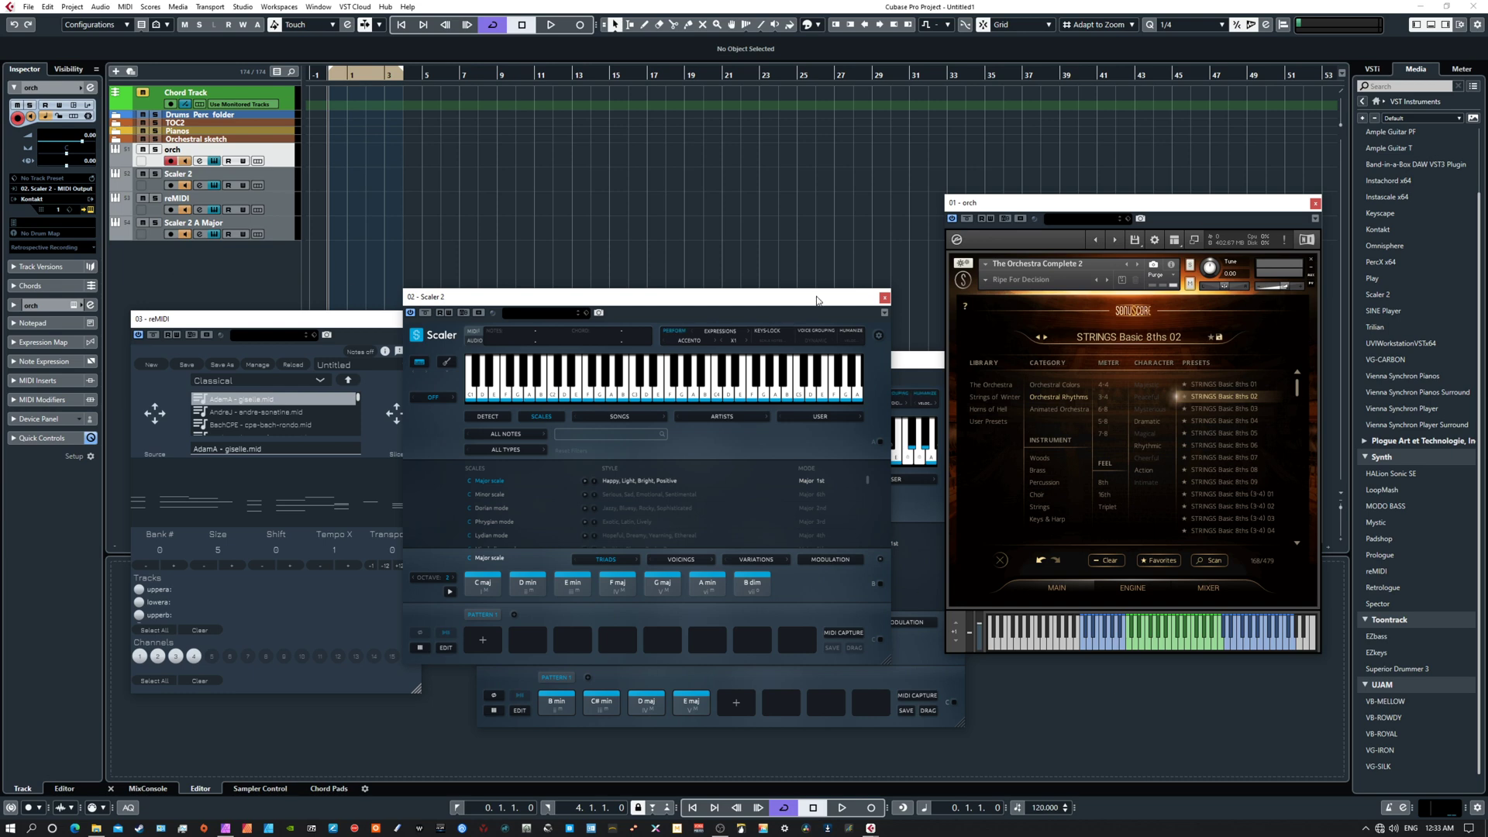
Move the Scaler 2 window left and down, then close the orch input list.
{"action": "left_click_drag", "start_coordinate": [645, 296], "coordinate": [594, 339]}
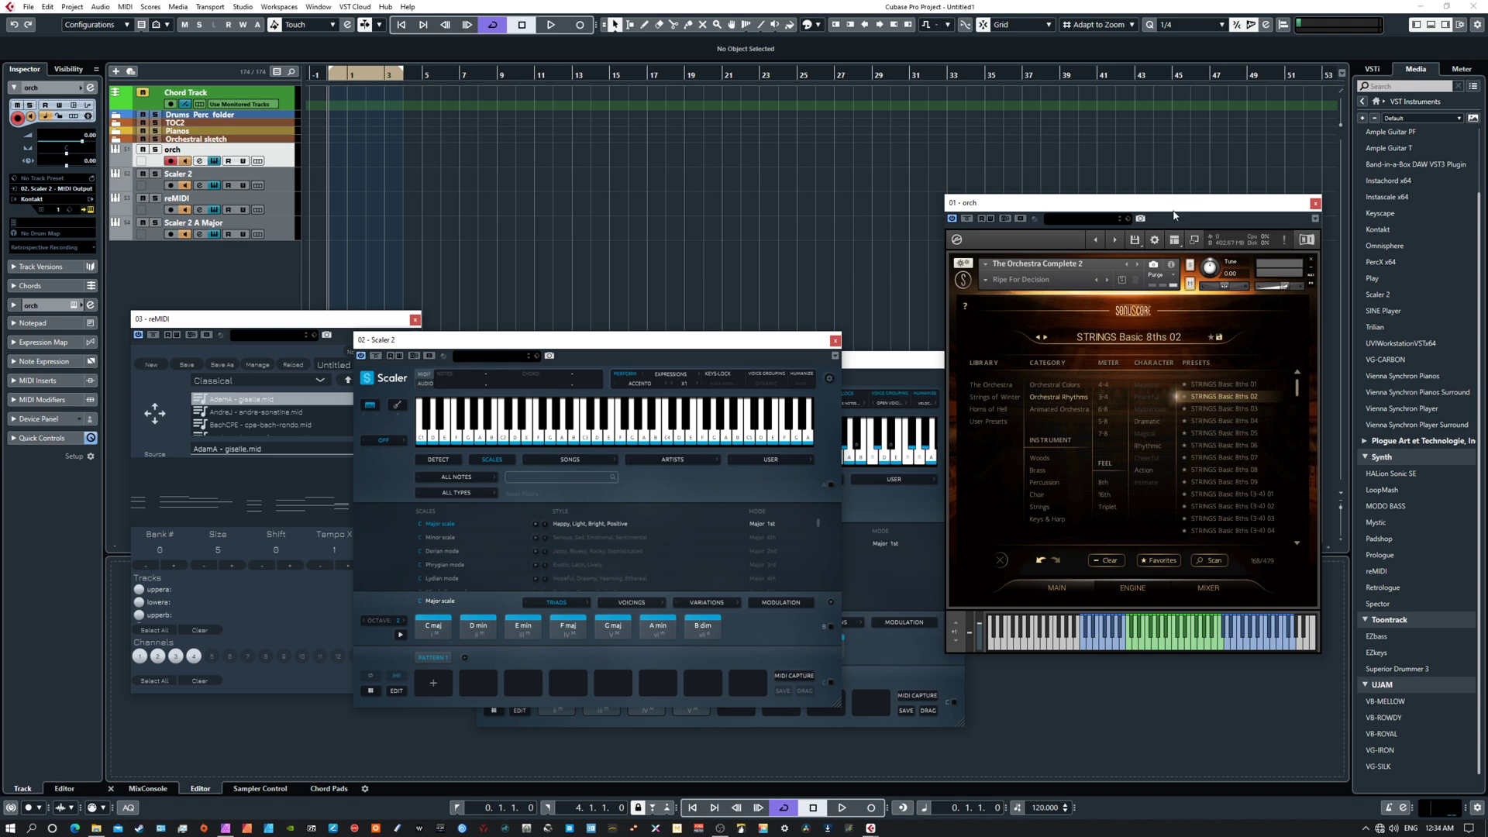
{"action": "mouse_move", "coordinate": [1021, 288]}
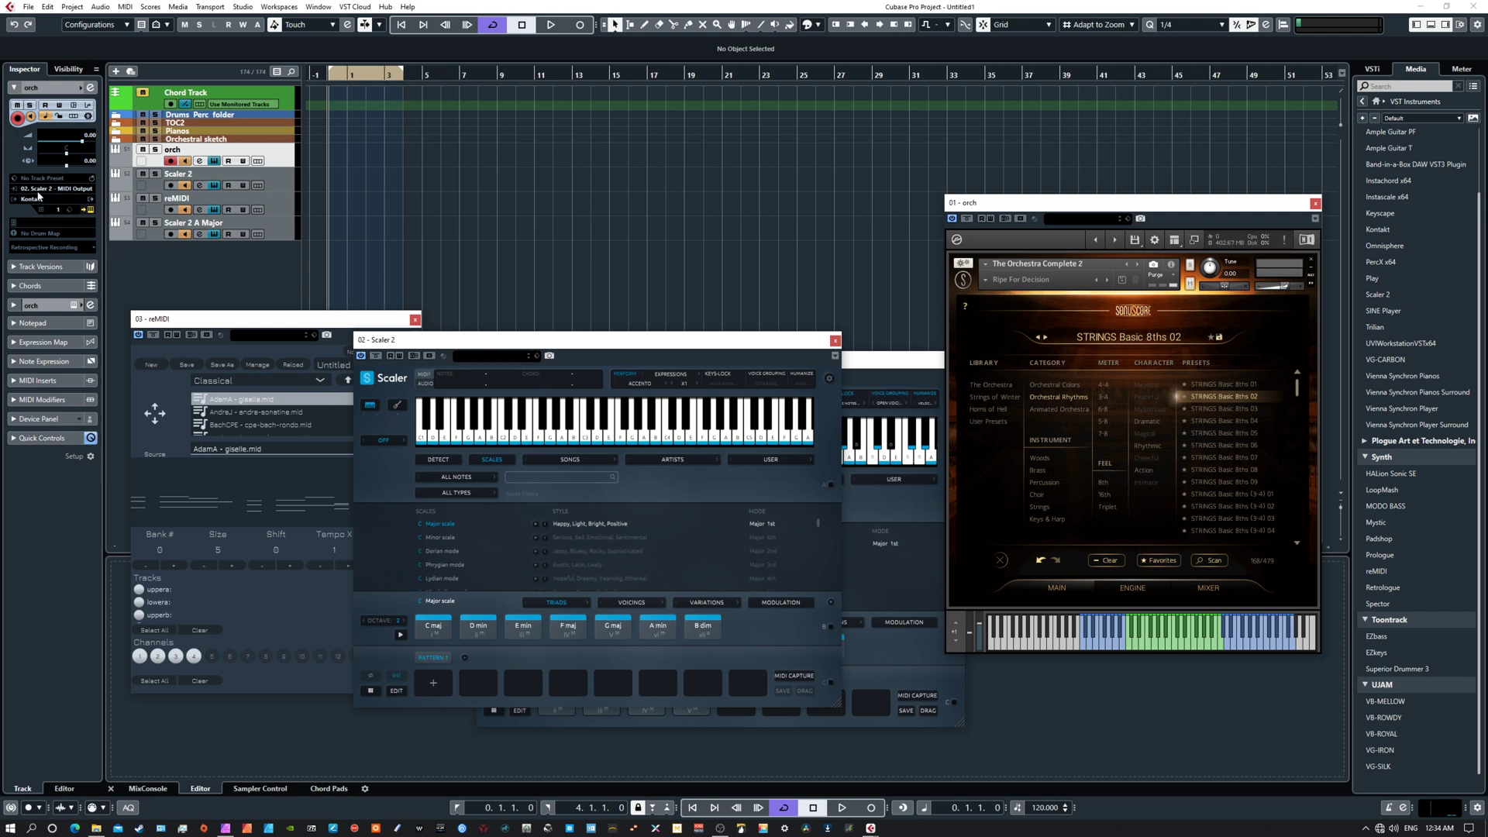
{"action": "left_click", "coordinate": [53, 187]}
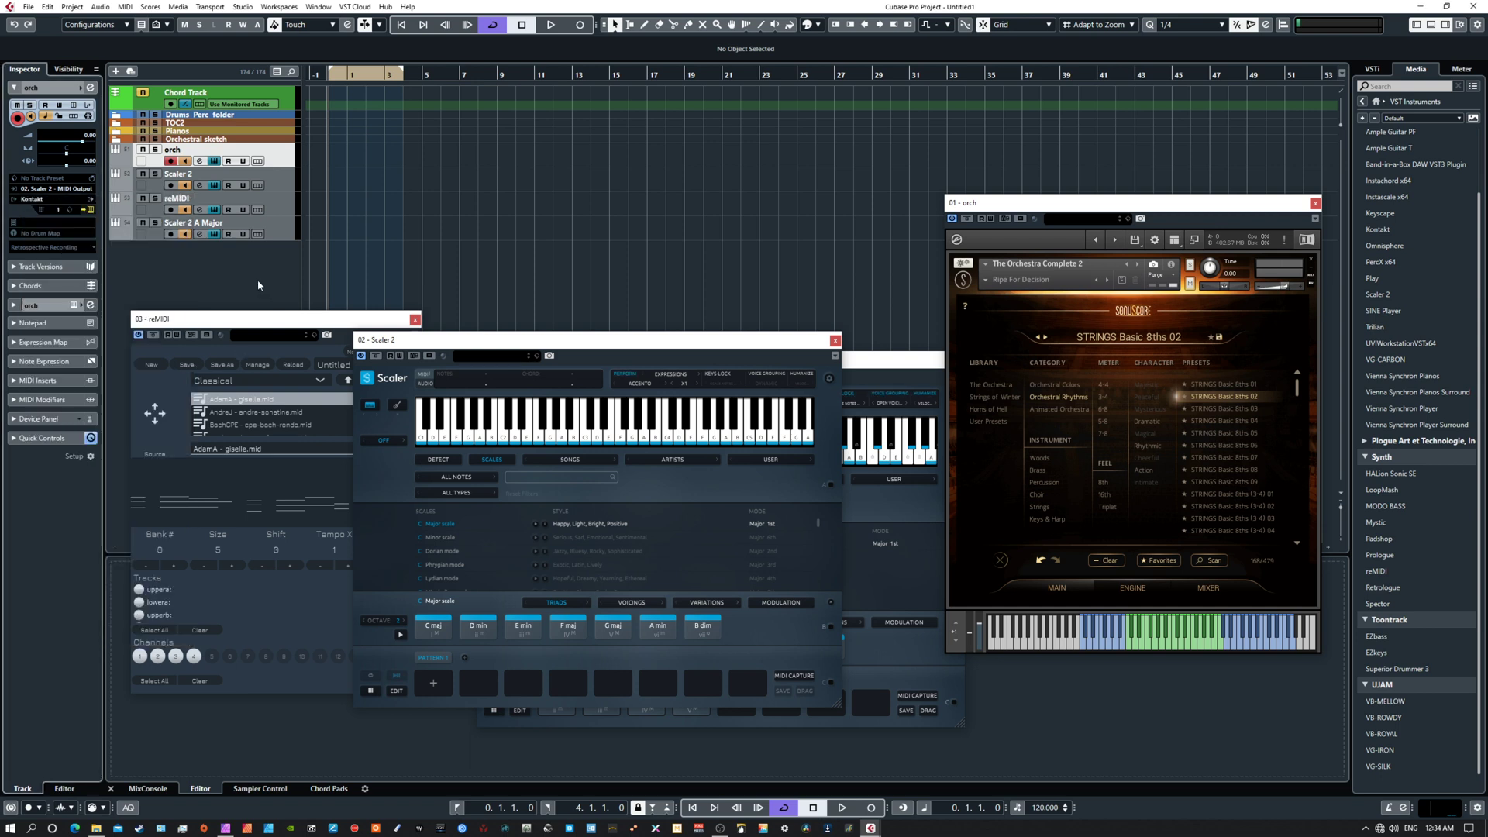
{"action": "mouse_move", "coordinate": [299, 293]}
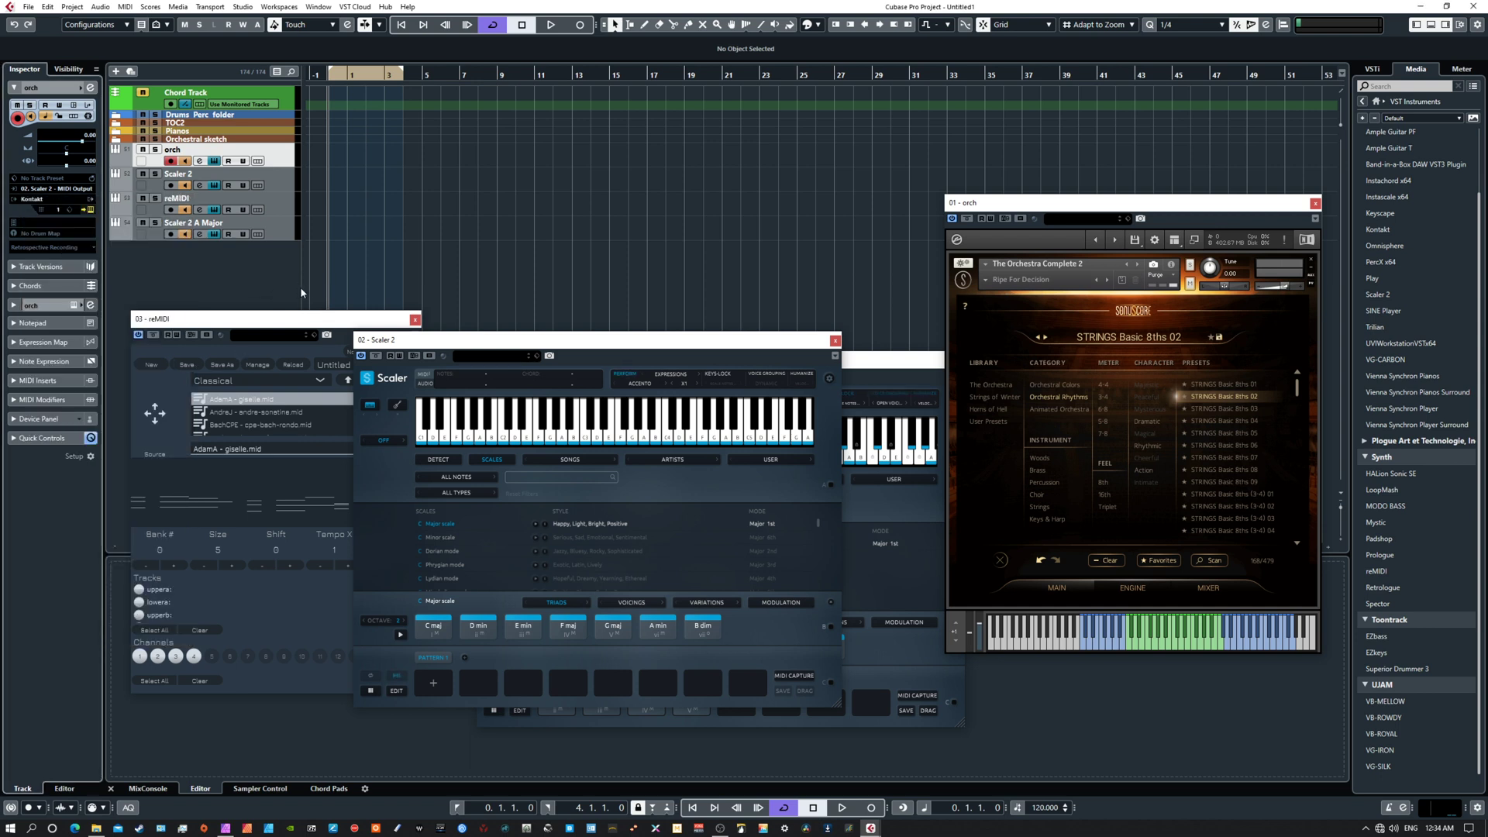